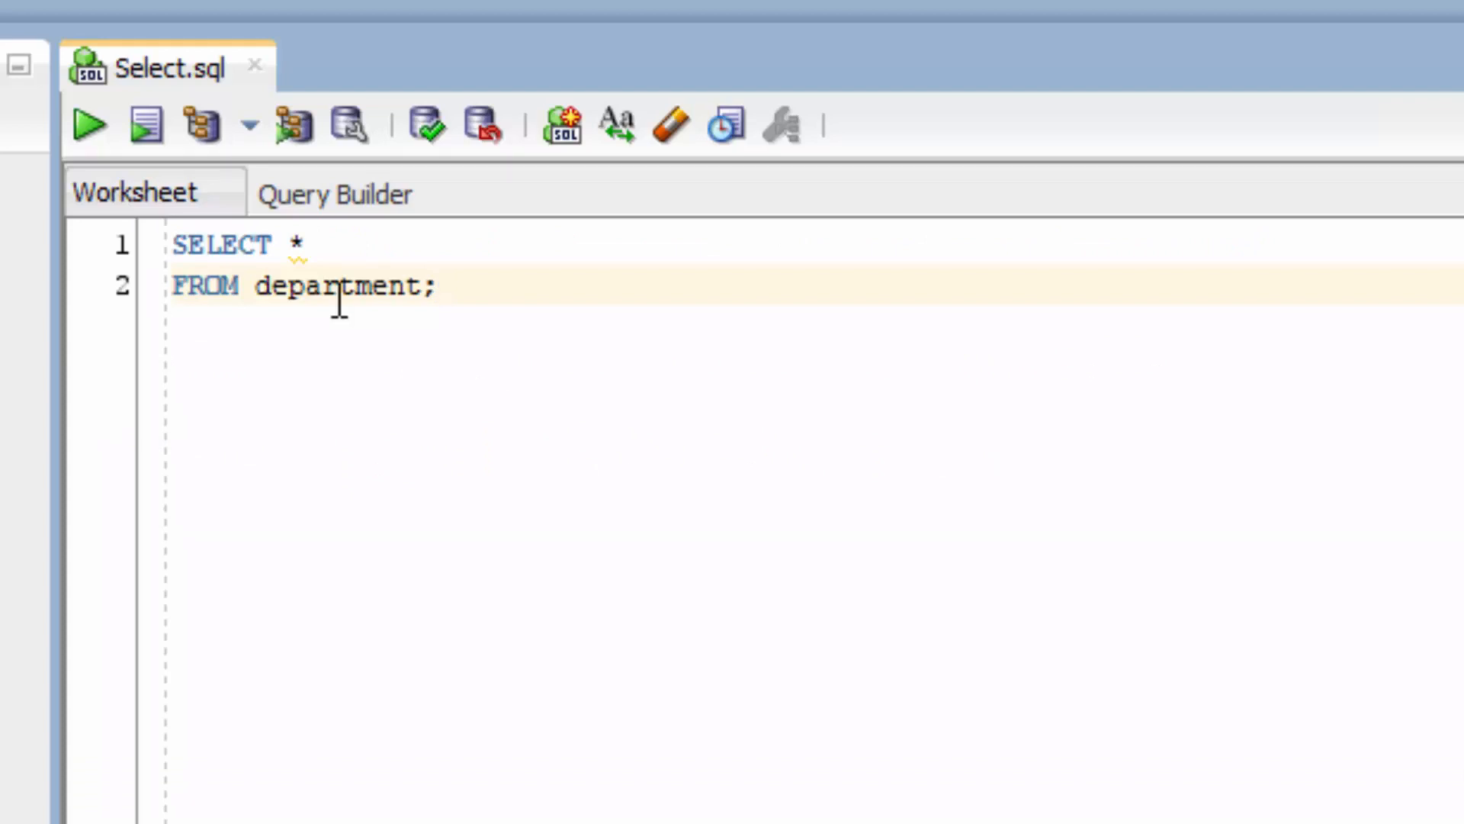
# Step: Change the FROM table to employee and run SELECT * FROM employee
pyautogui.write('e;')
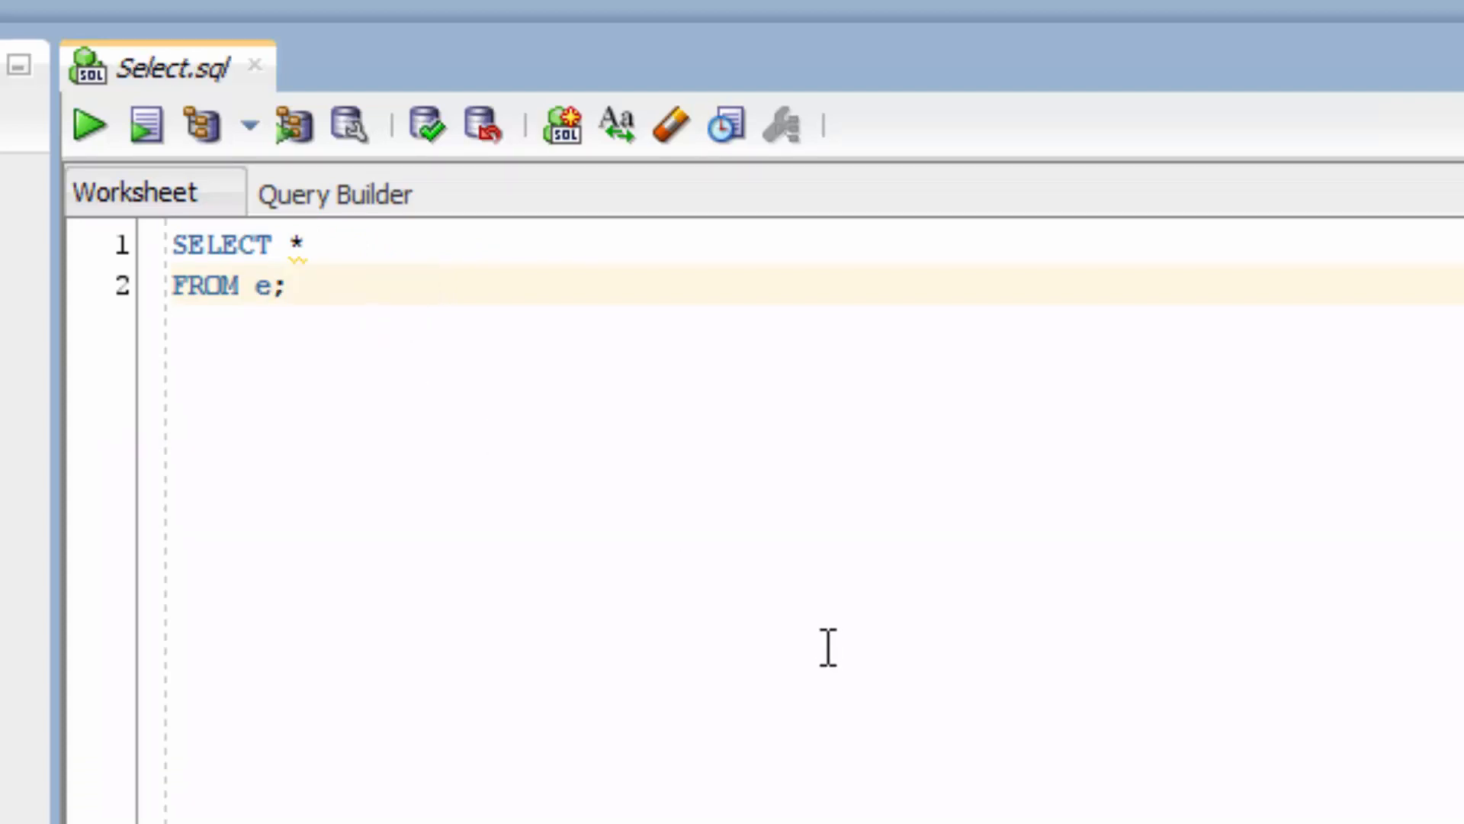
pyautogui.write('mploye')
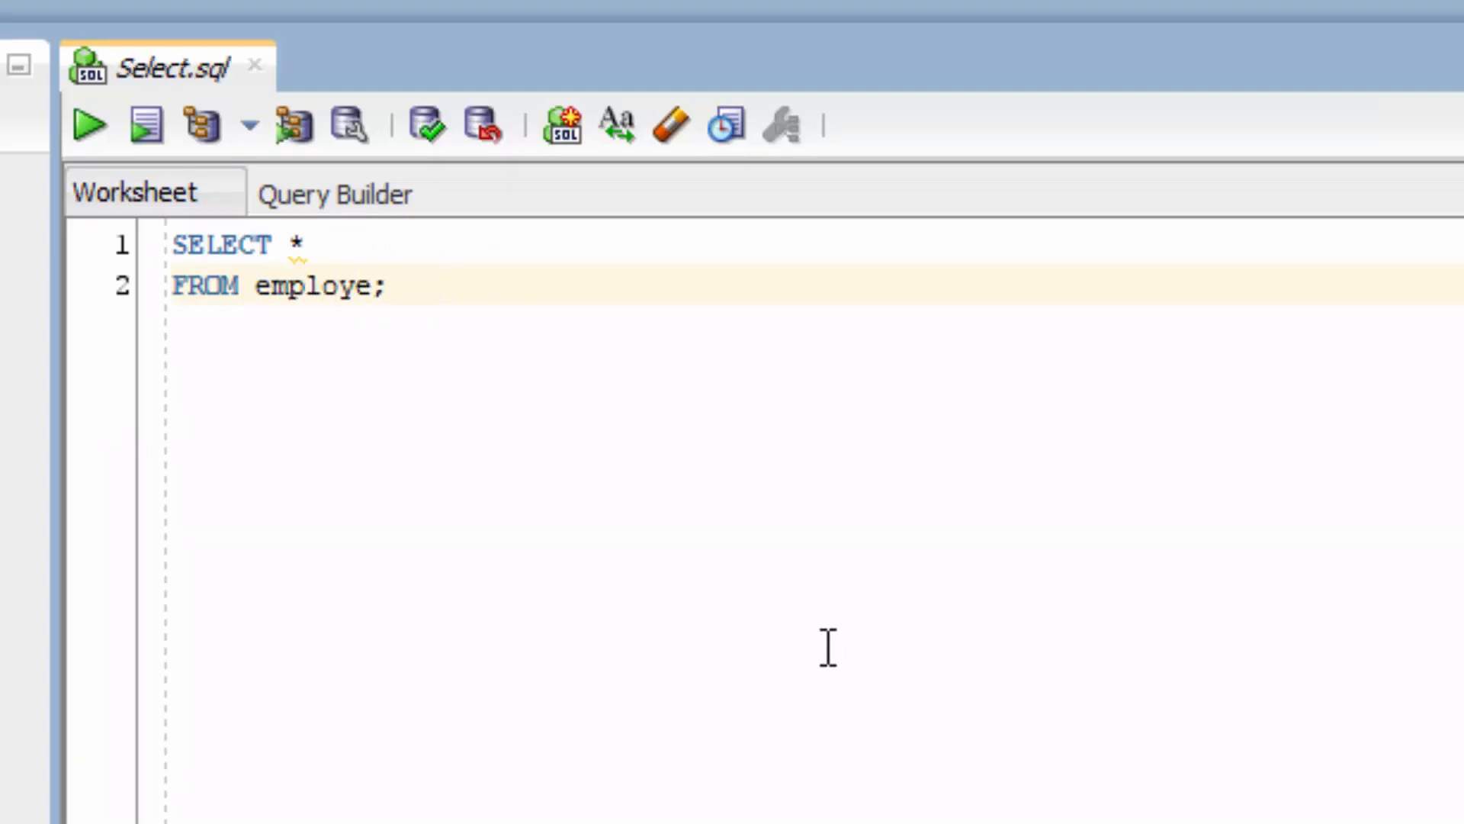
pyautogui.write('e')
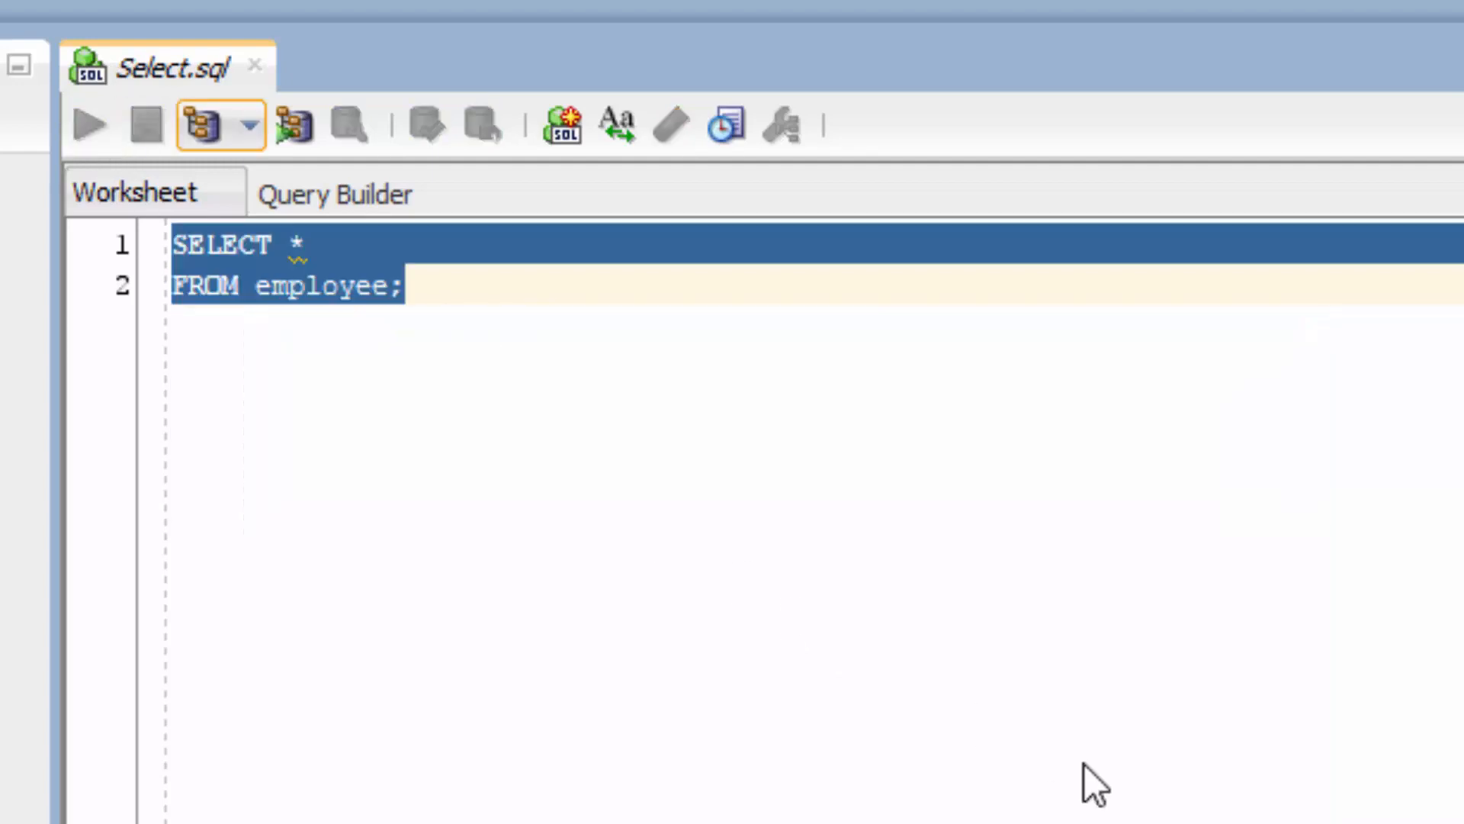
pyautogui.click(89, 125)
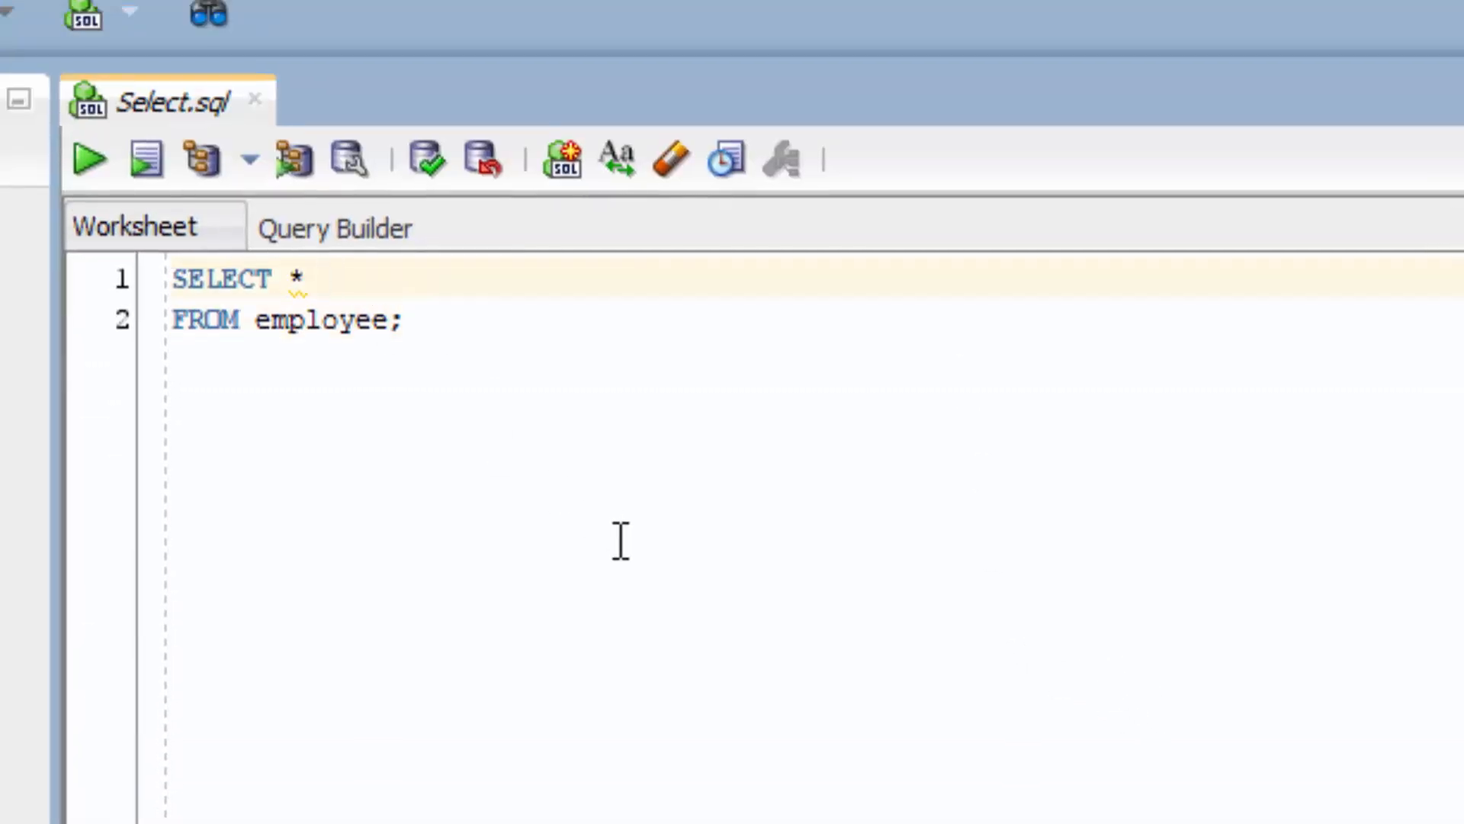
# Step: Replace the asterisk in the select list with employee_id
pyautogui.click(303, 279)
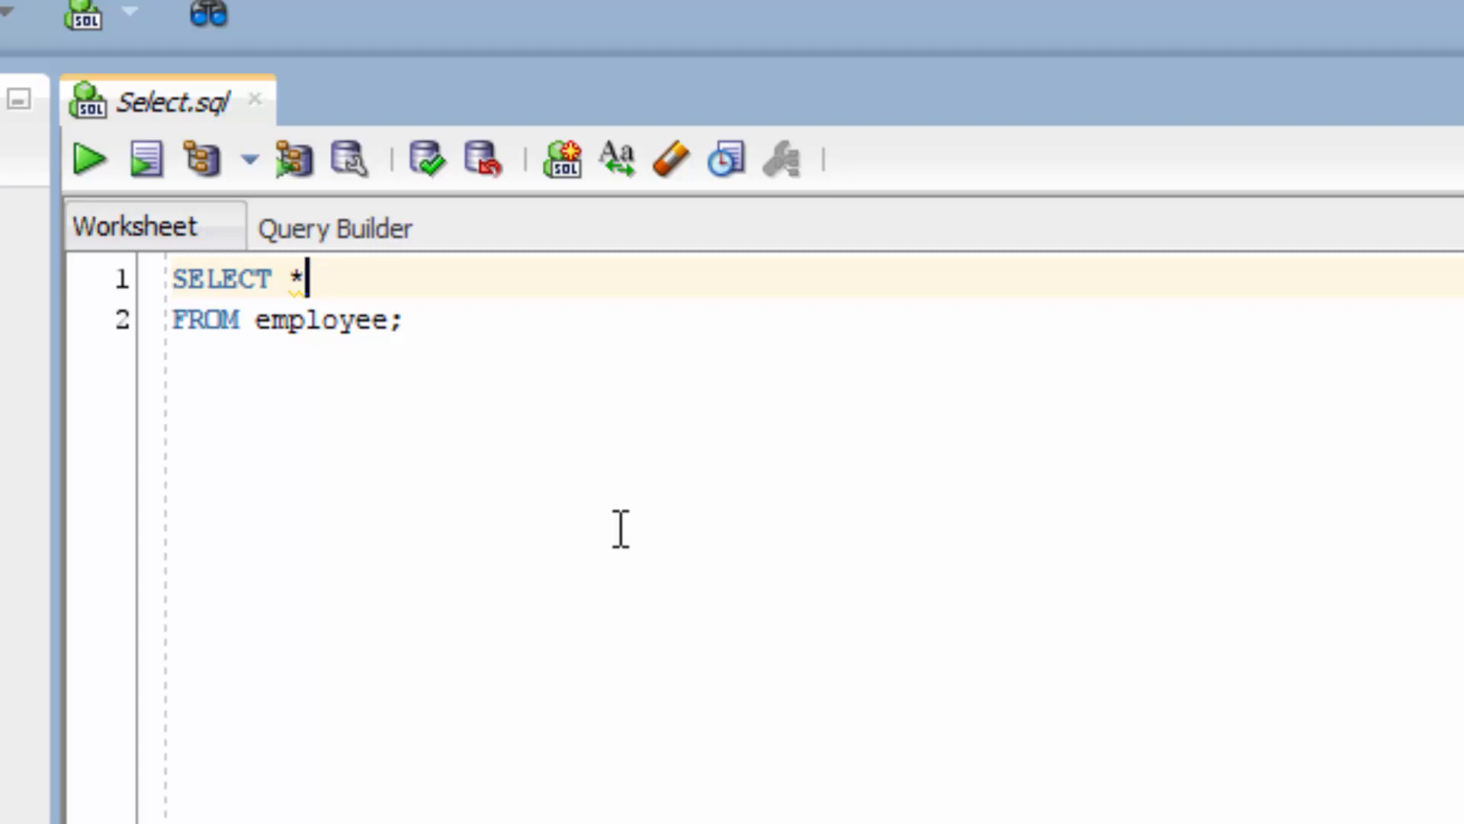
pyautogui.press('Backspace')
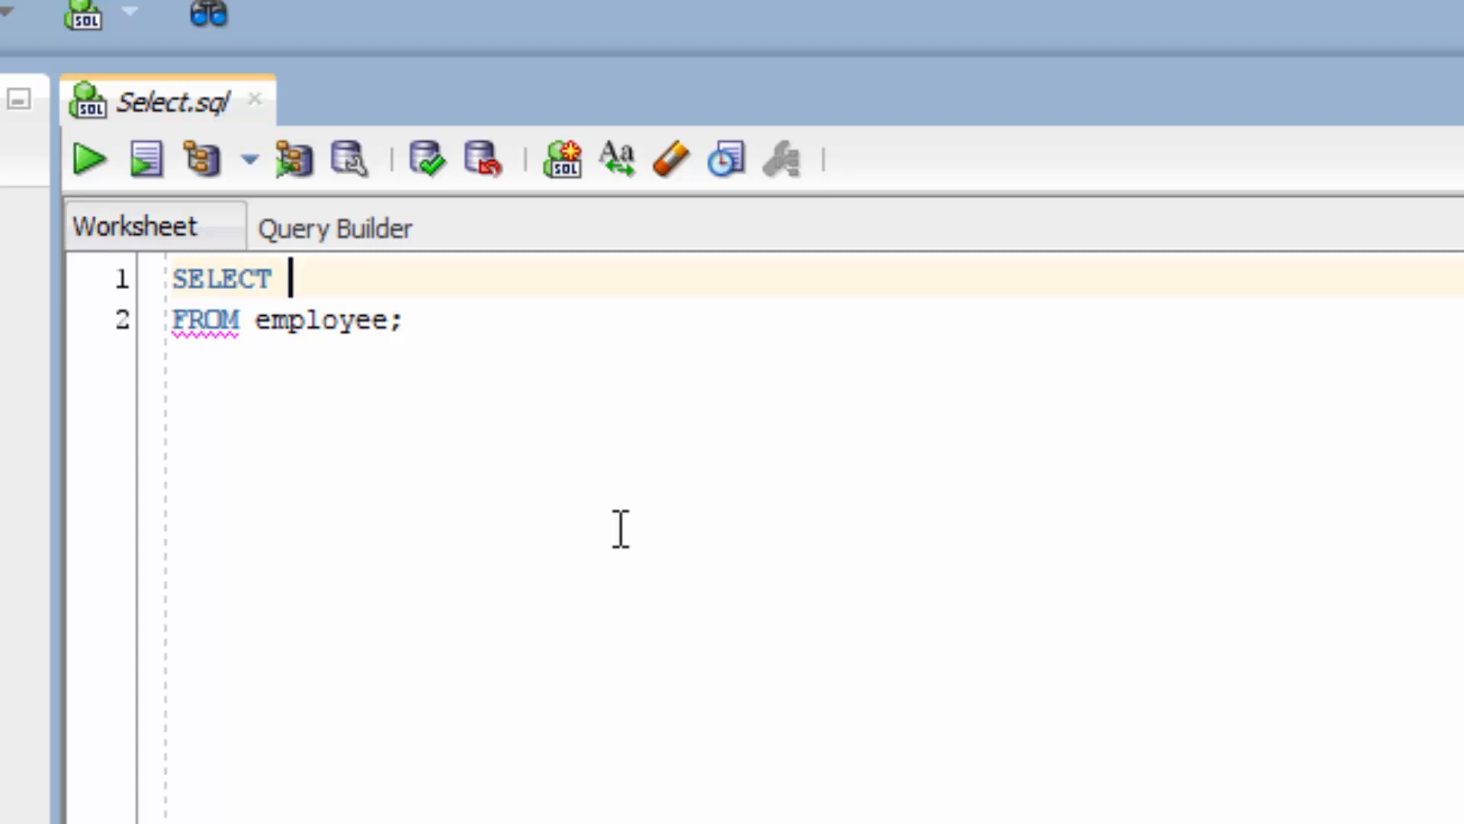
pyautogui.write('emplo')
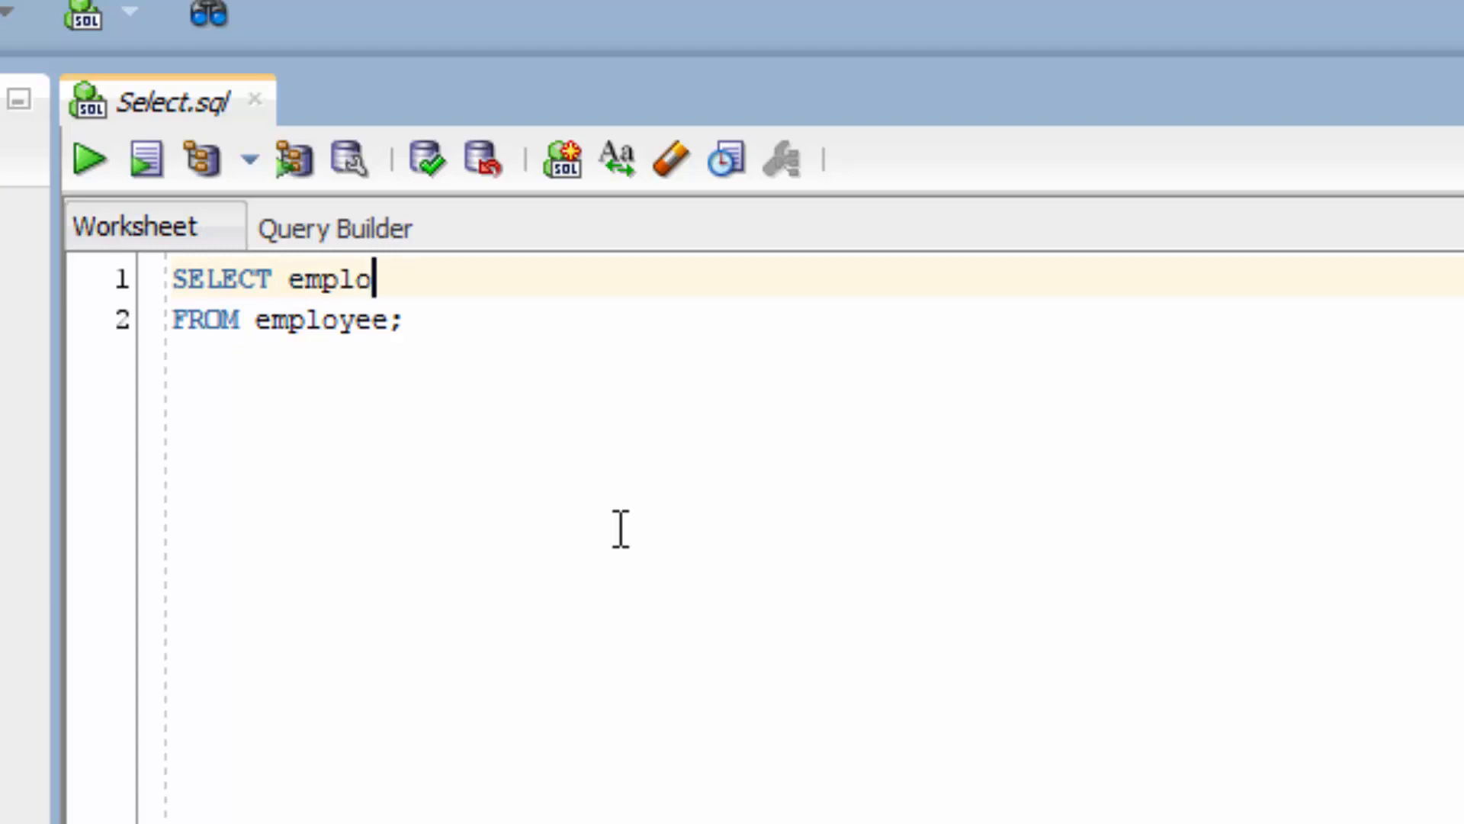
pyautogui.write('yee_id')
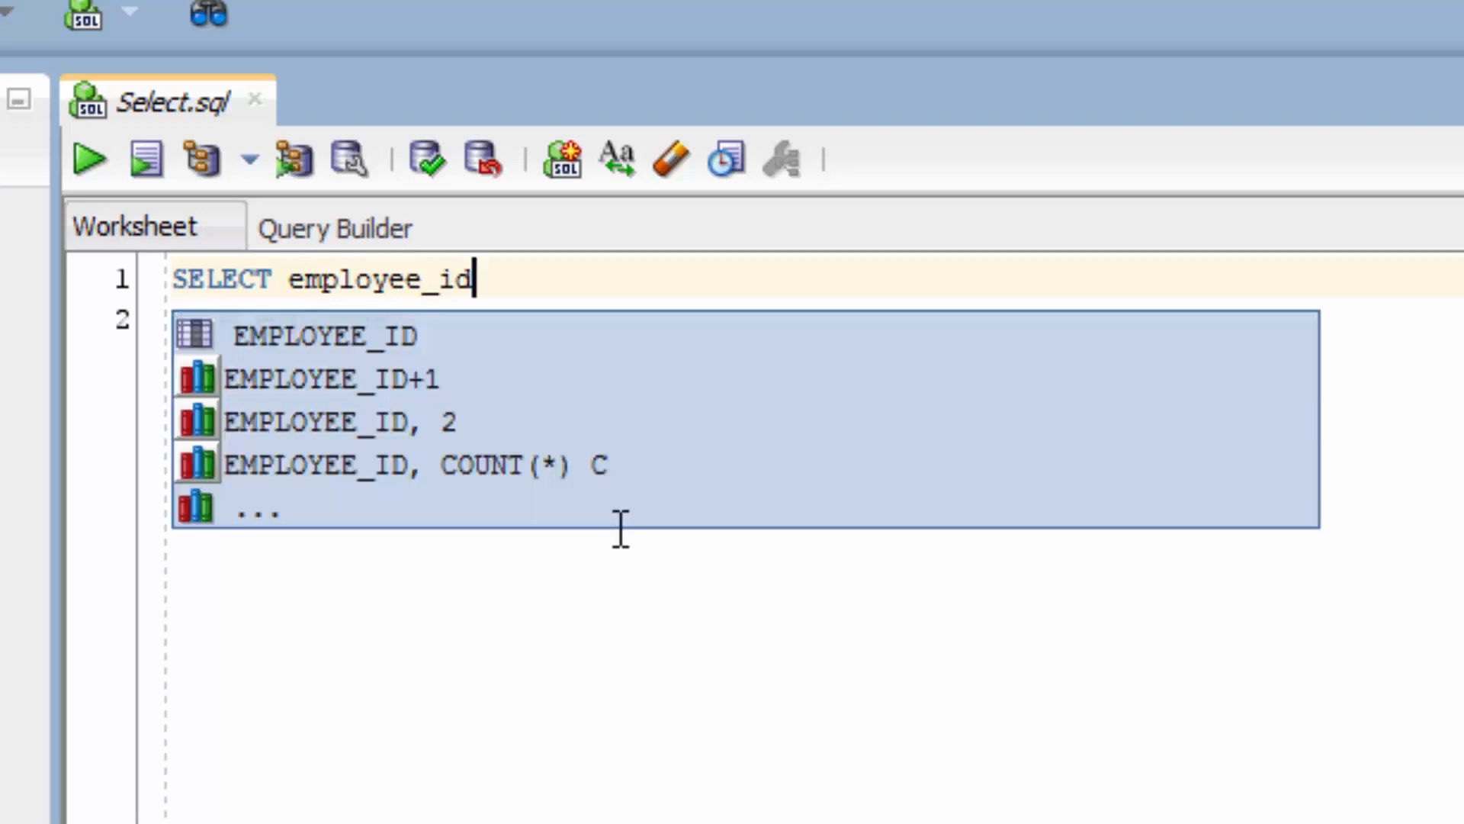
pyautogui.moveTo(752, 611)
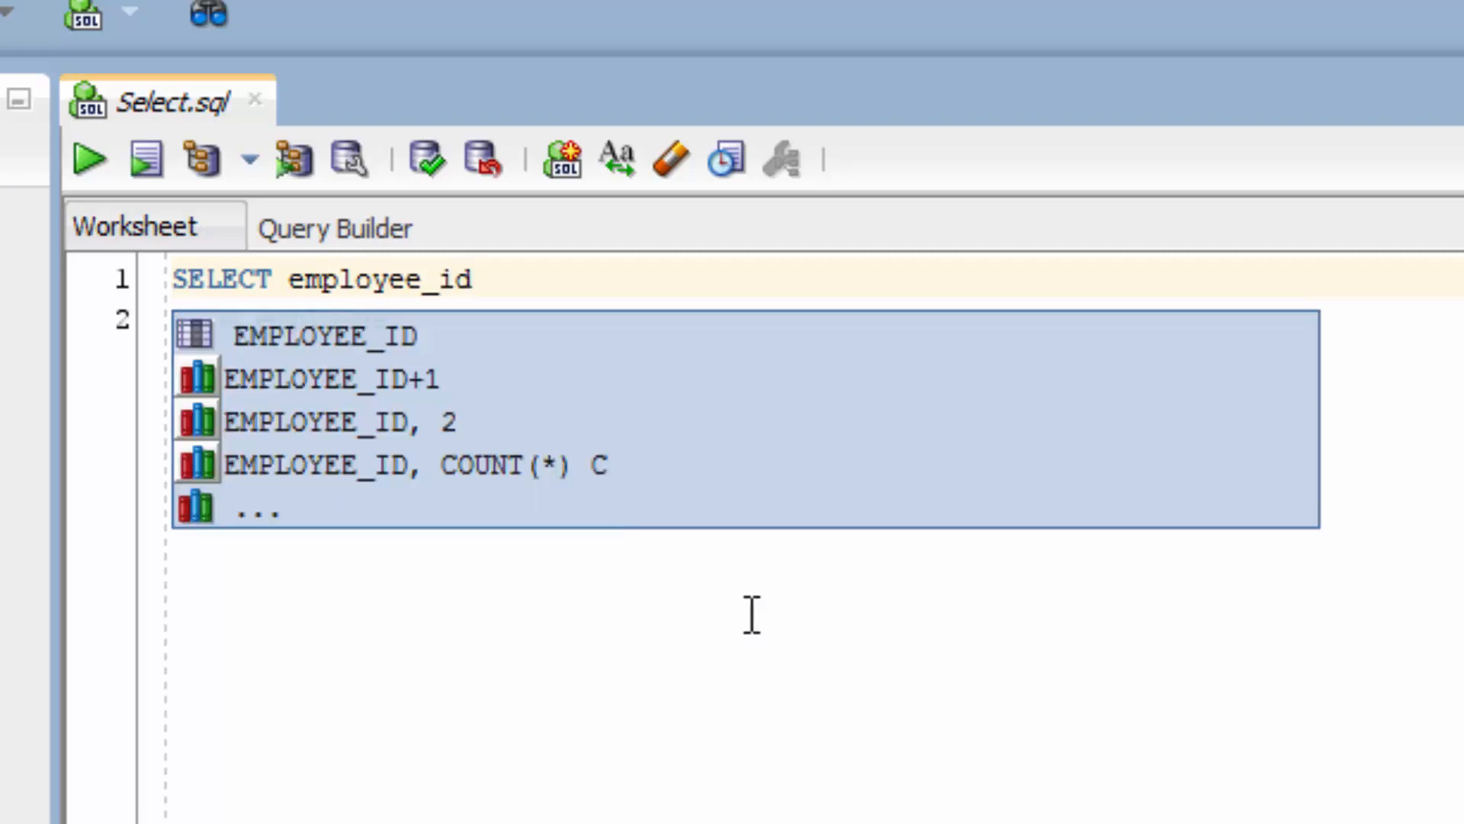
pyautogui.moveTo(574, 294)
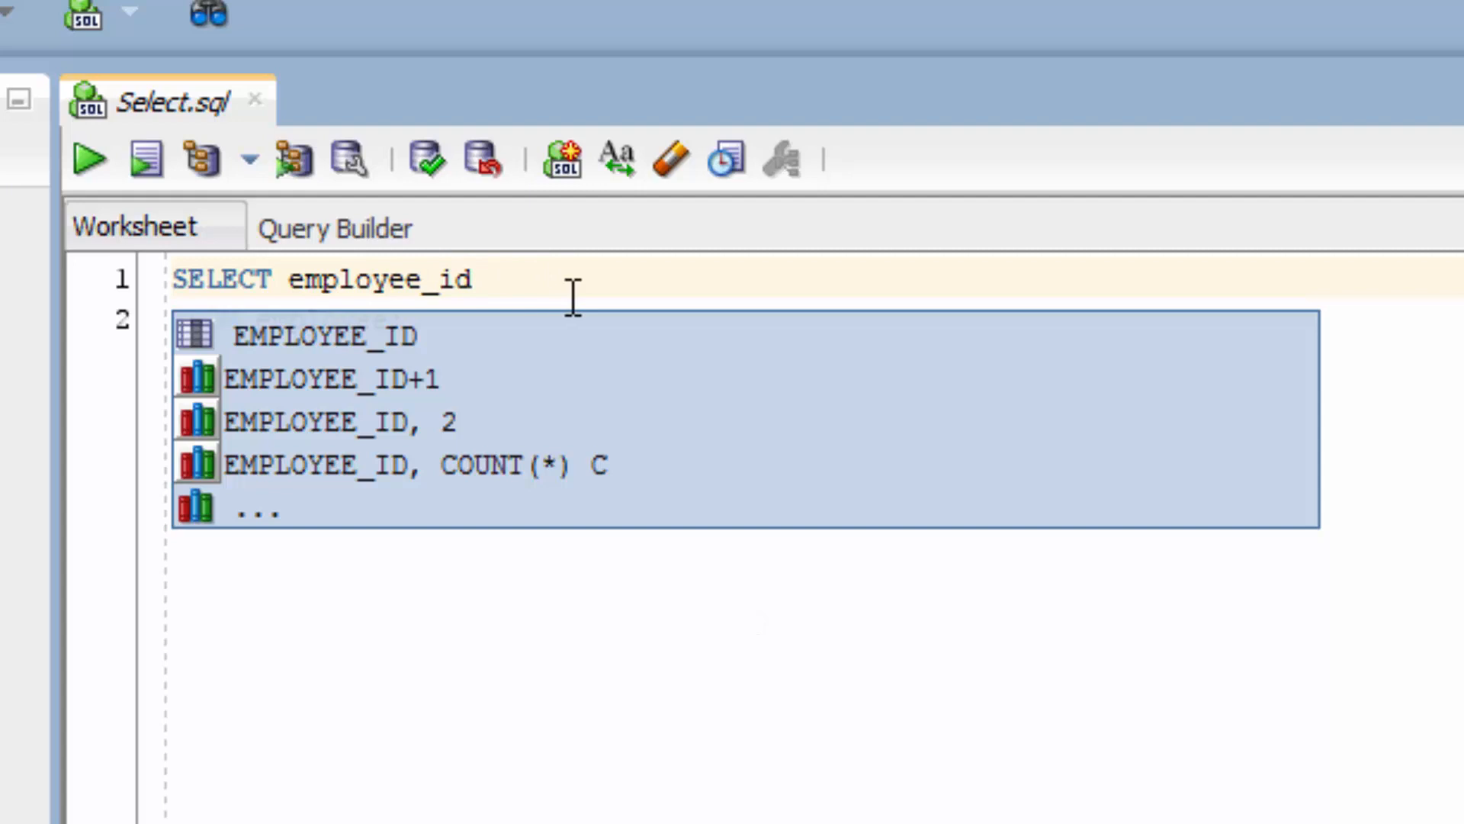
pyautogui.moveTo(611, 287)
pyautogui.write('FROM employee;')
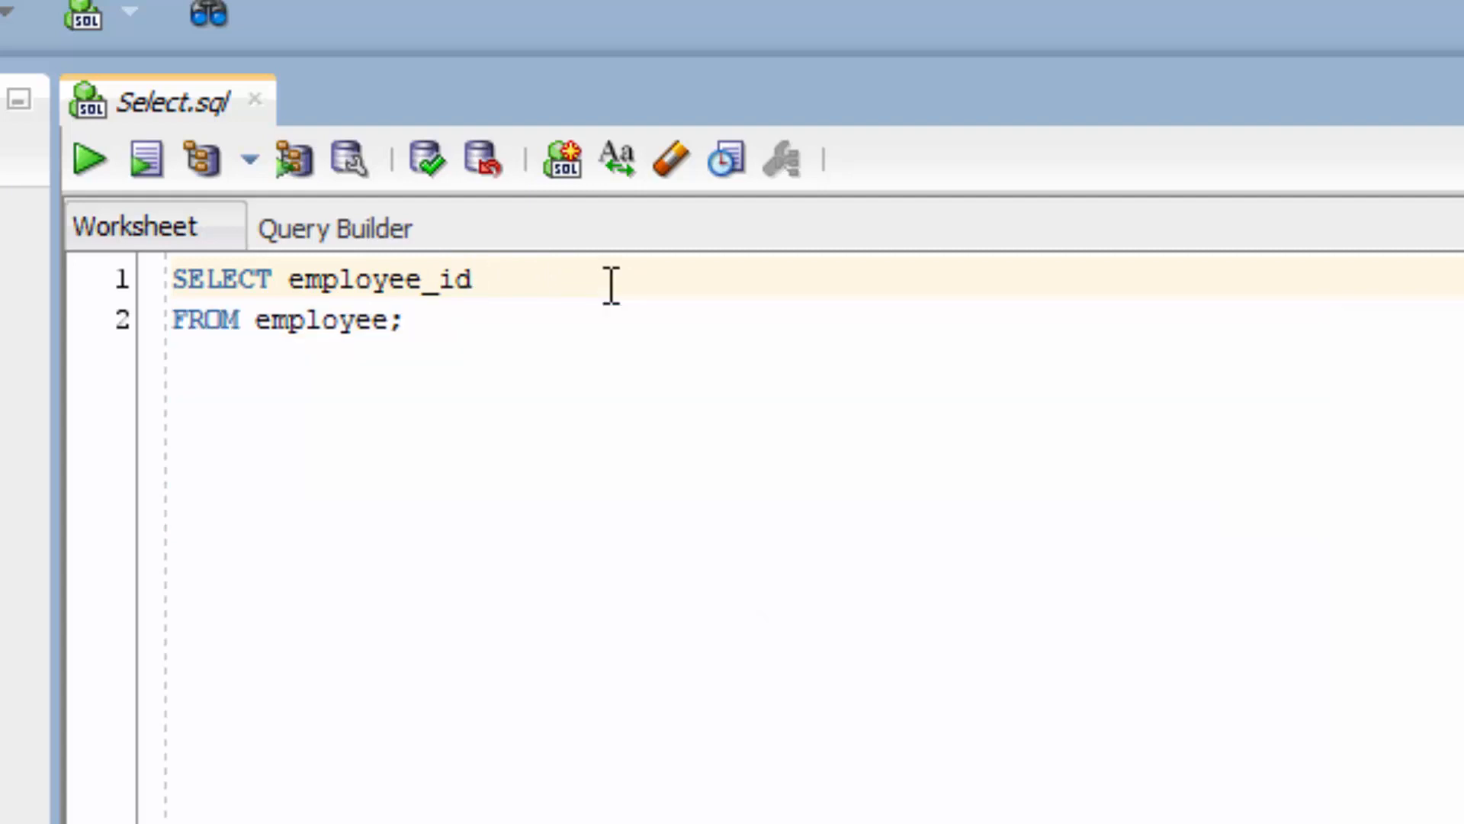
pyautogui.moveTo(598, 320)
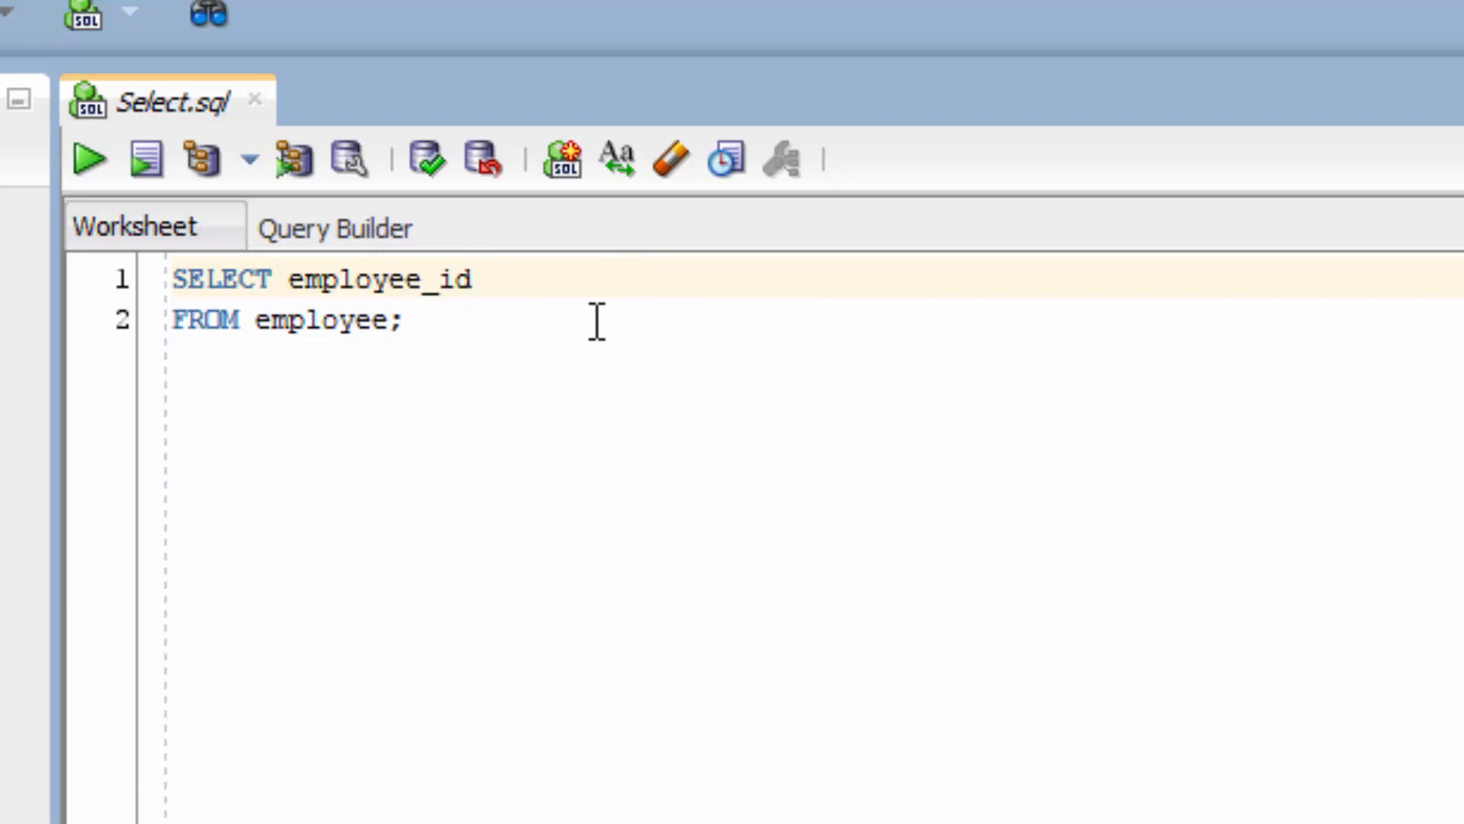
pyautogui.moveTo(575, 403)
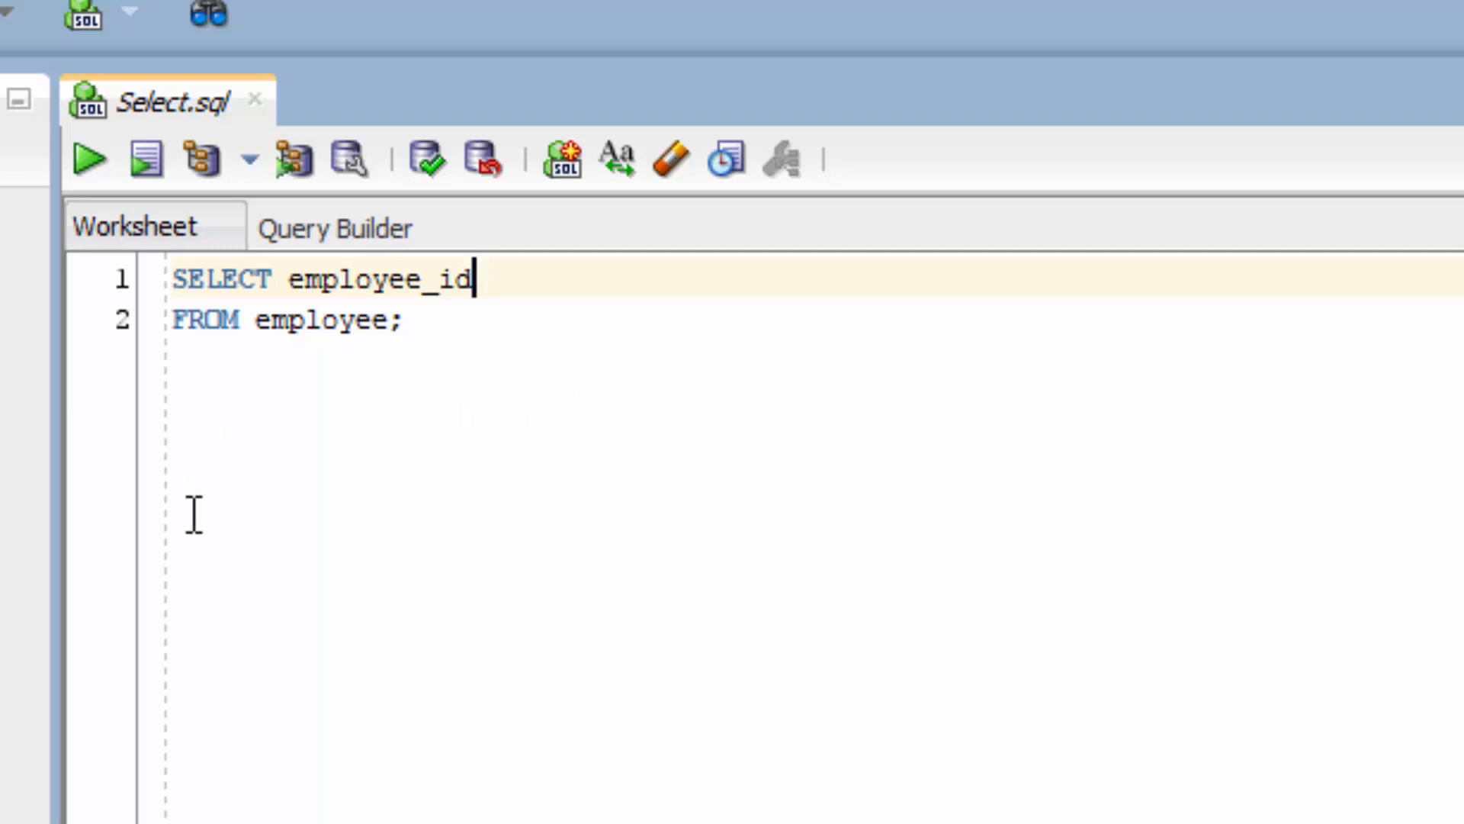
pyautogui.moveTo(537, 305)
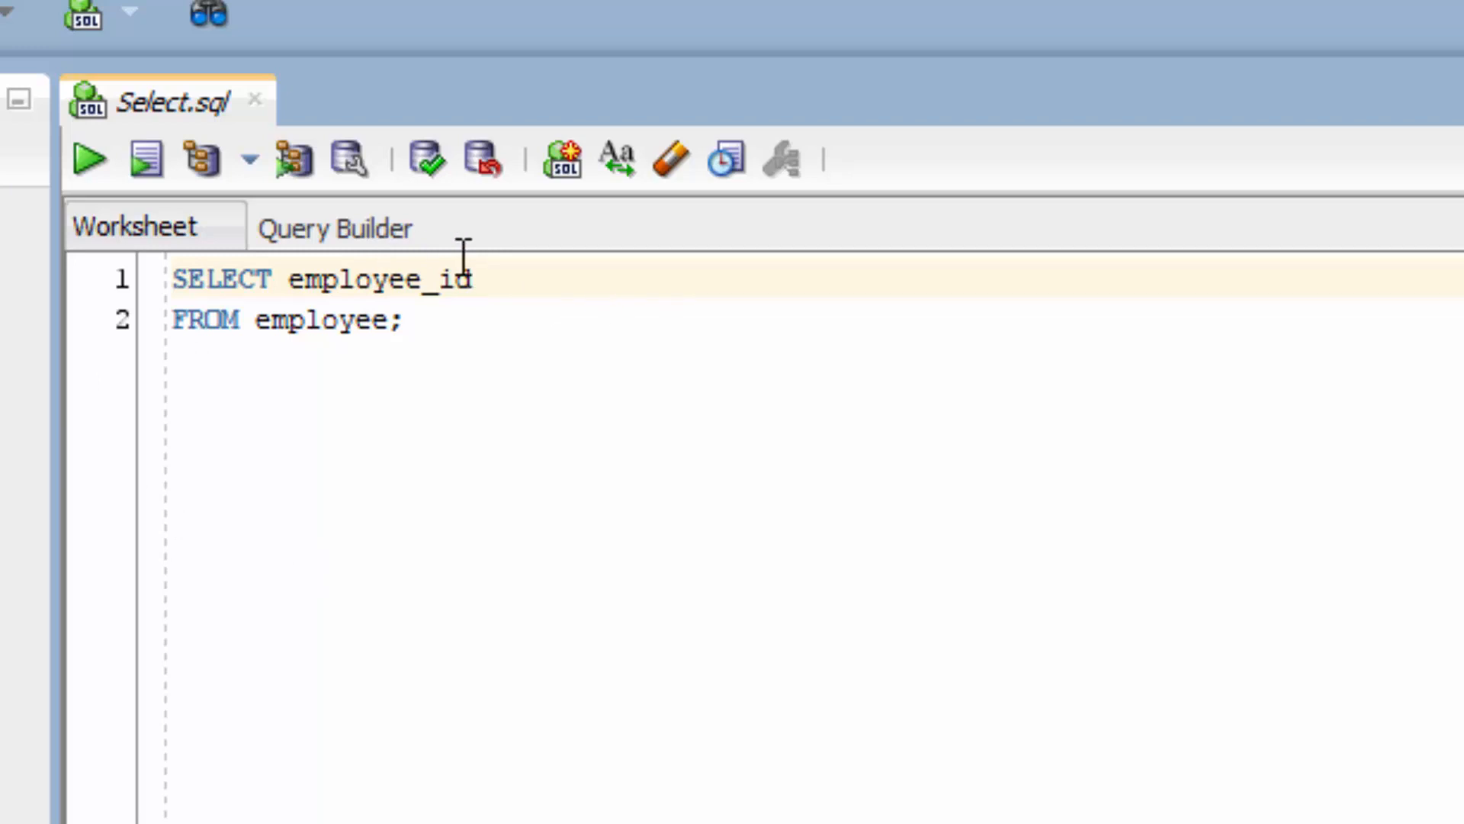
pyautogui.moveTo(874, 413)
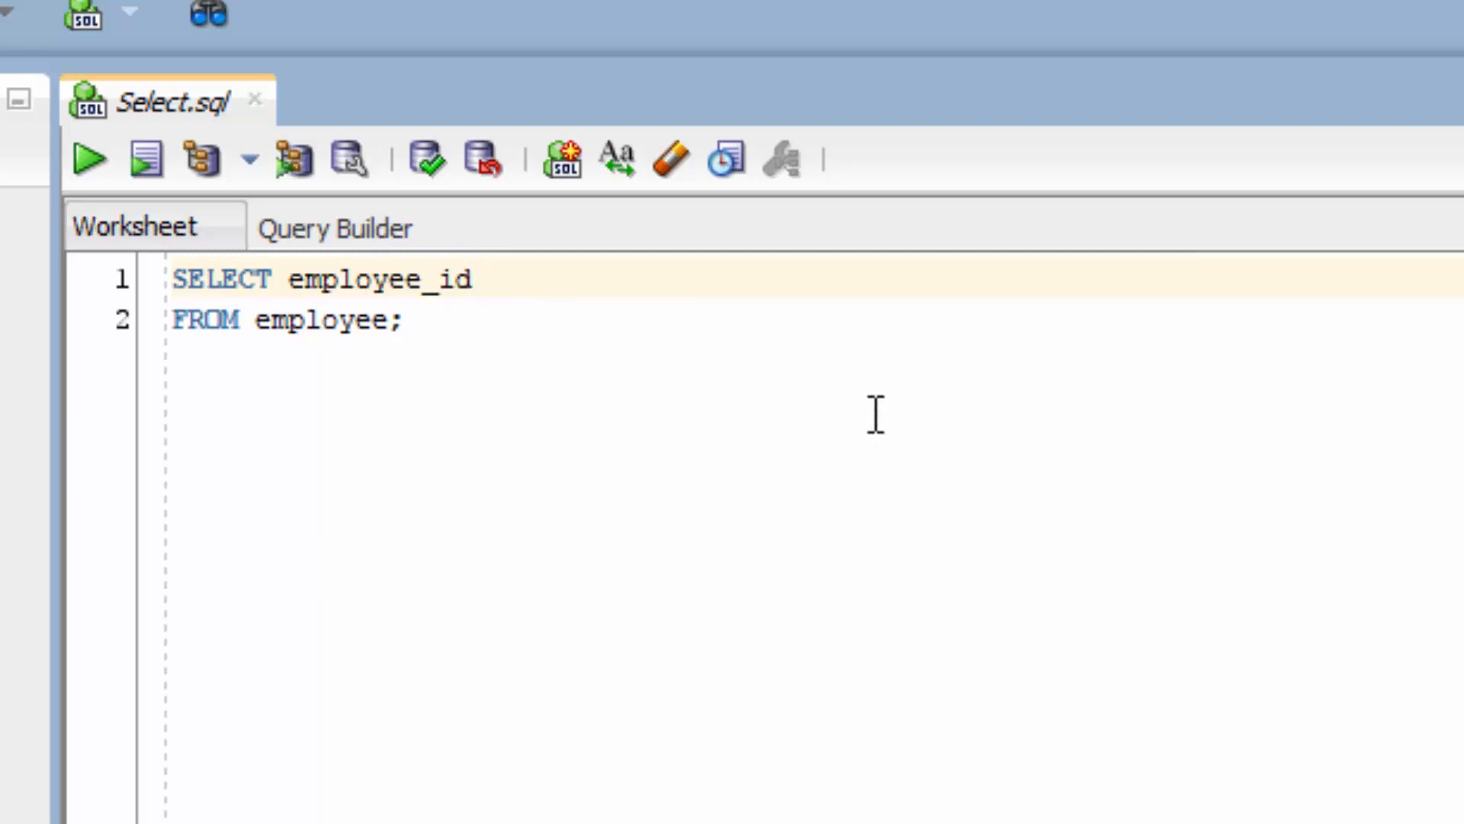
pyautogui.moveTo(507, 317)
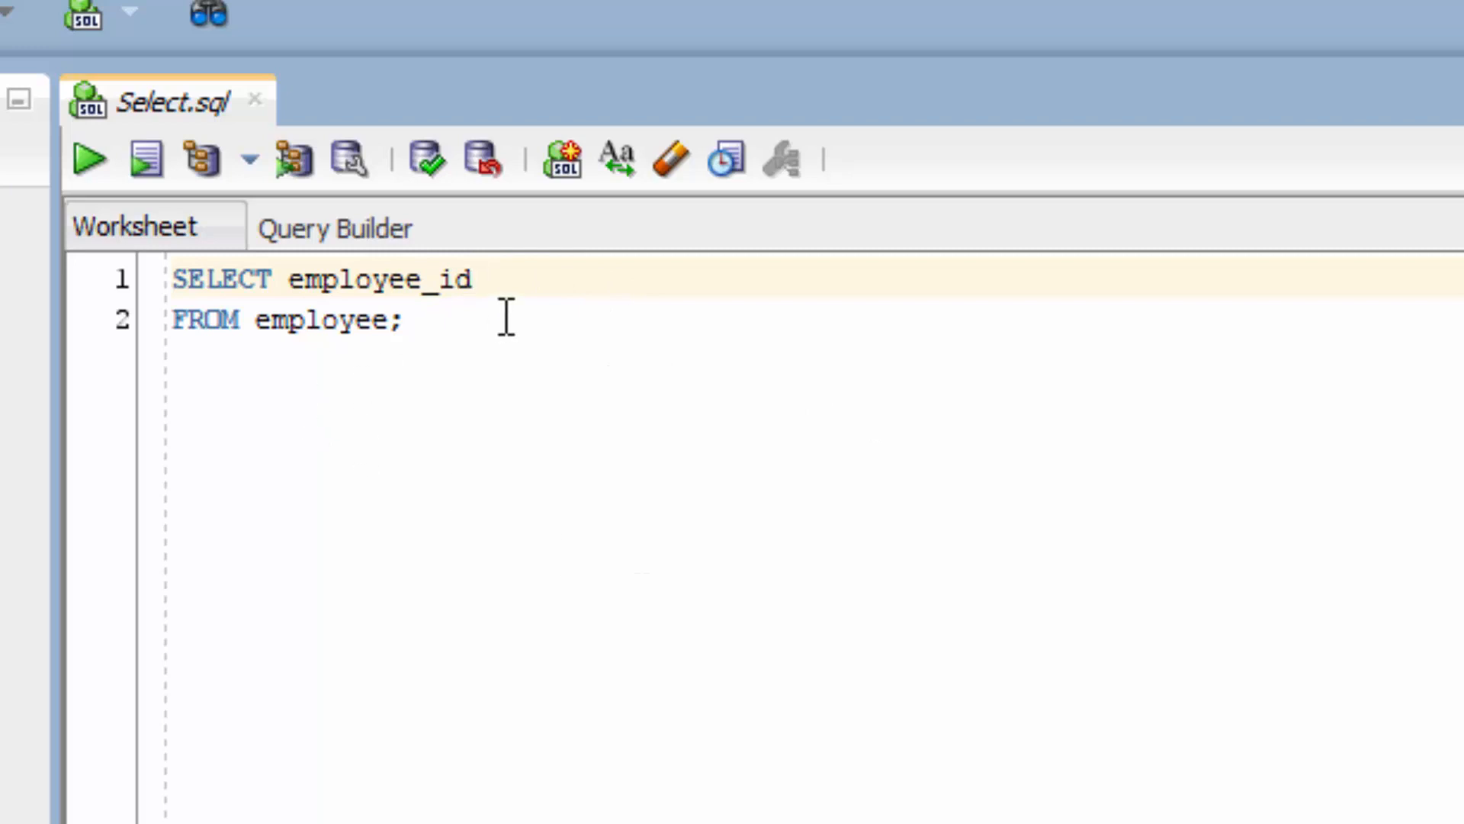
pyautogui.moveTo(677, 465)
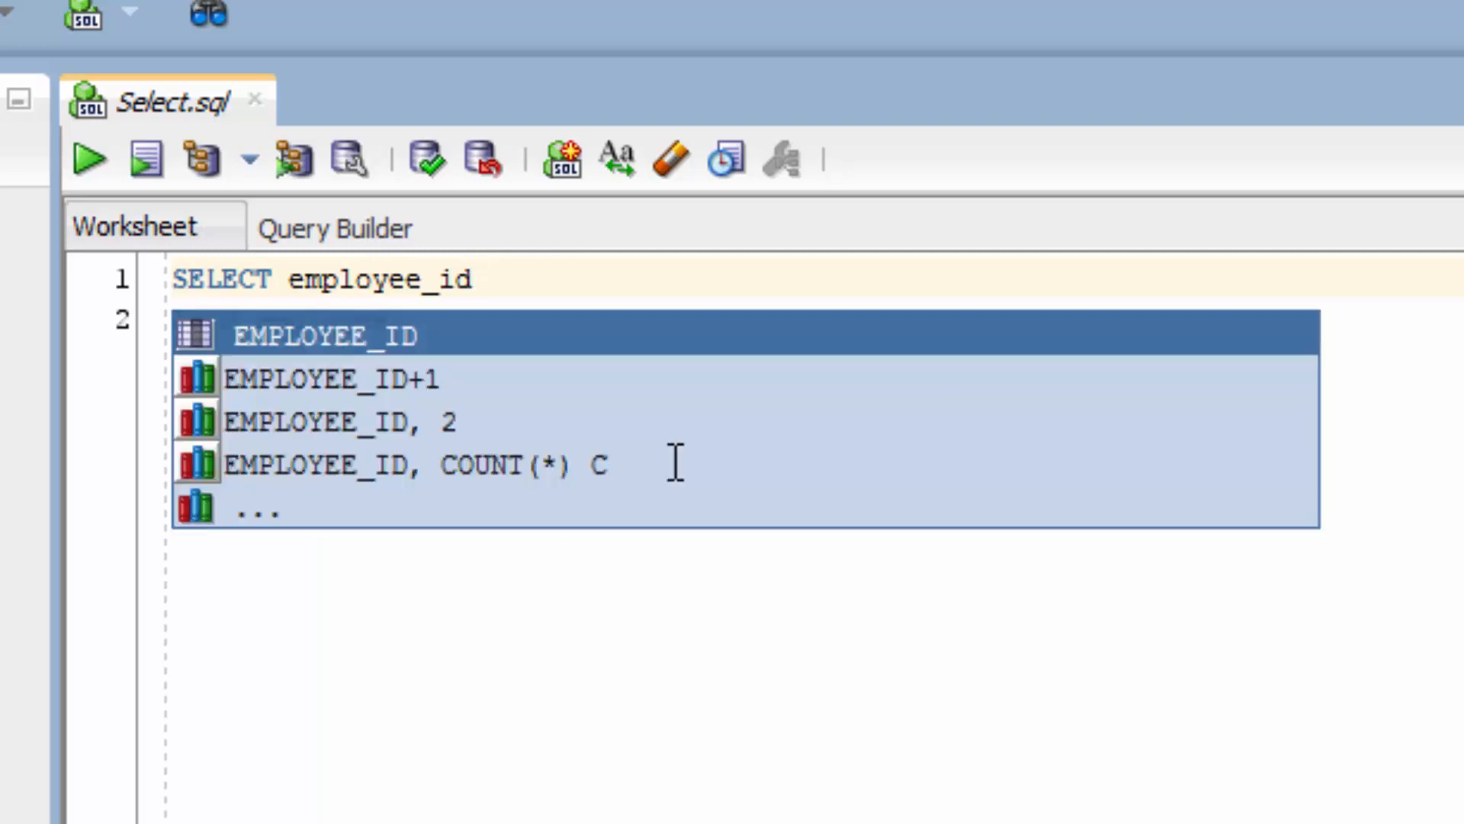
pyautogui.moveTo(556, 402)
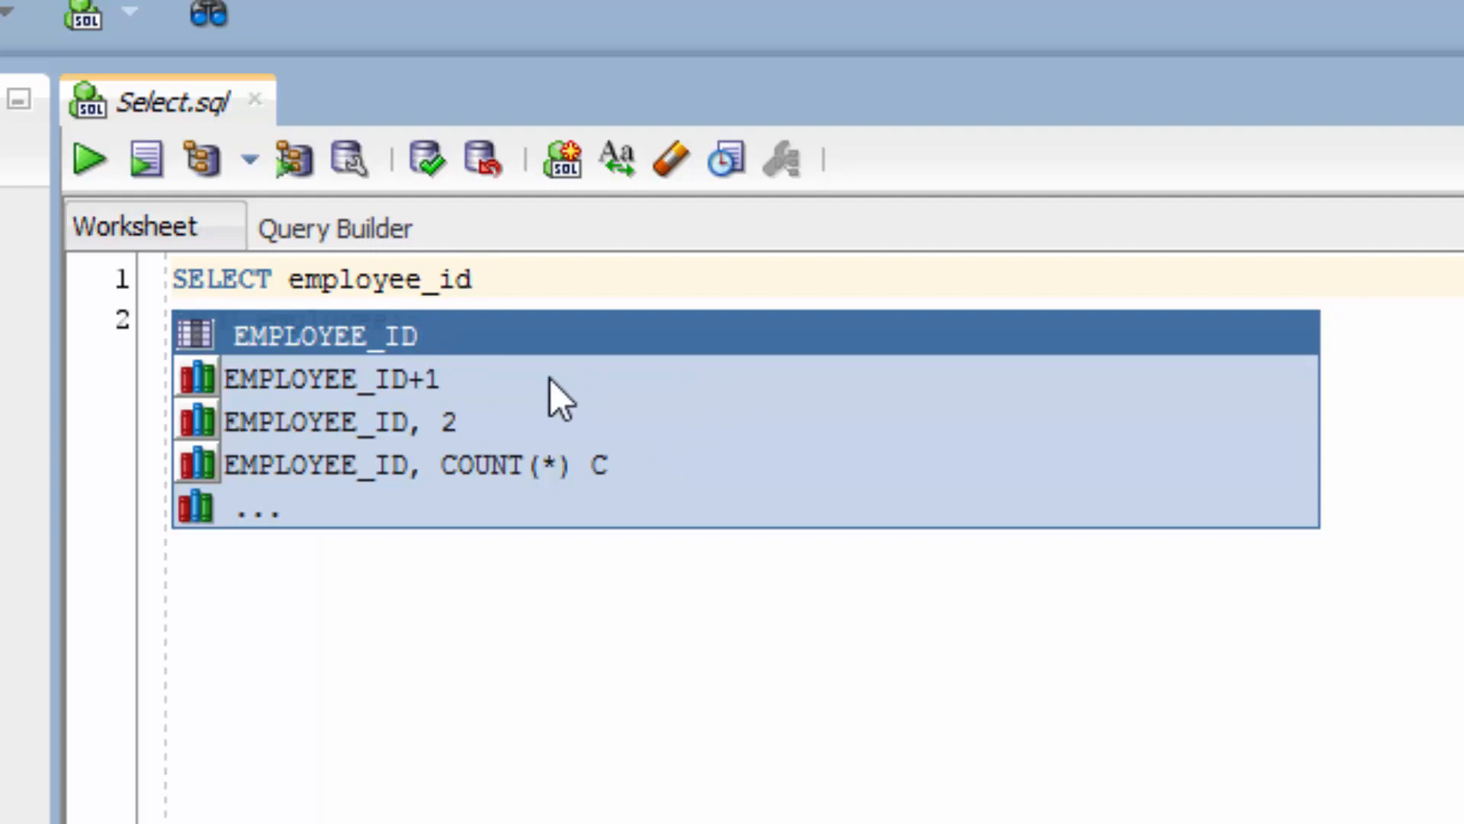
pyautogui.moveTo(345, 402)
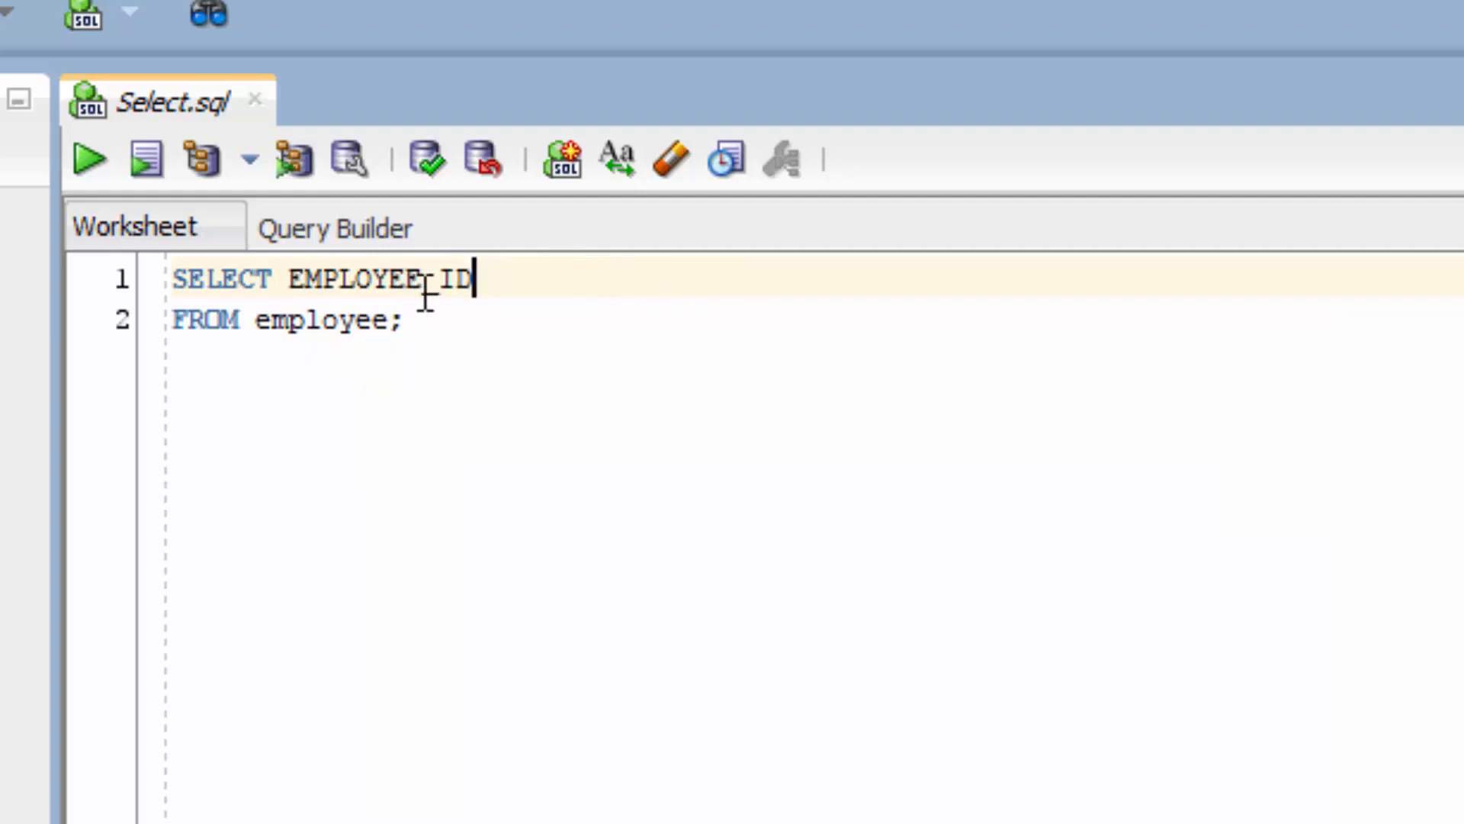
# Step: Add first_name after employee_id in the select list
pyautogui.write('employee_id')
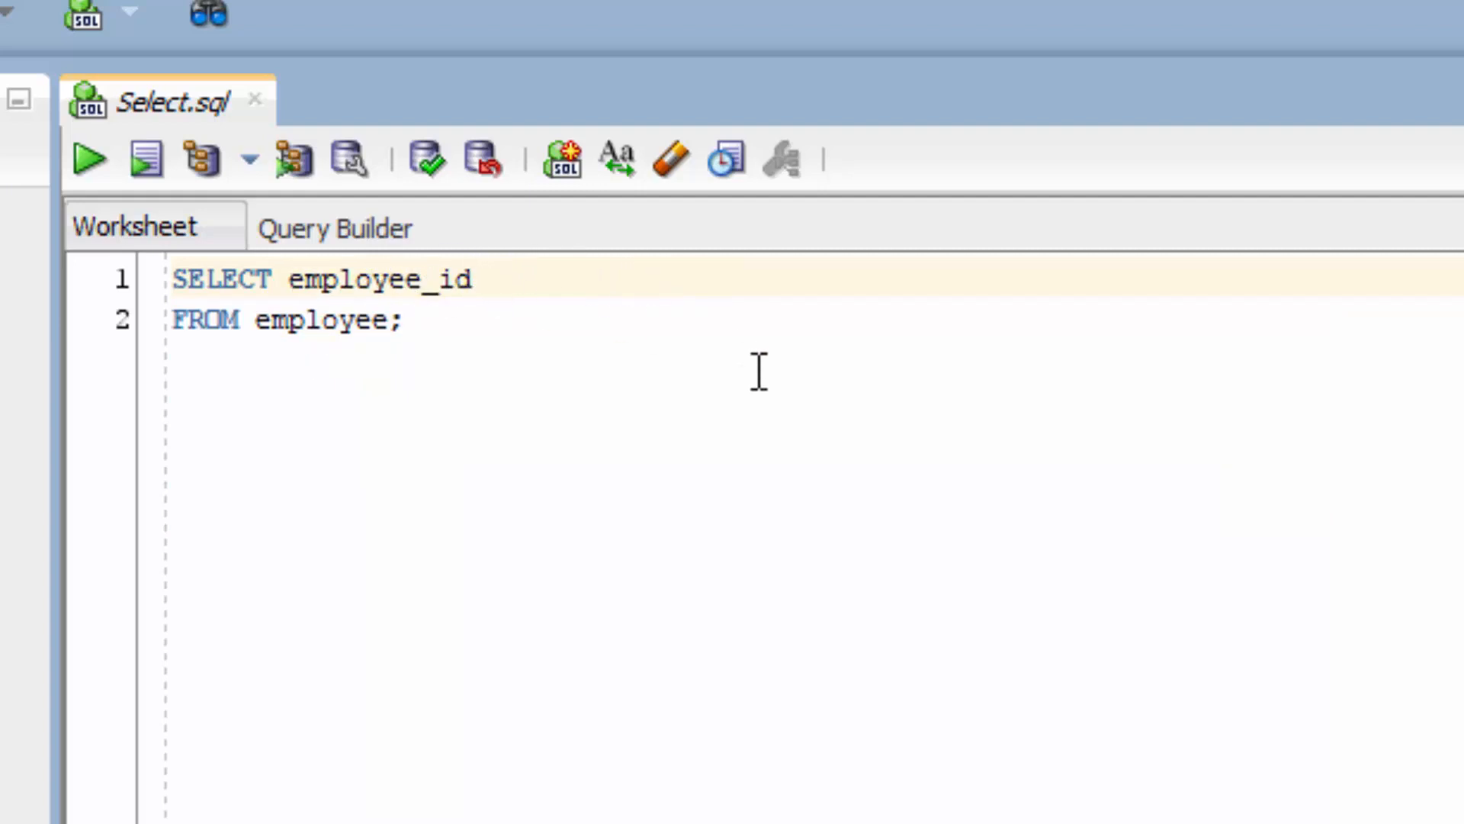
pyautogui.click(471, 279)
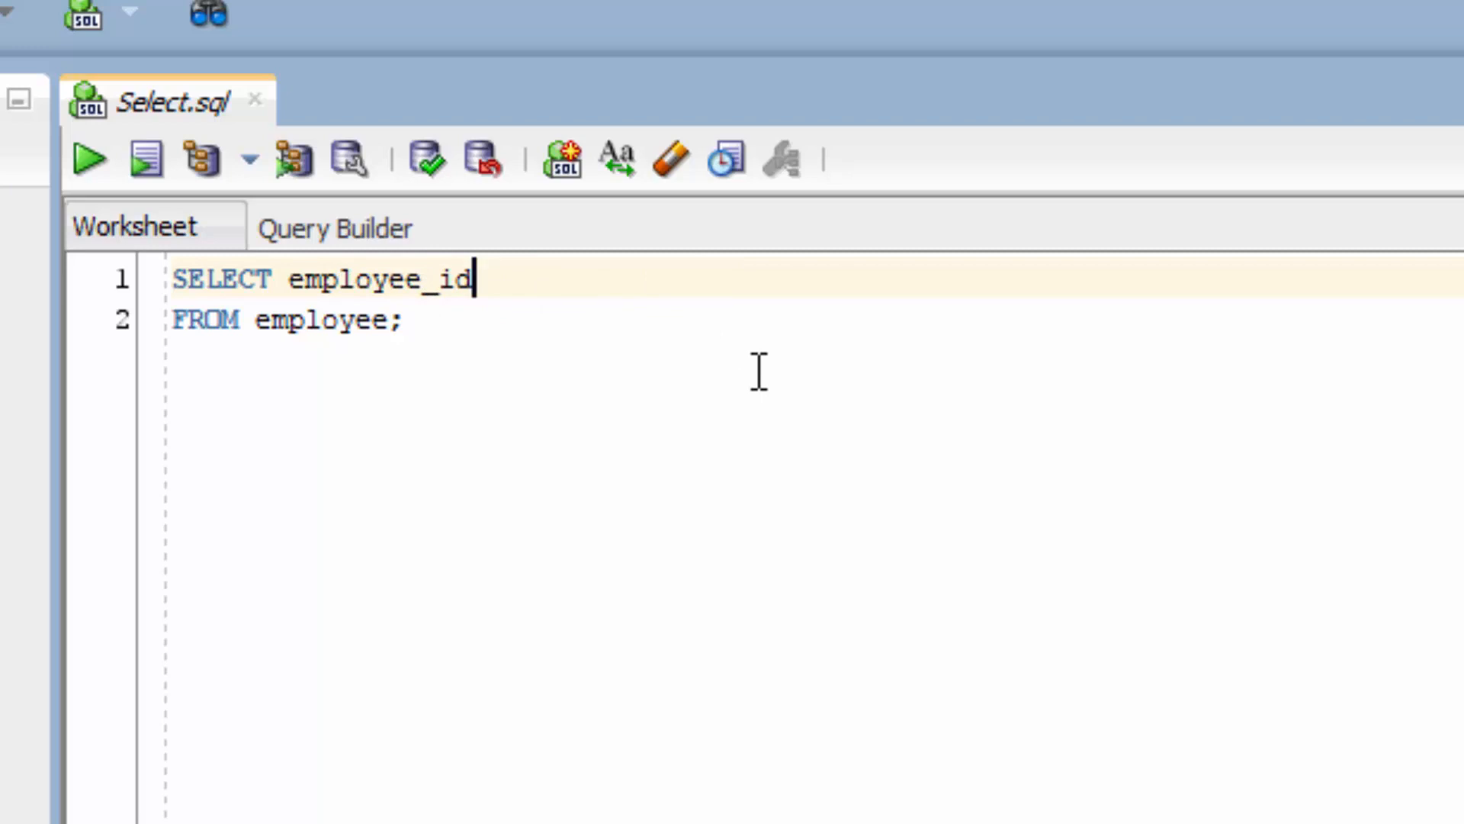
pyautogui.write(',')
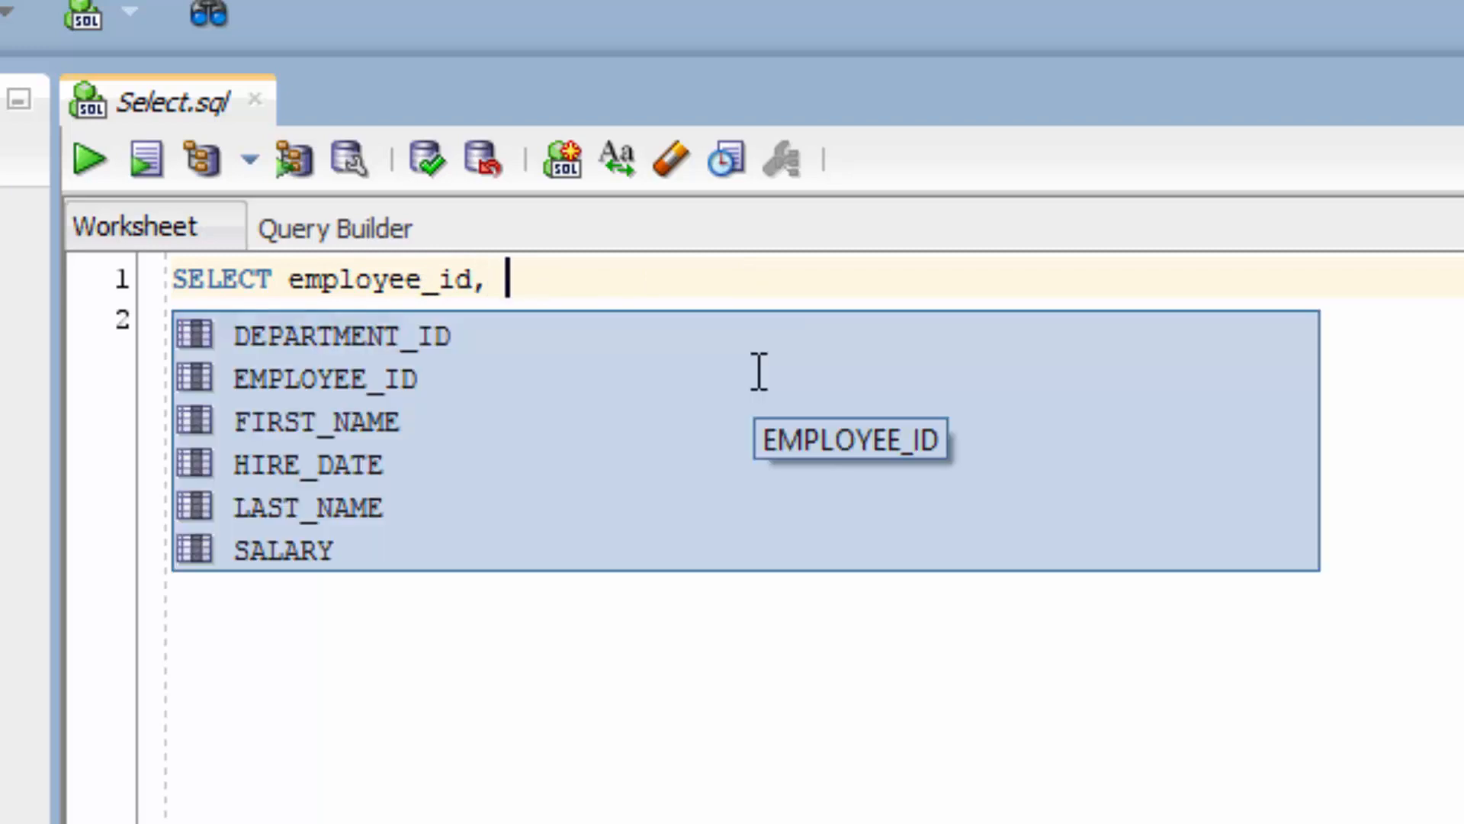
pyautogui.write('first_nam')
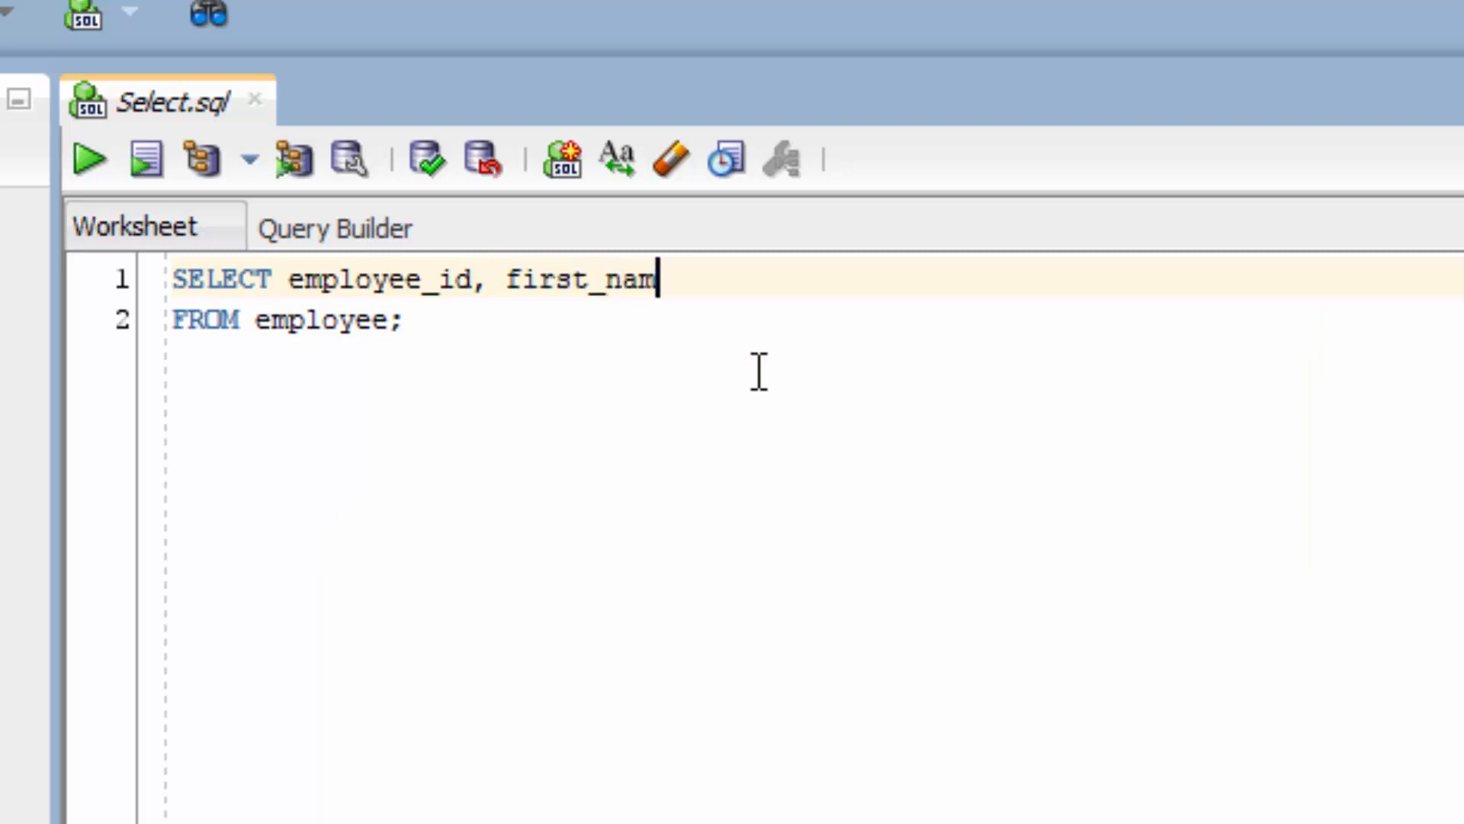
pyautogui.write('e')
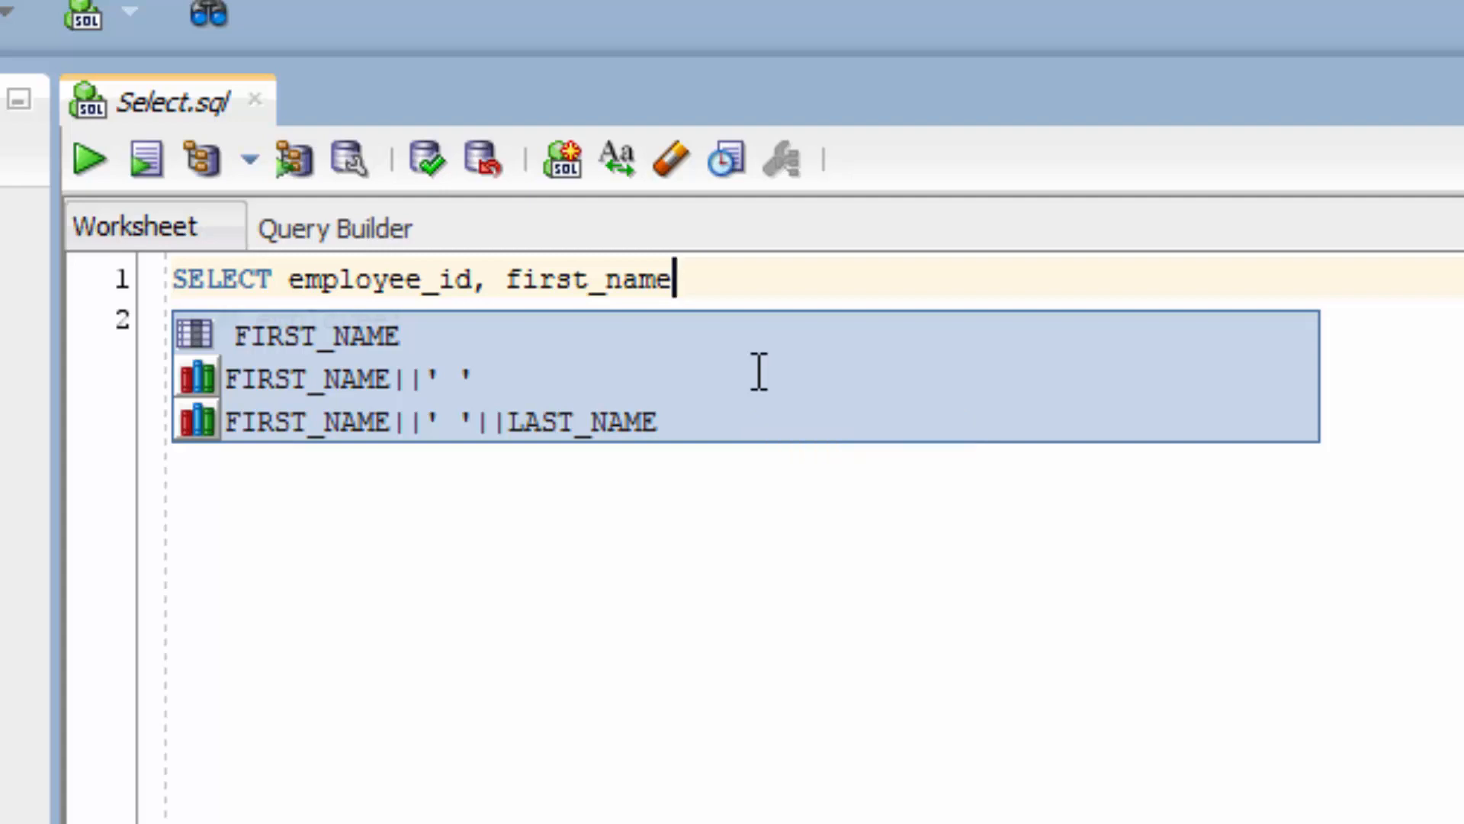
# Step: Add last_name to the select list and run the query, showing 50 employees
pyautogui.write(',')
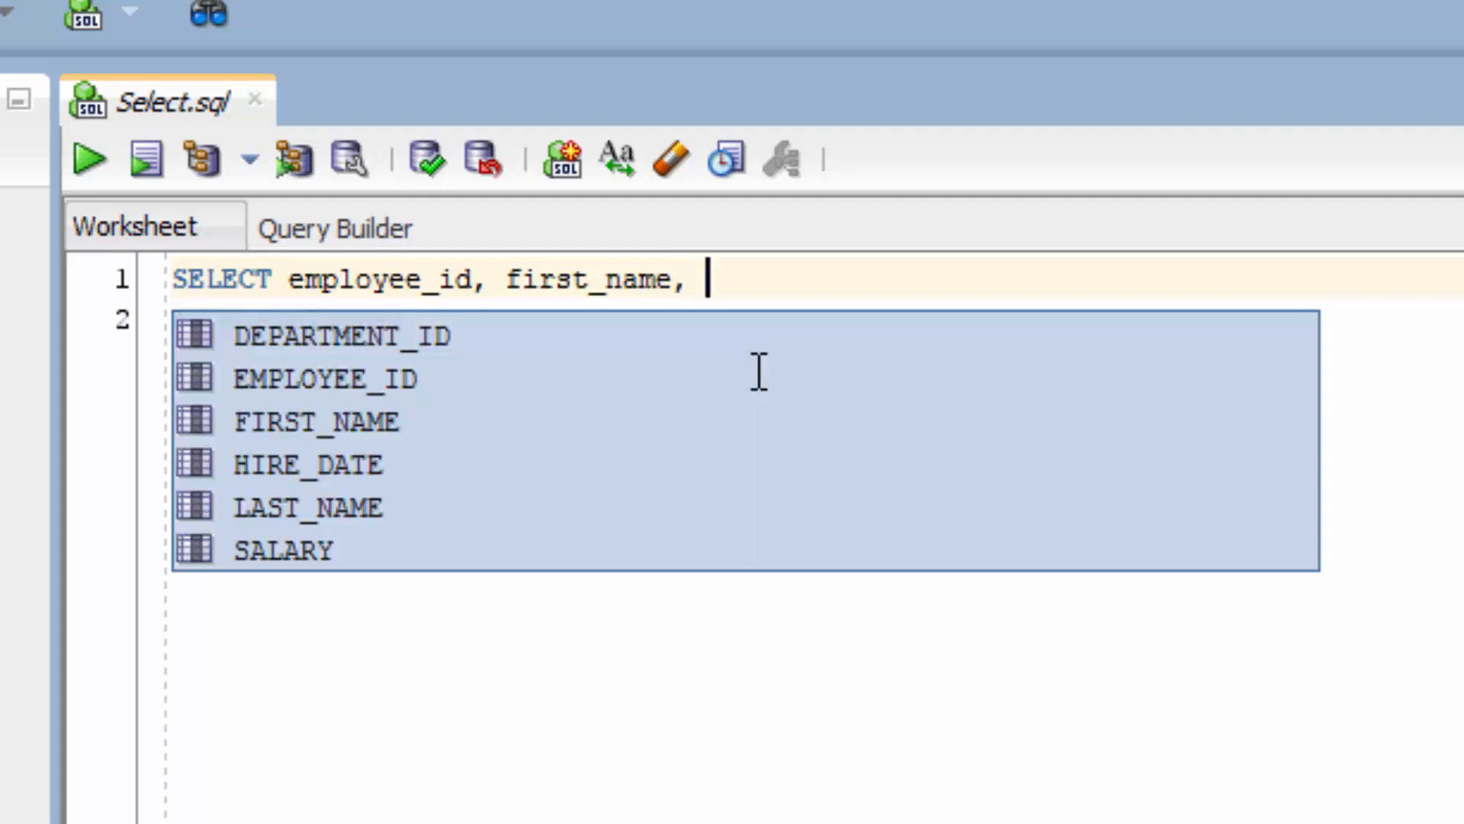
pyautogui.write('last_')
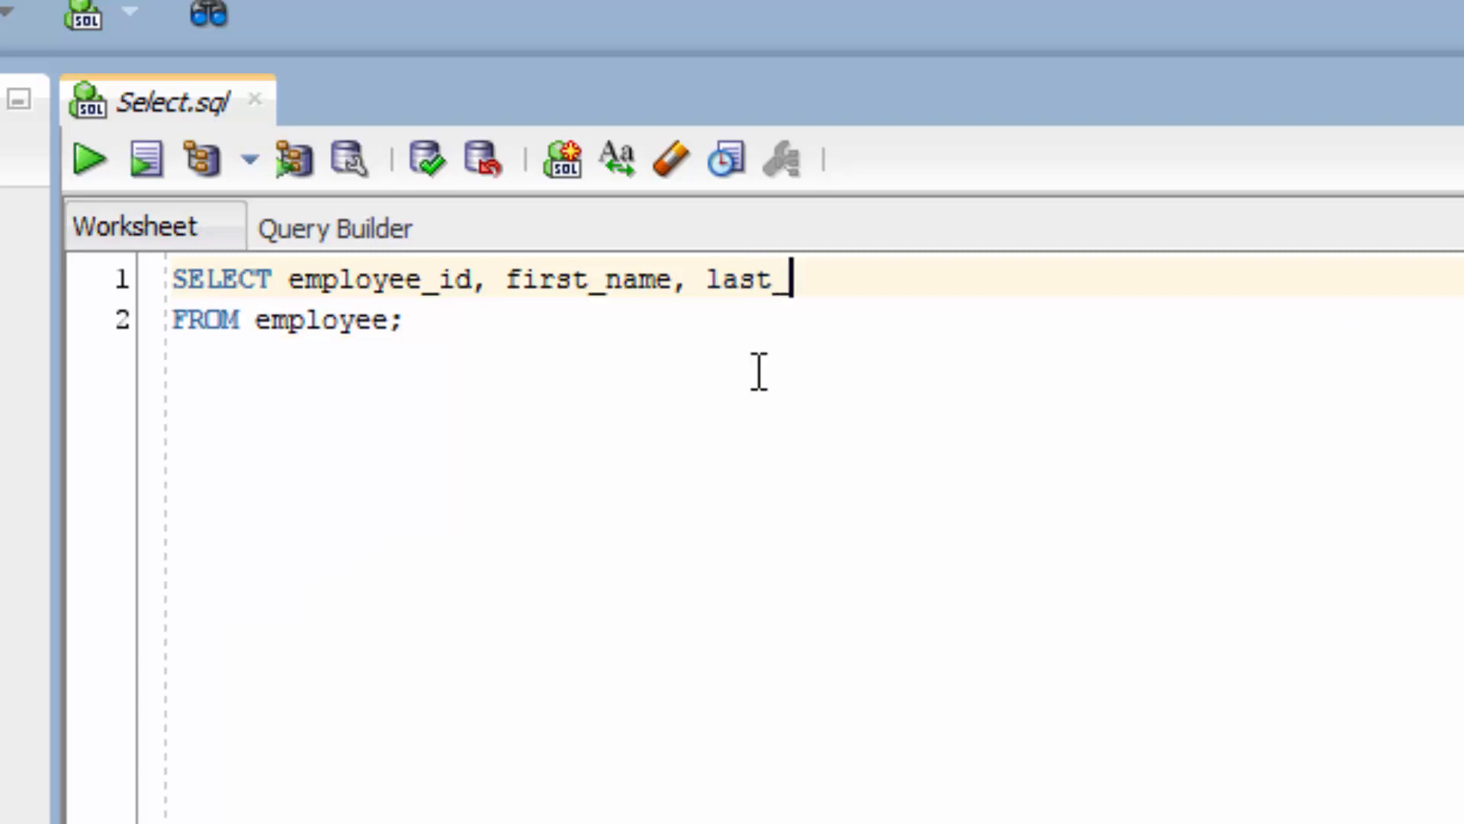
pyautogui.write('name')
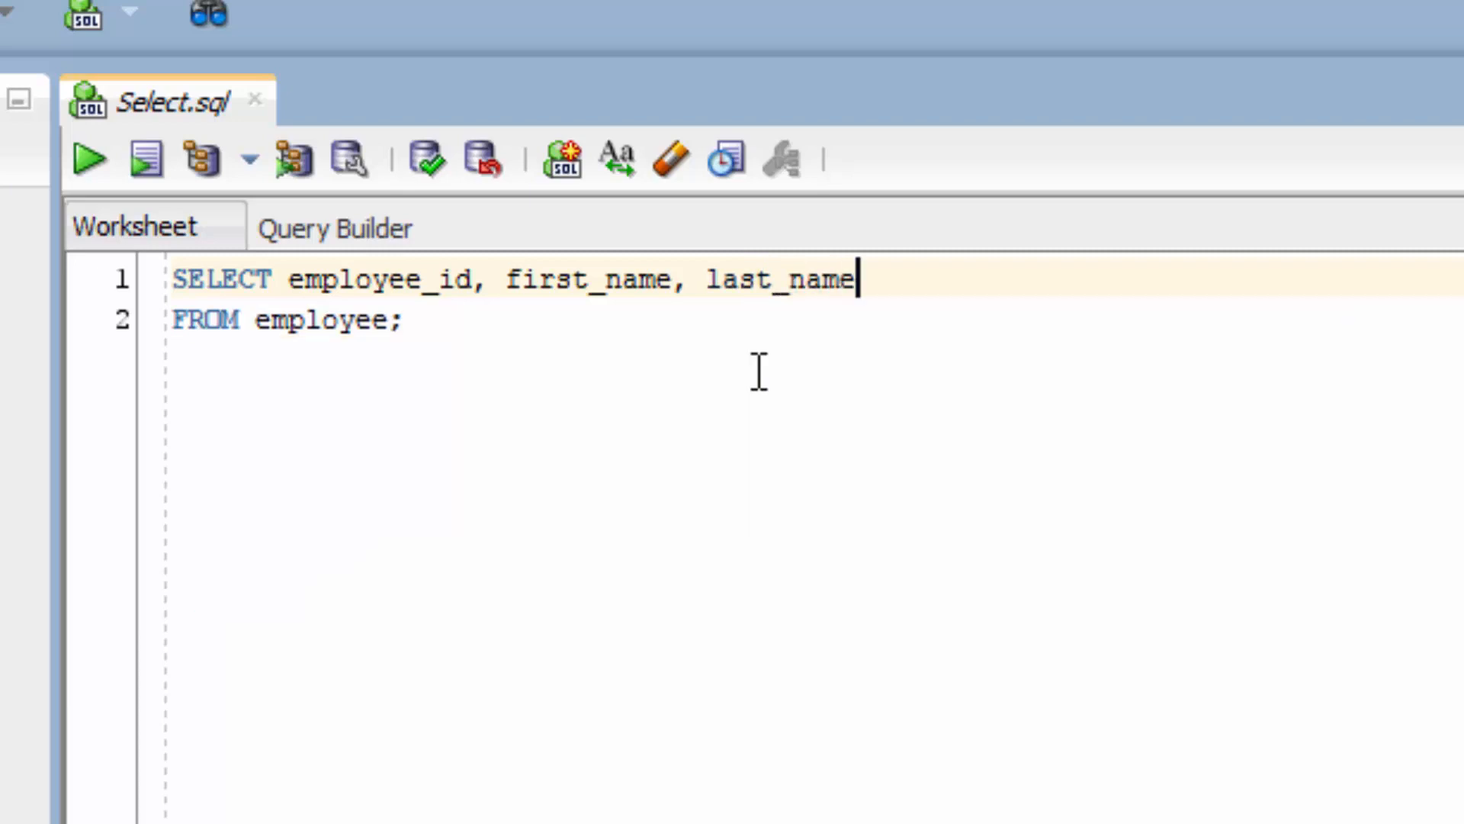
pyautogui.moveTo(777, 365)
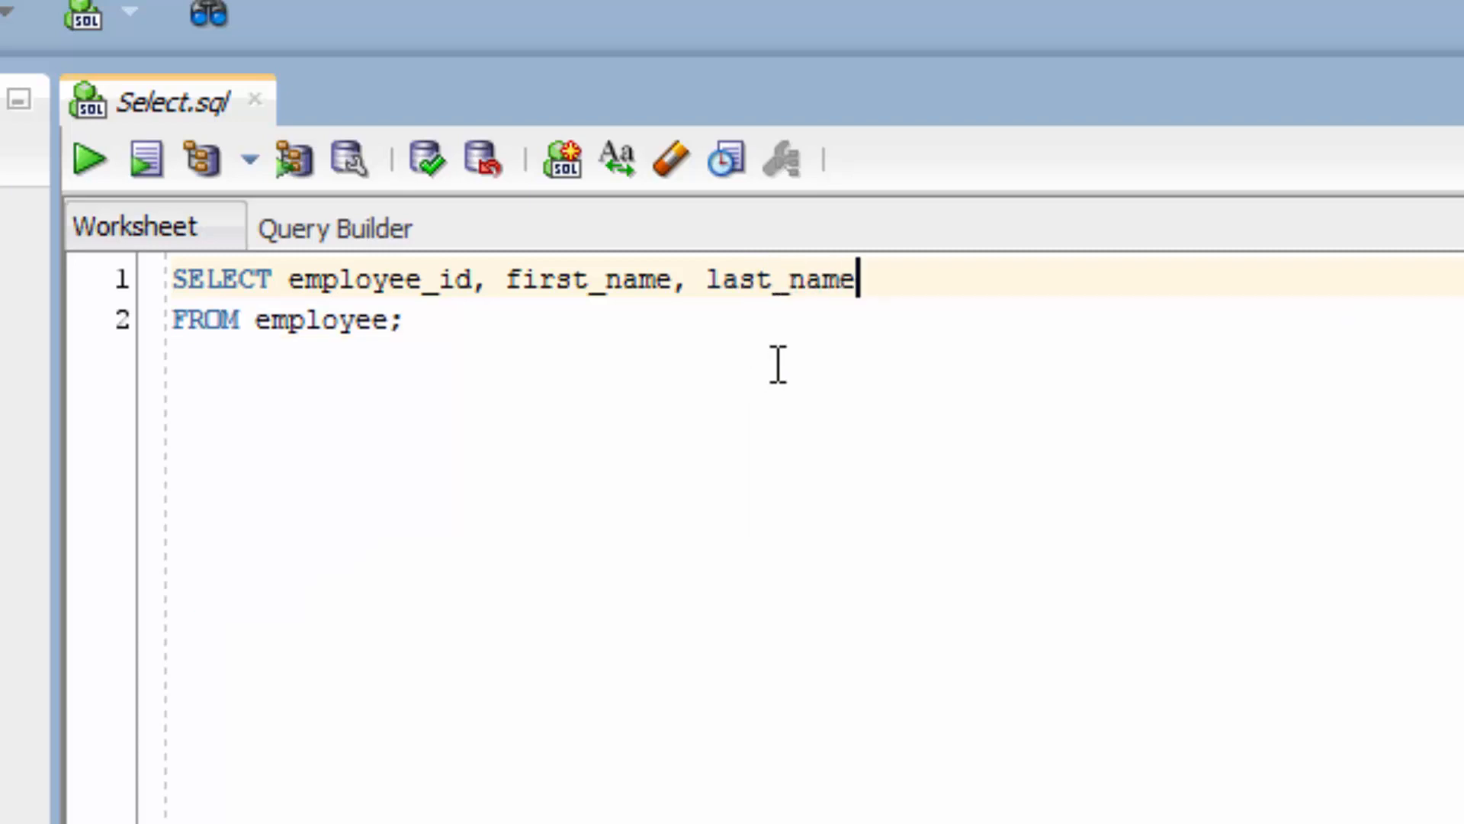
pyautogui.moveTo(833, 288)
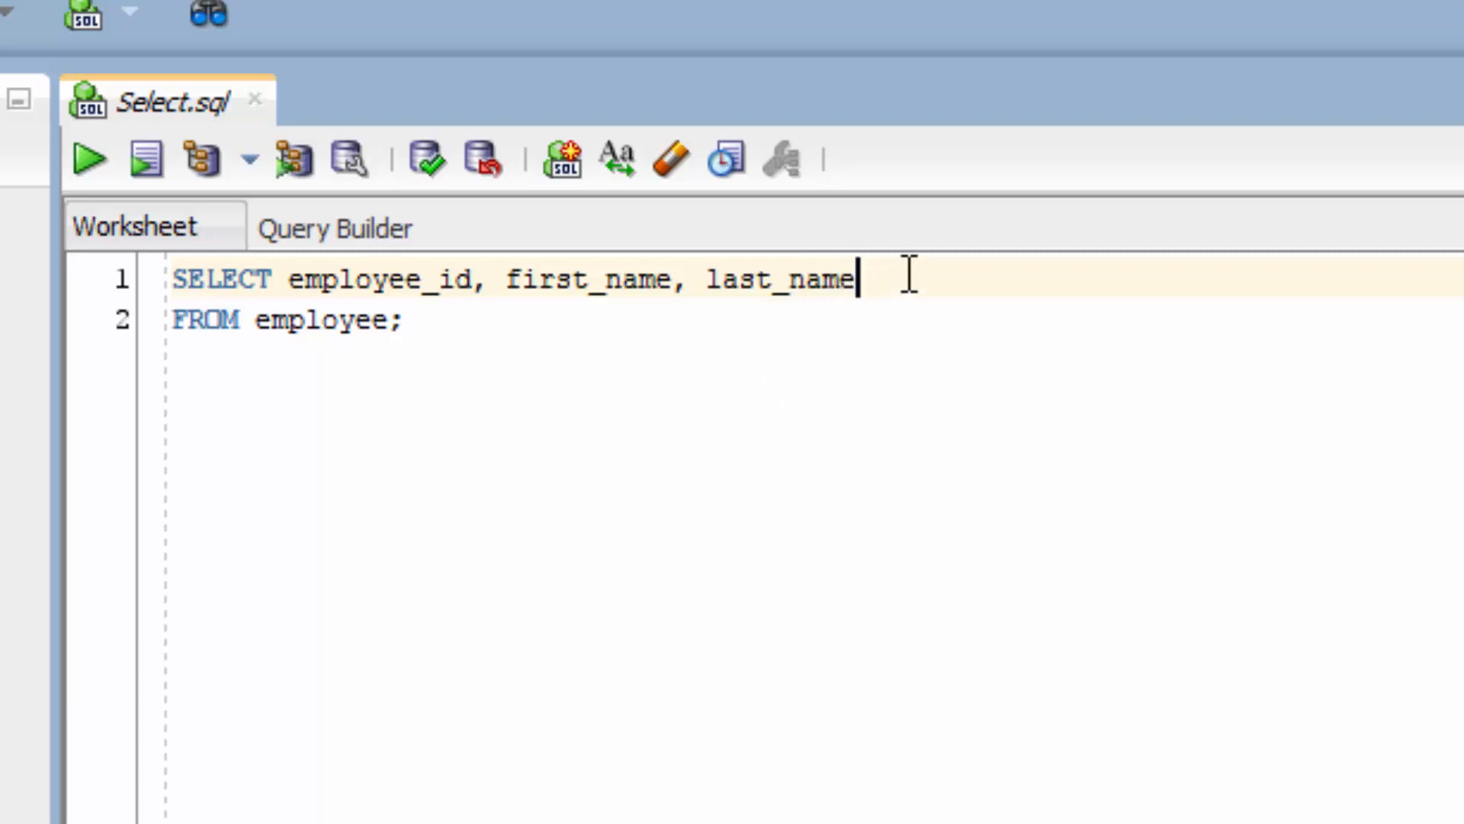
pyautogui.moveTo(751, 320)
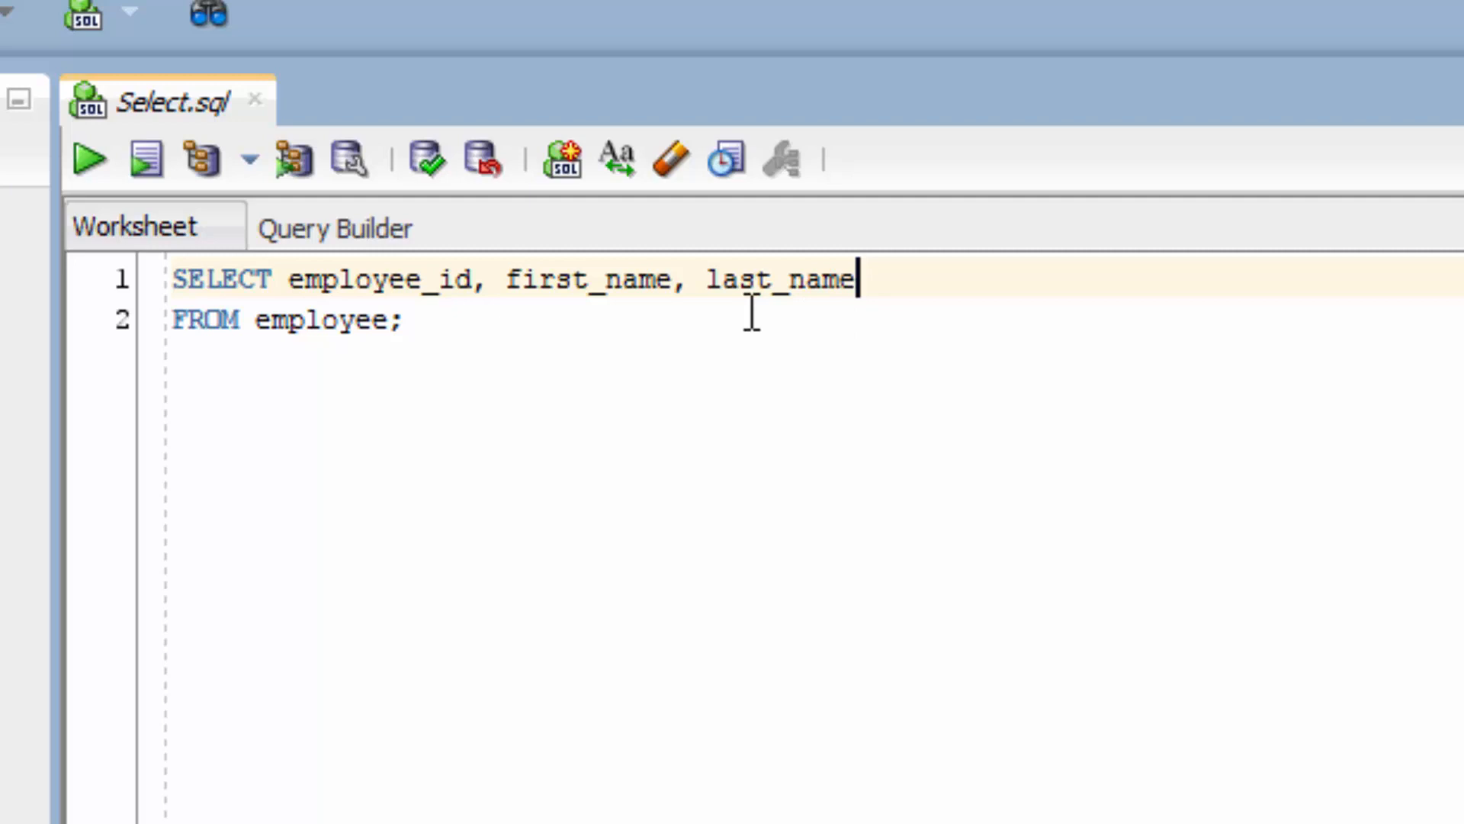
pyautogui.moveTo(986, 341)
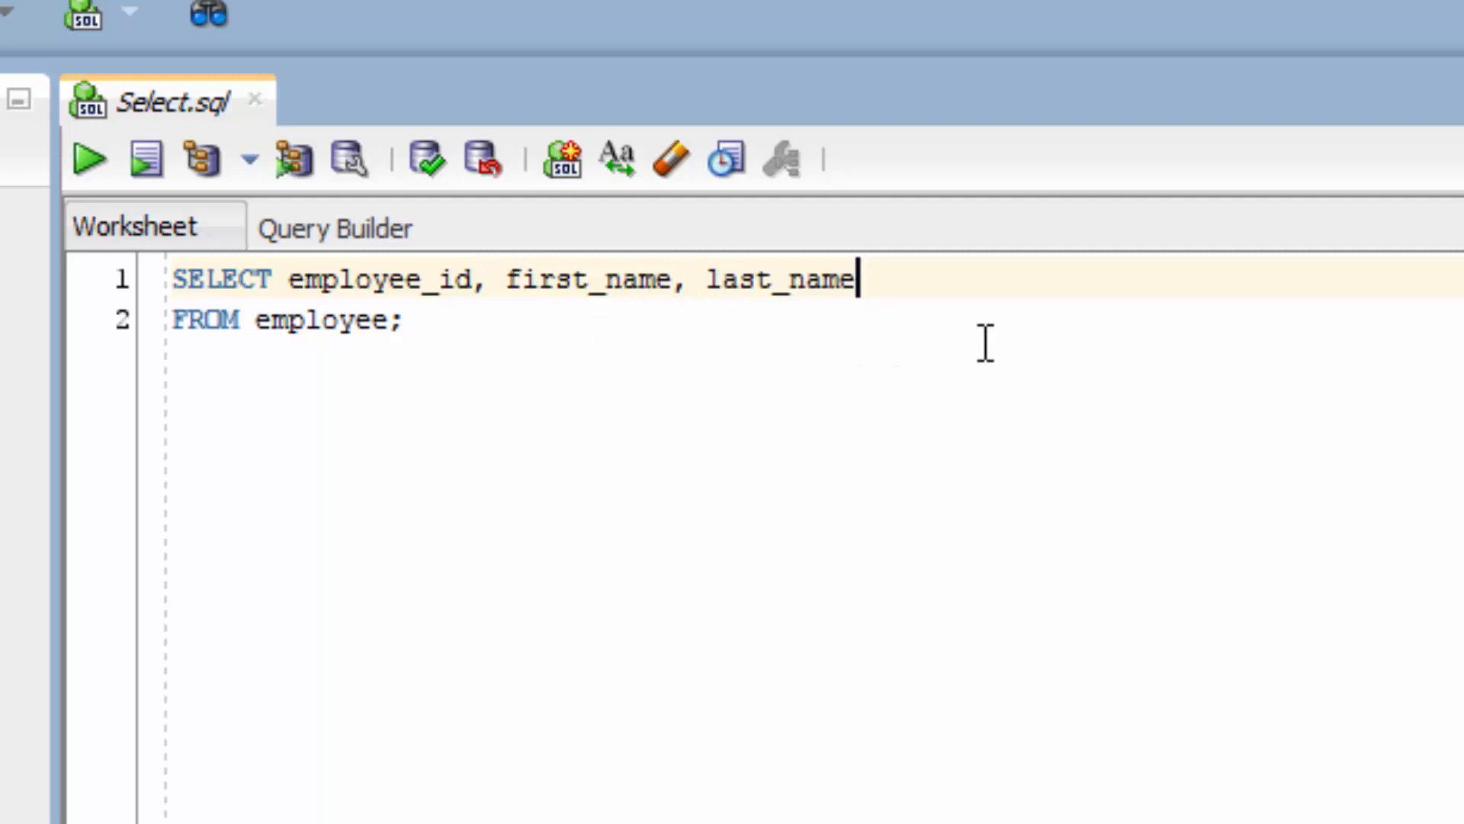
pyautogui.moveTo(1018, 294)
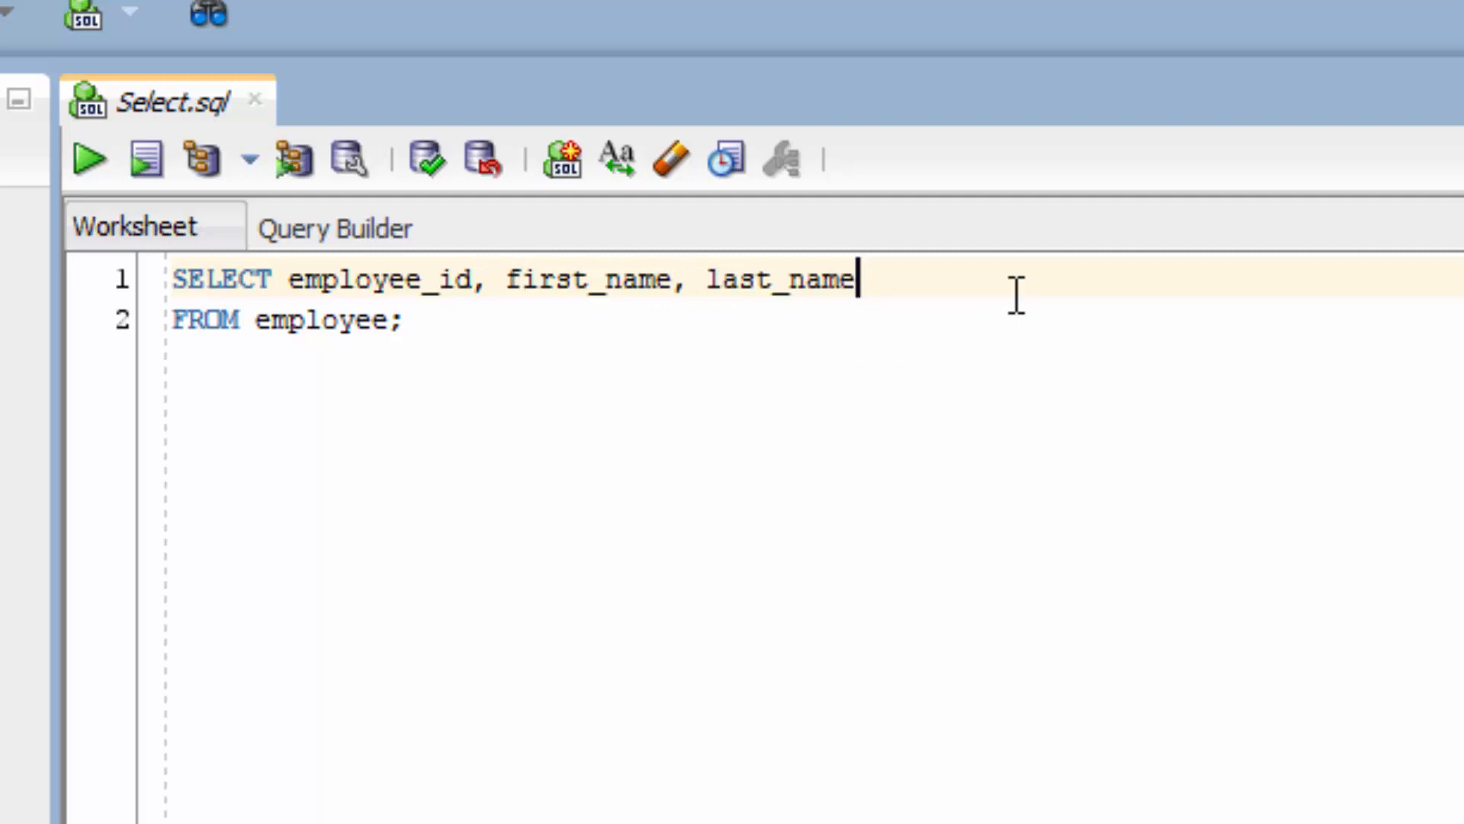
pyautogui.write(',')
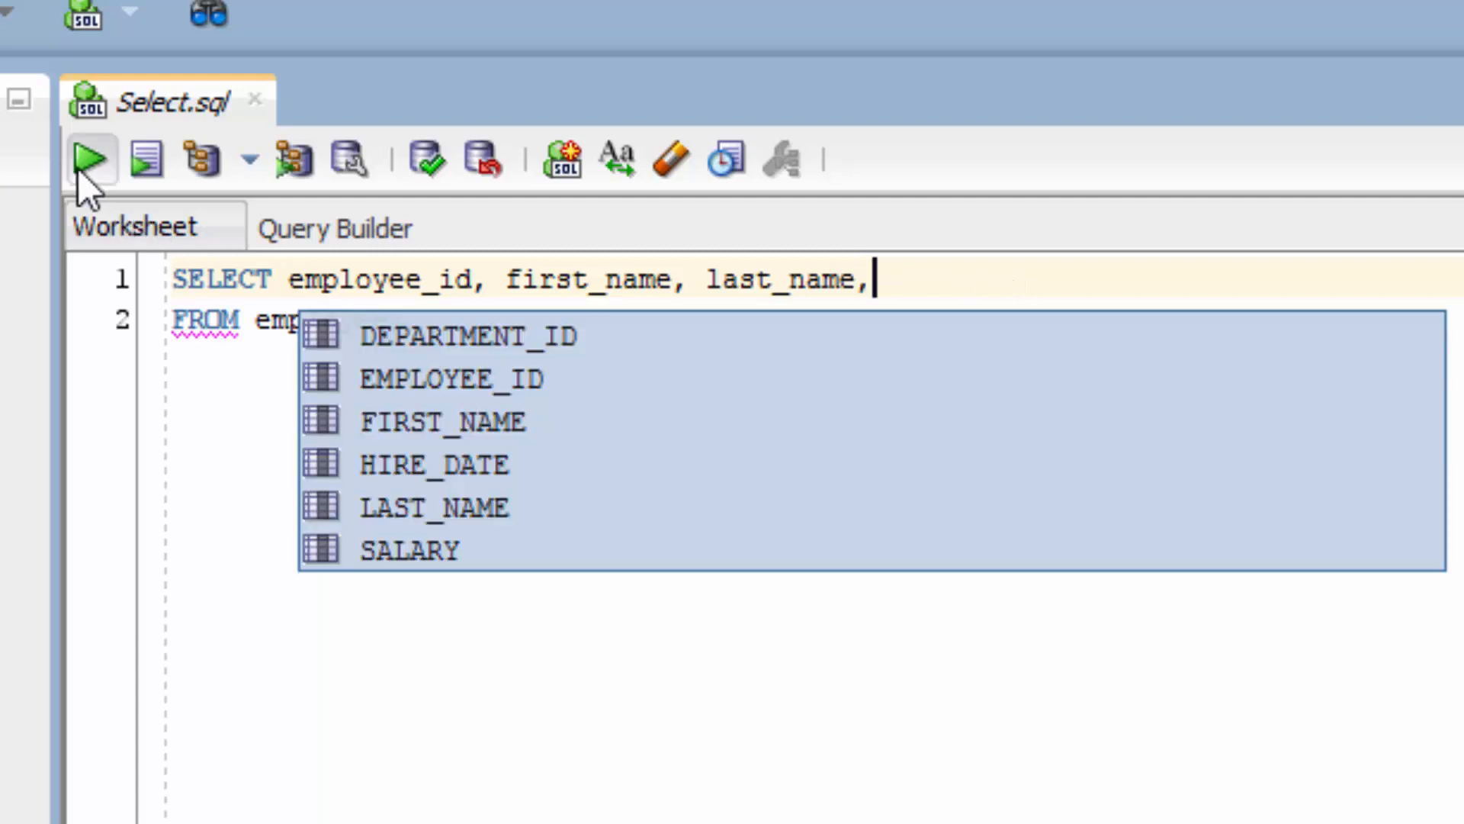
pyautogui.click(88, 157)
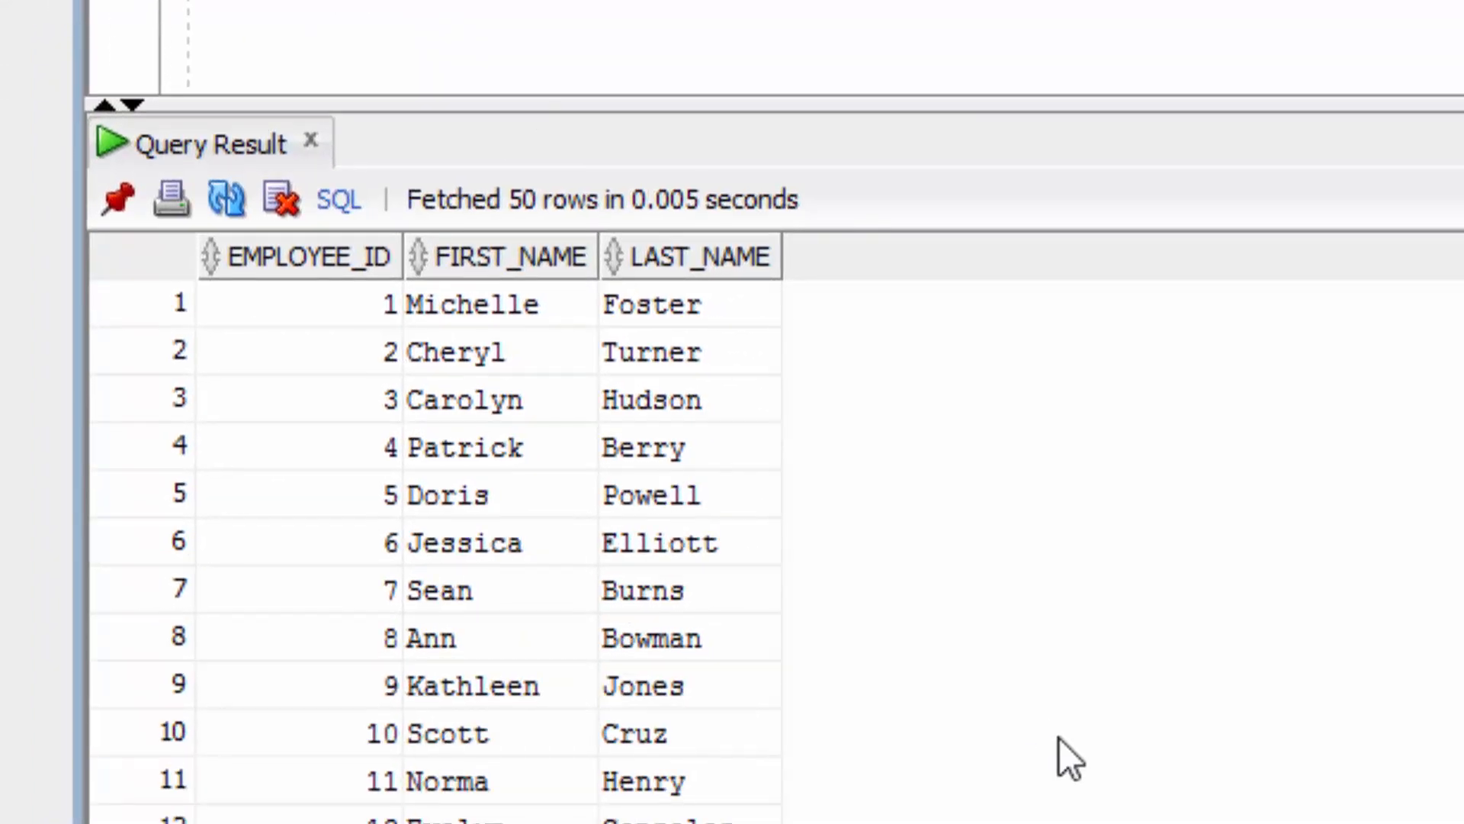
pyautogui.moveTo(640, 728)
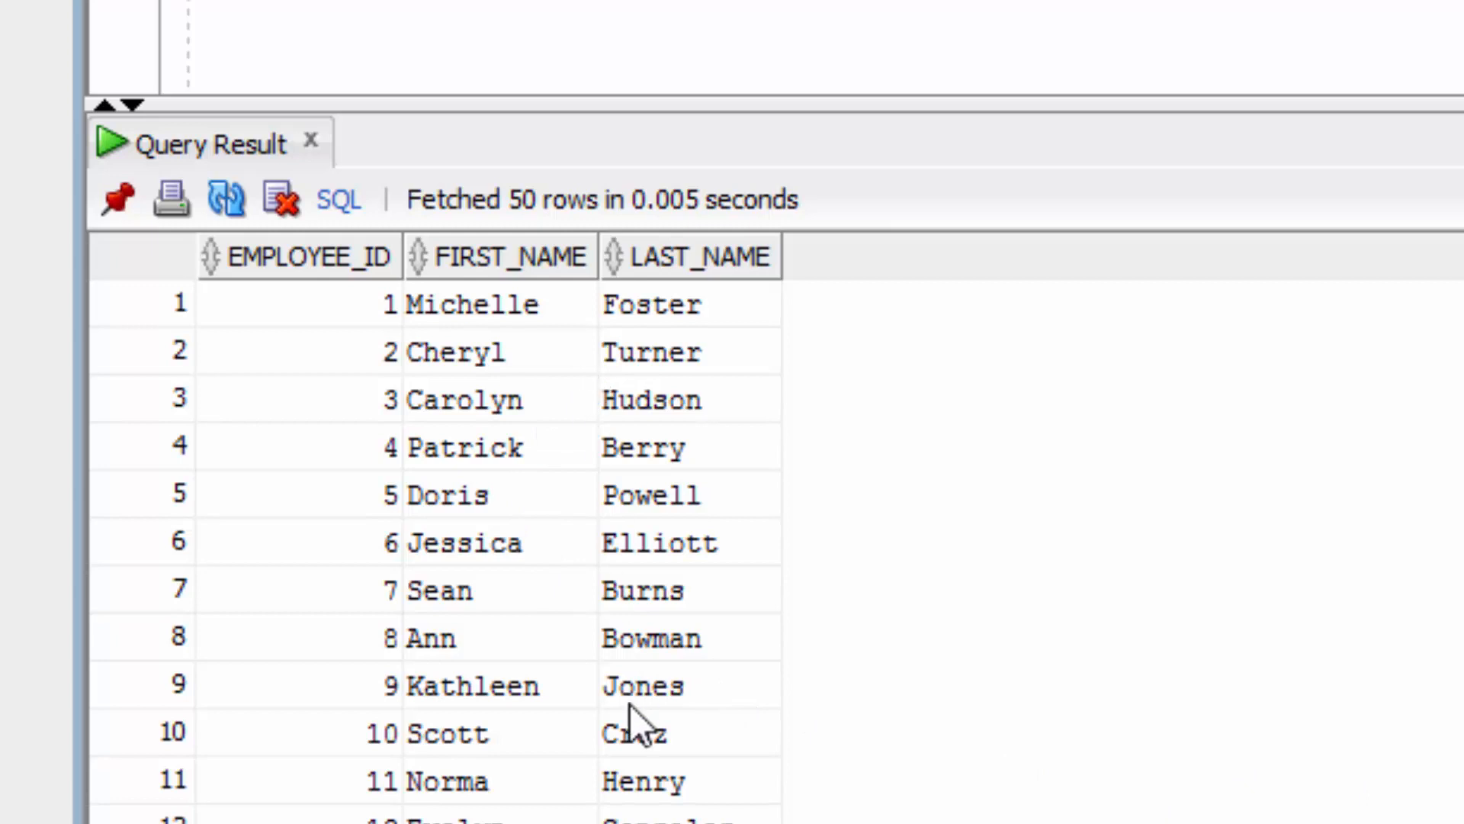
pyautogui.moveTo(1458, 438)
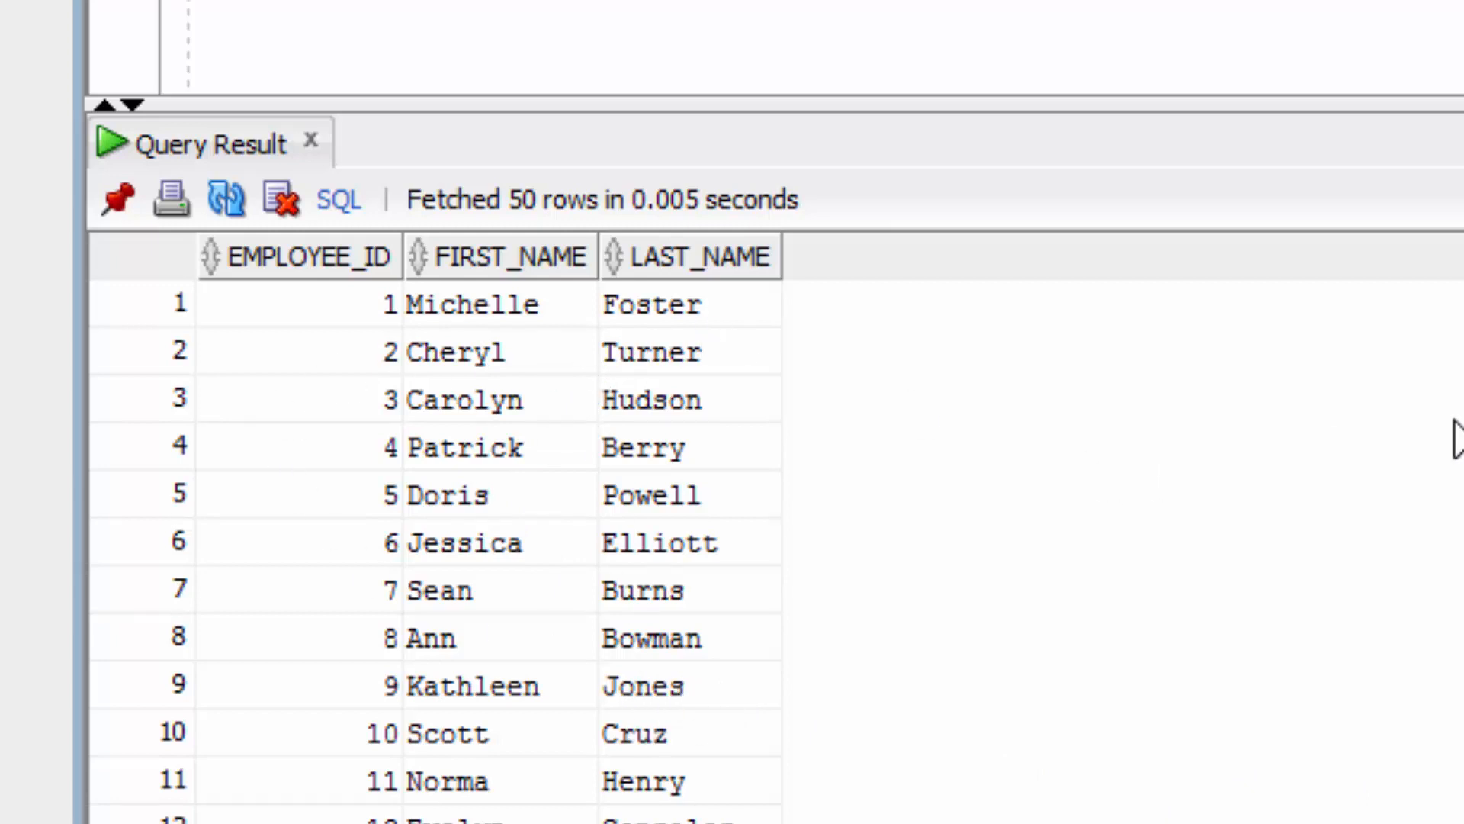
pyautogui.moveTo(1035, 618)
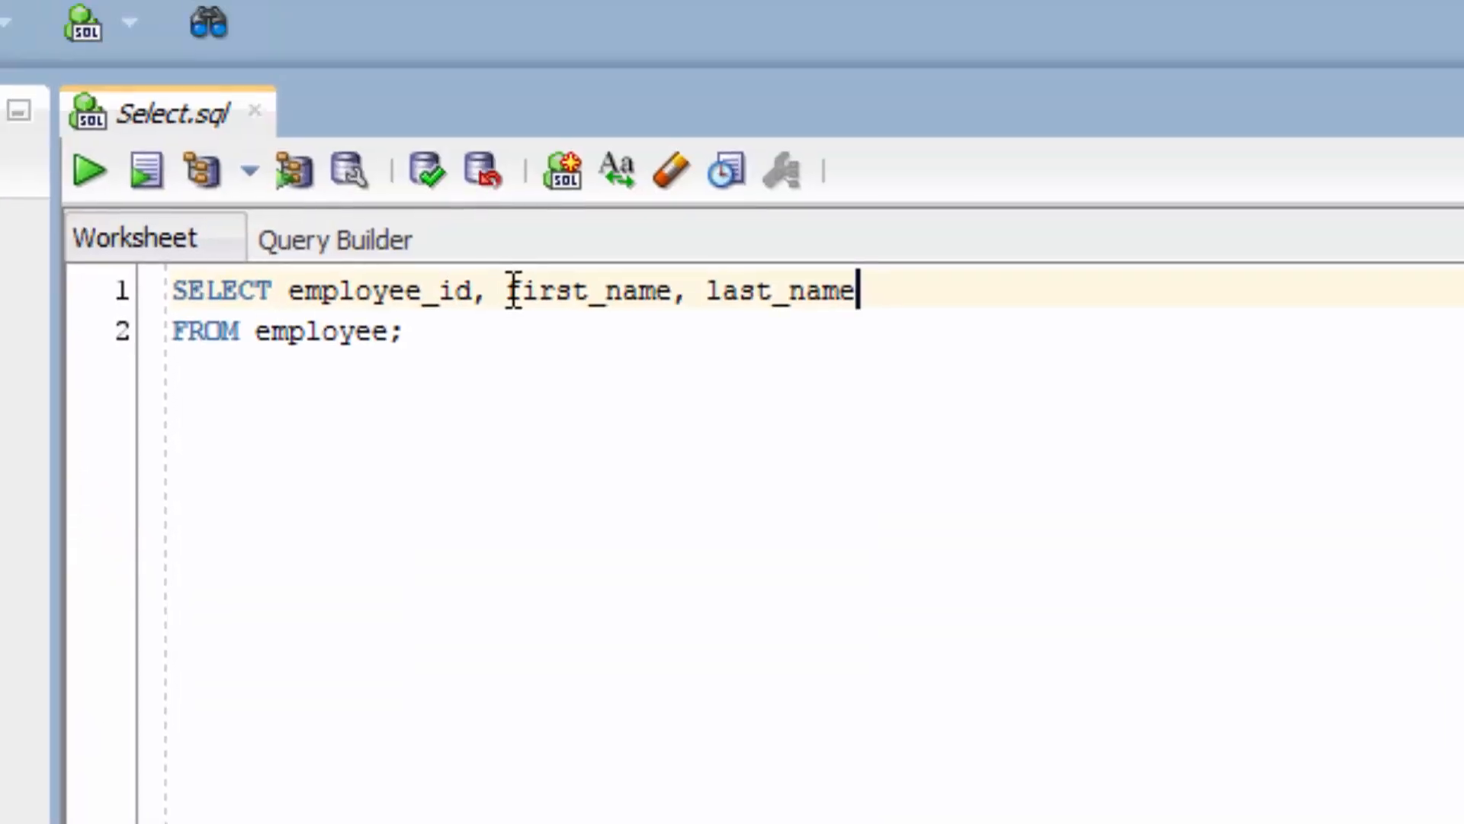
# Step: Replace first_name with department_id and rerun the query
pyautogui.doubleClick(594, 291)
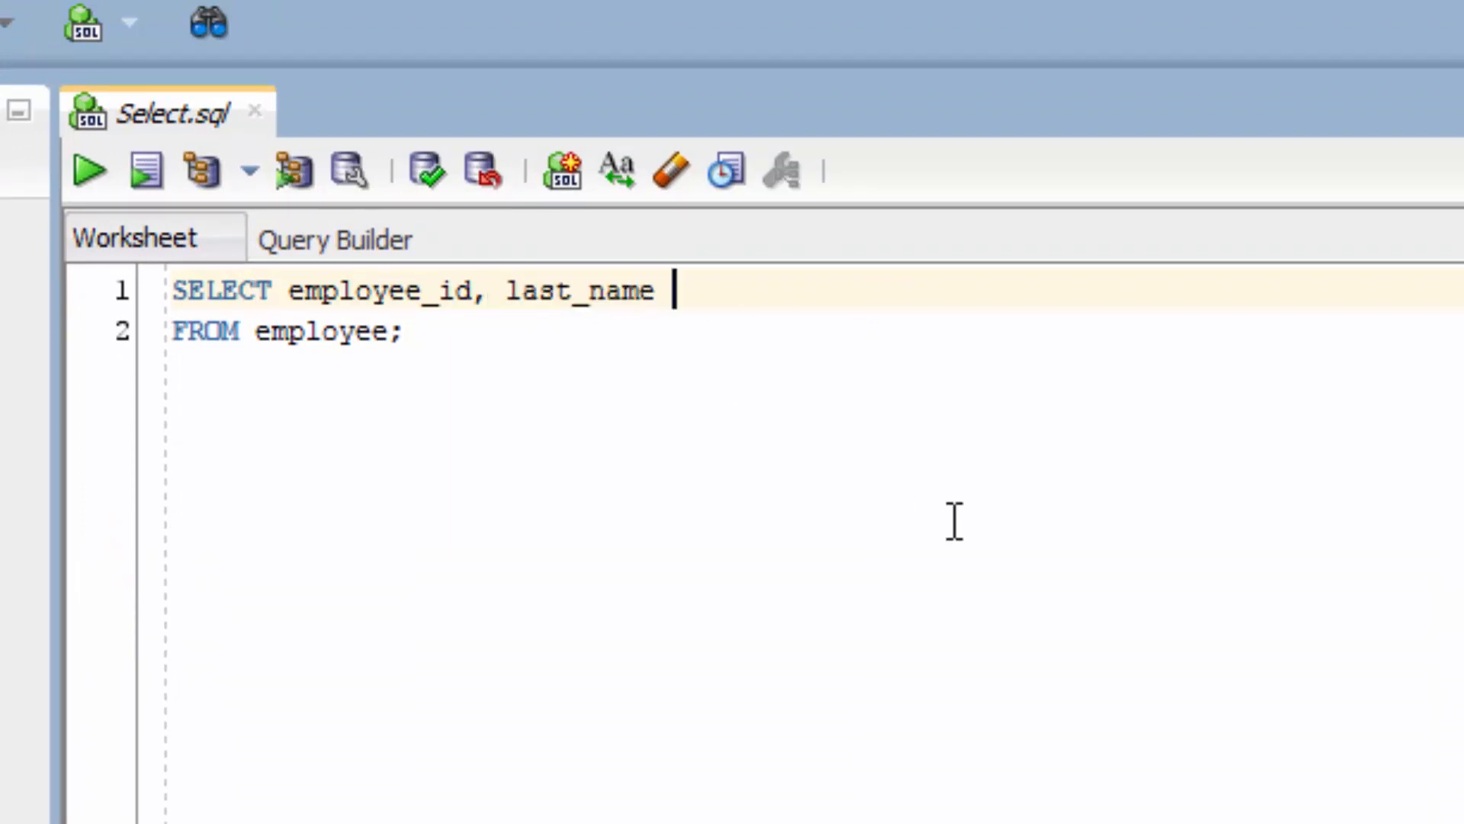
pyautogui.write(', depa')
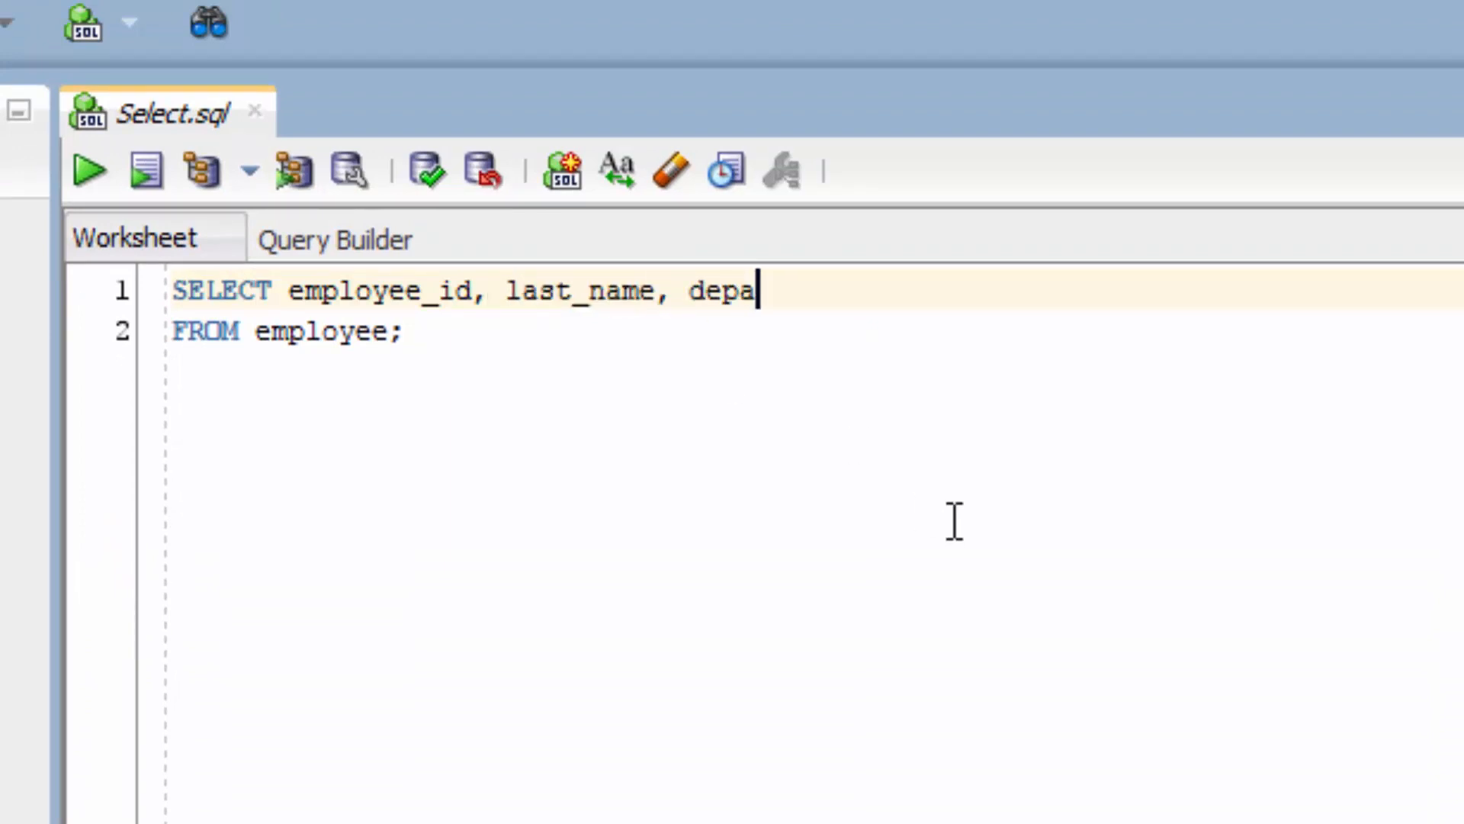
pyautogui.write('rtment_id')
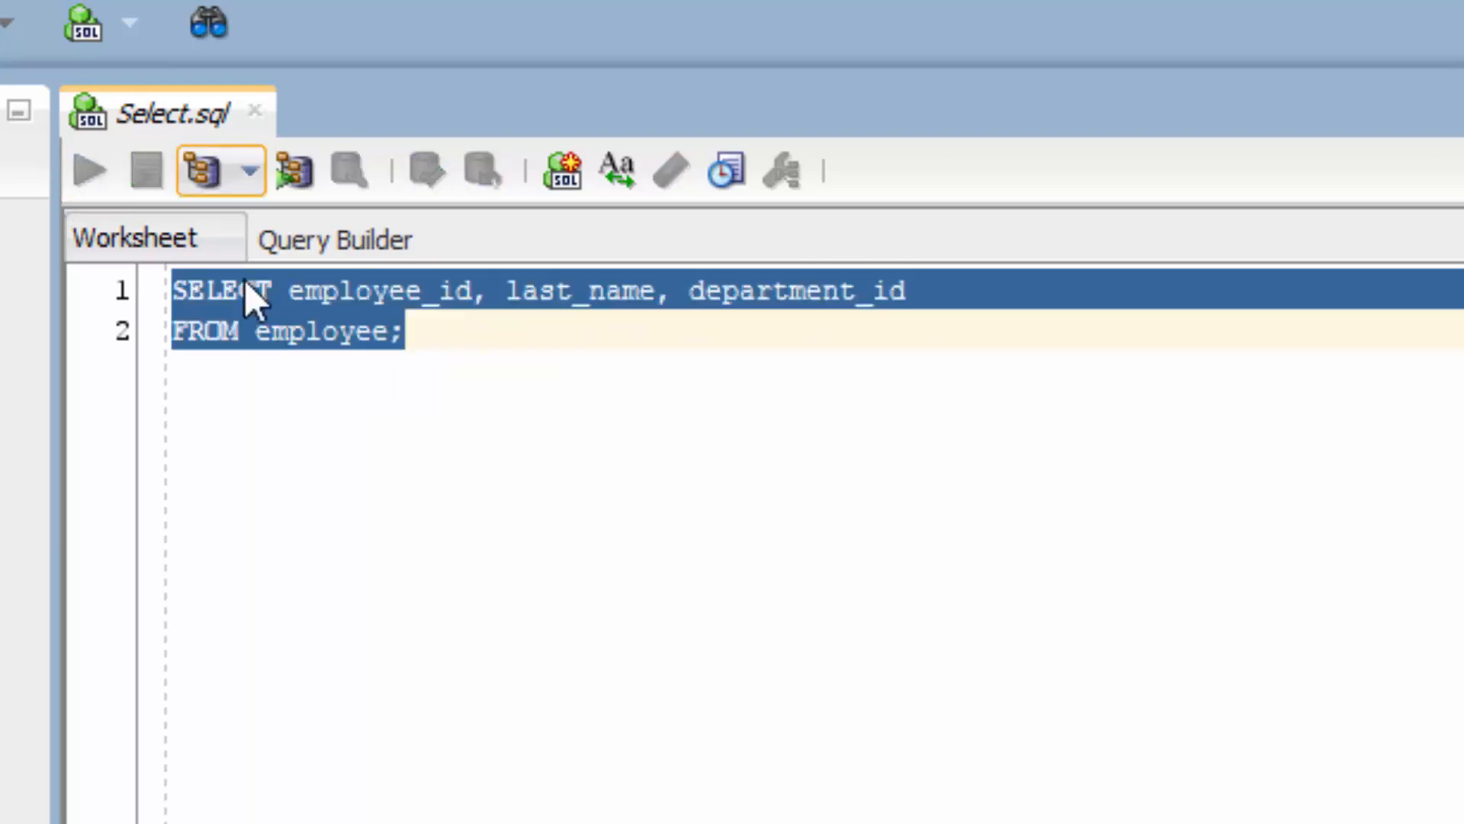
pyautogui.click(87, 169)
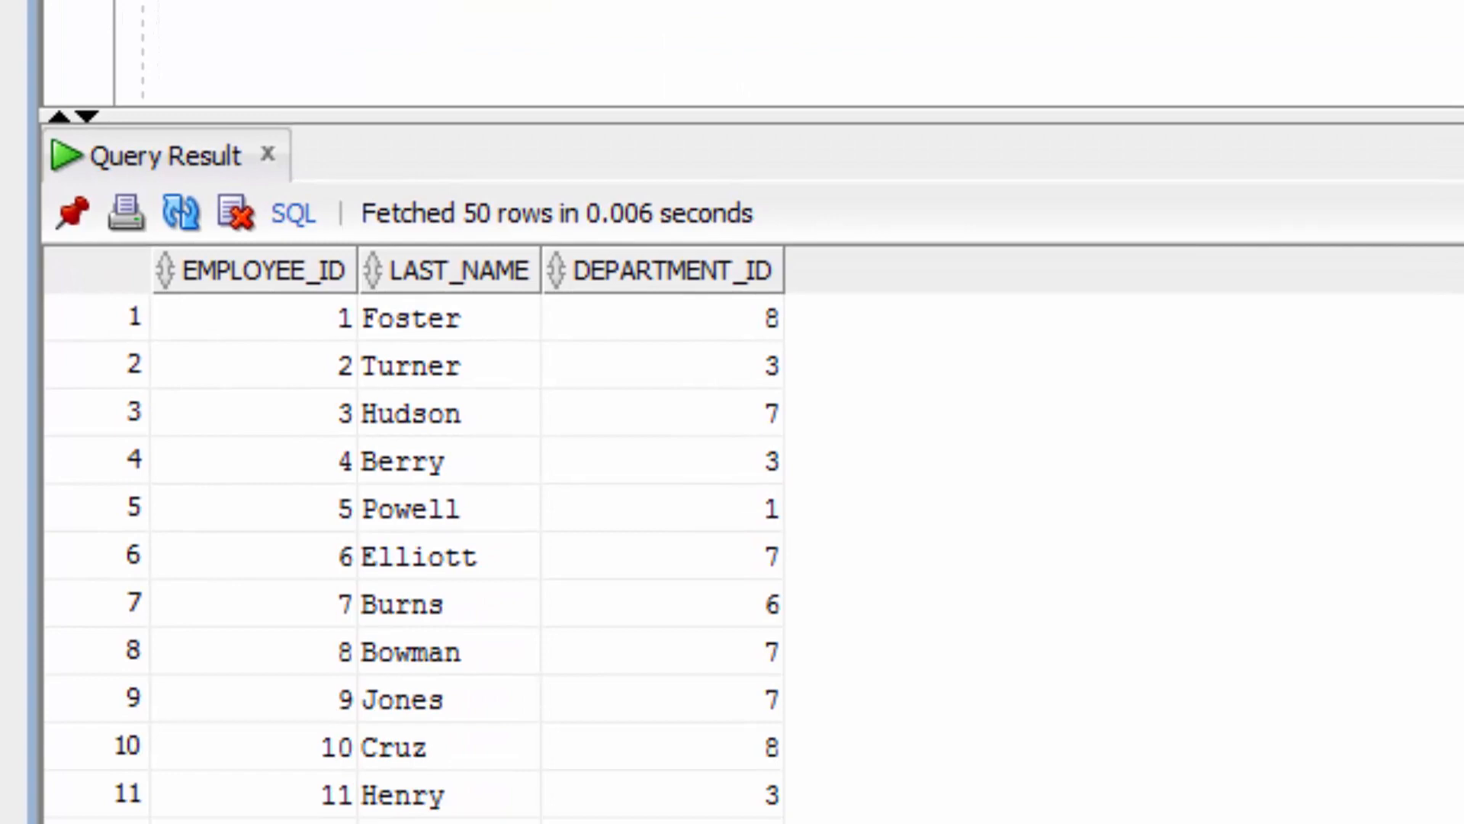
pyautogui.moveTo(448, 379)
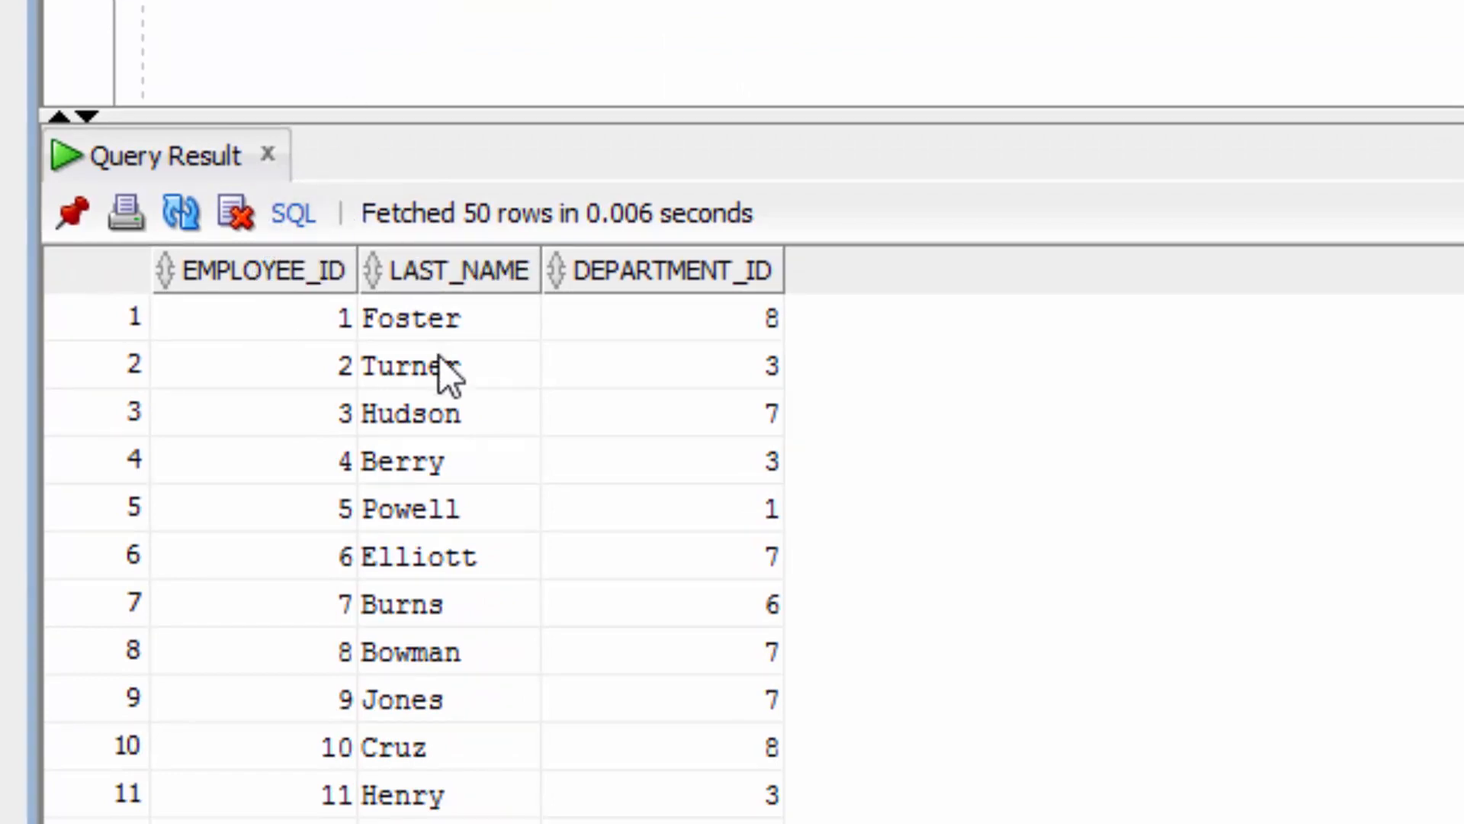
pyautogui.moveTo(691, 364)
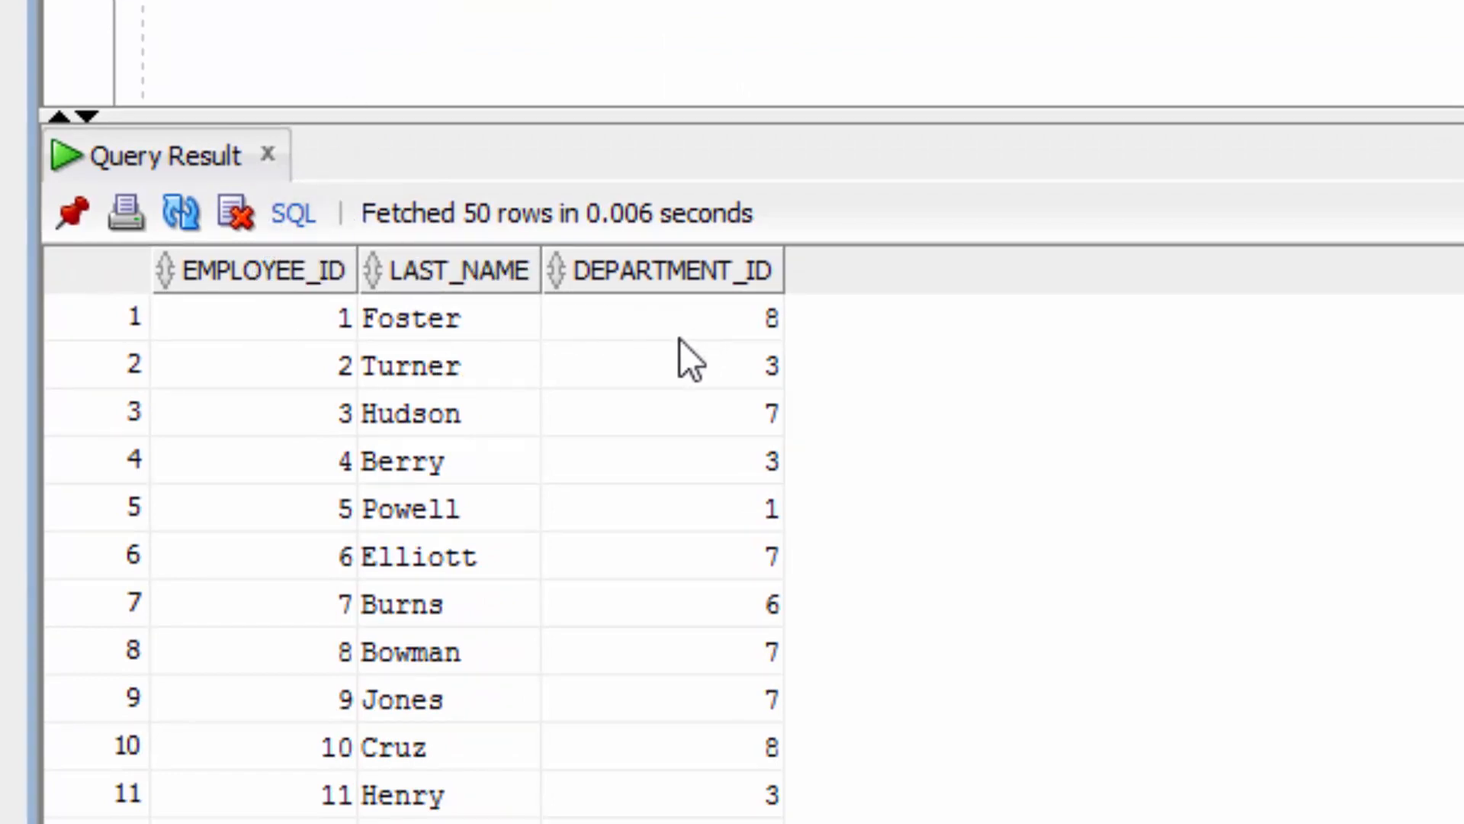
pyautogui.moveTo(642, 362)
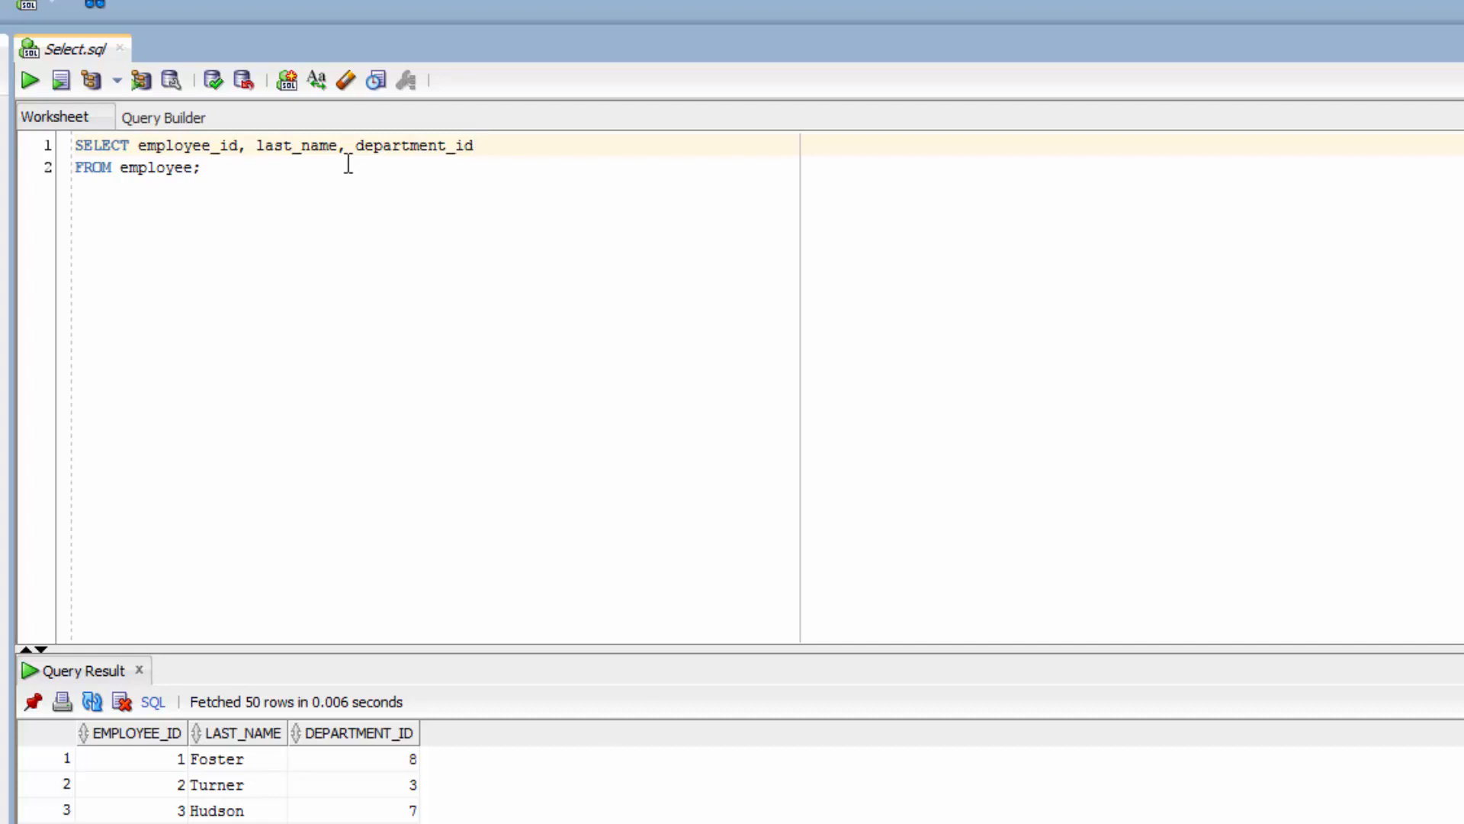
# Step: Move department_id ahead of last_name in the select list
pyautogui.doubleClick(413, 145)
pyautogui.write(', last_name')
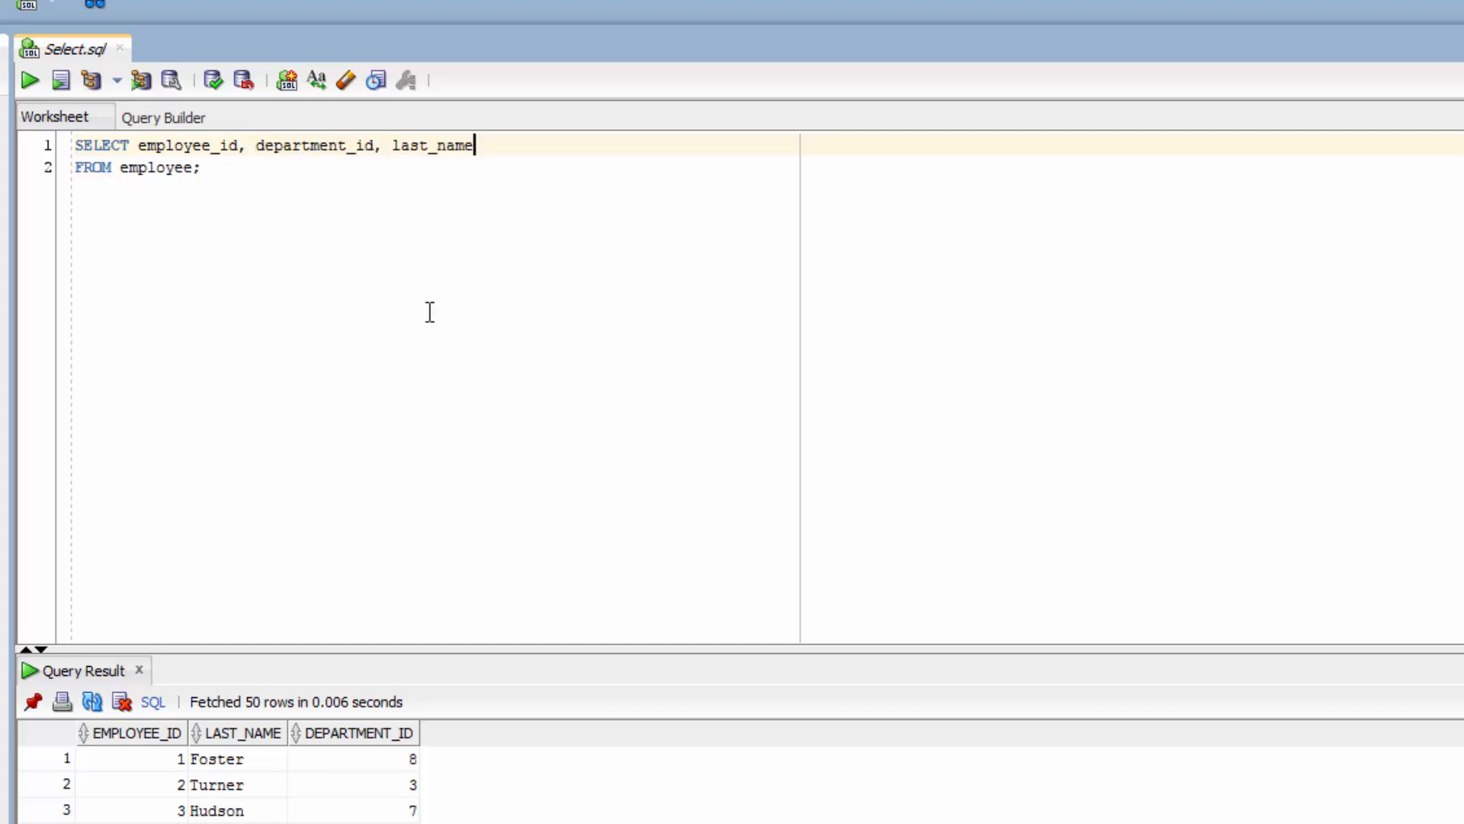
pyautogui.moveTo(299, 237)
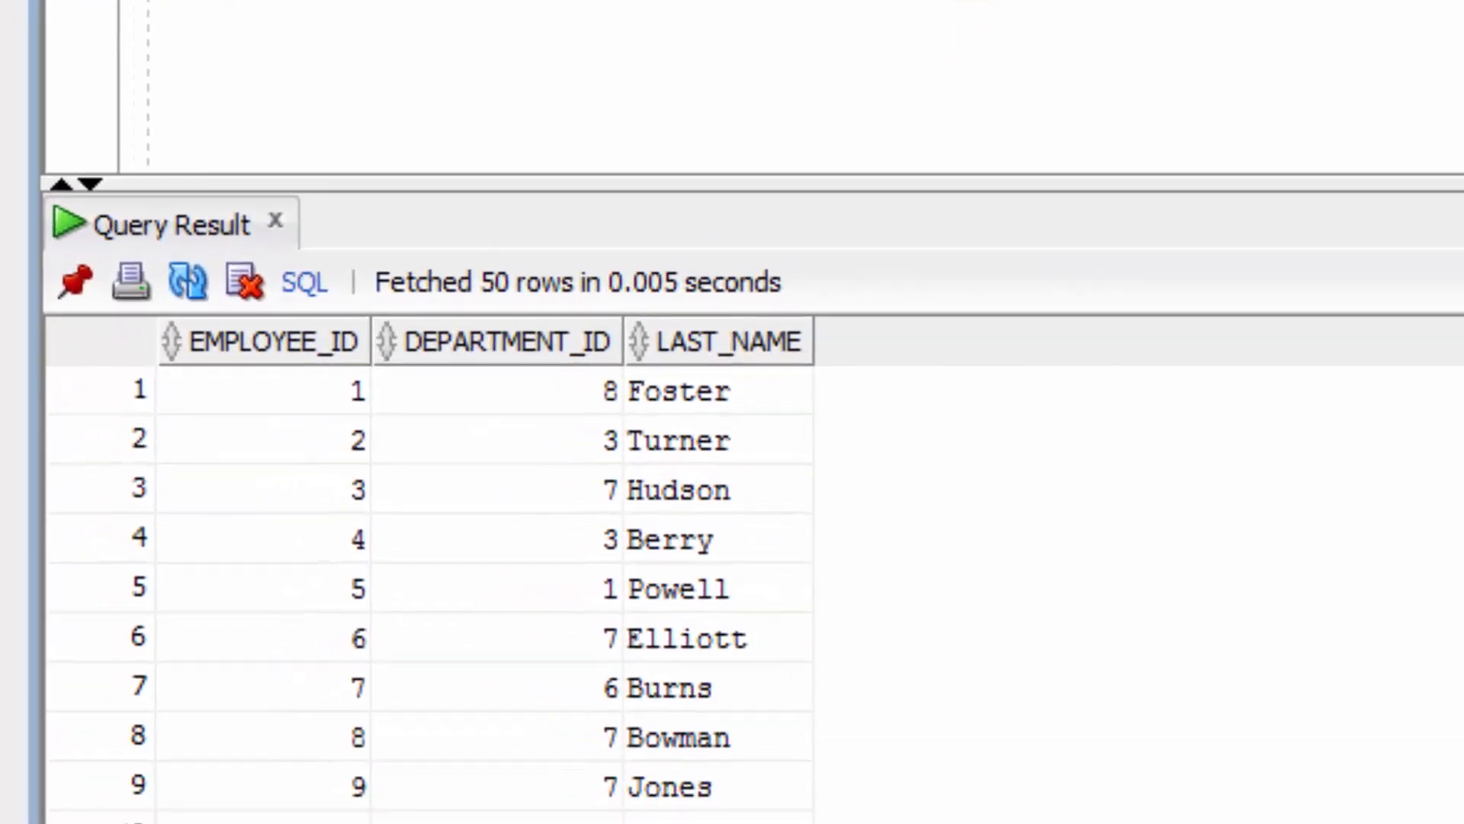
pyautogui.moveTo(723, 453)
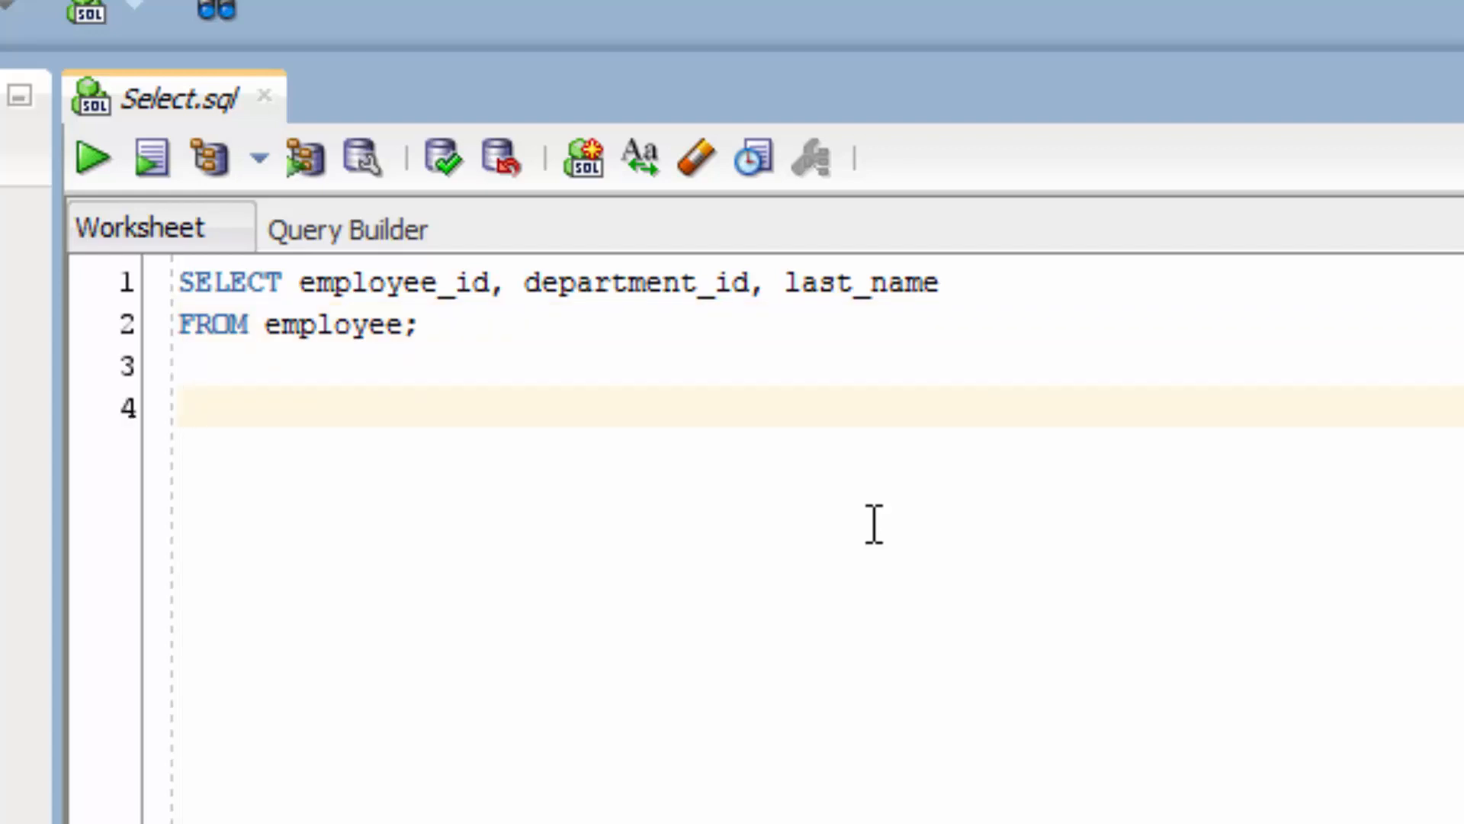
# Step: Write SELECT department_id, department_name FROM department; below the employee query
pyautogui.write('S')
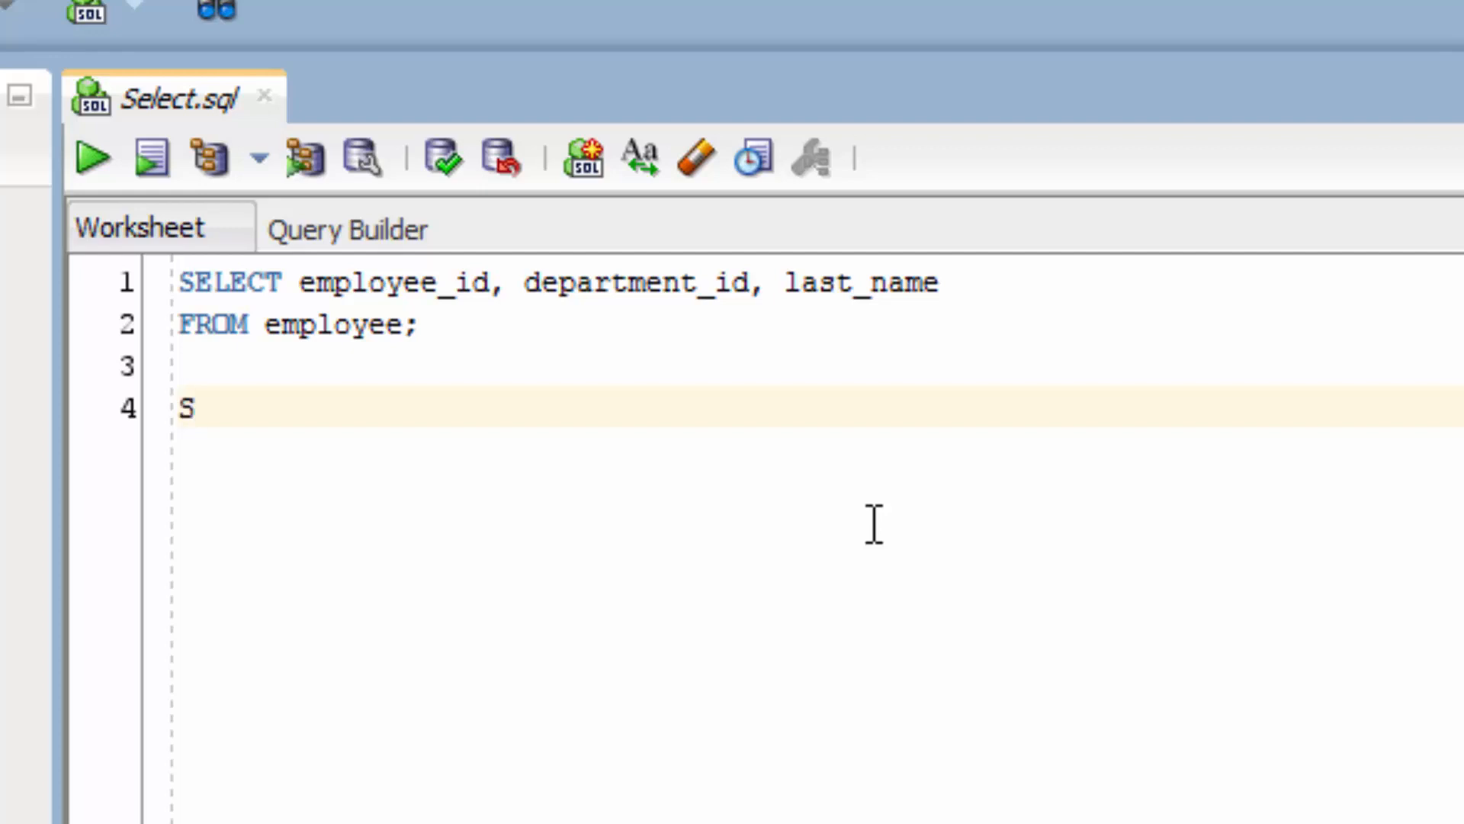
pyautogui.write('ELECT')
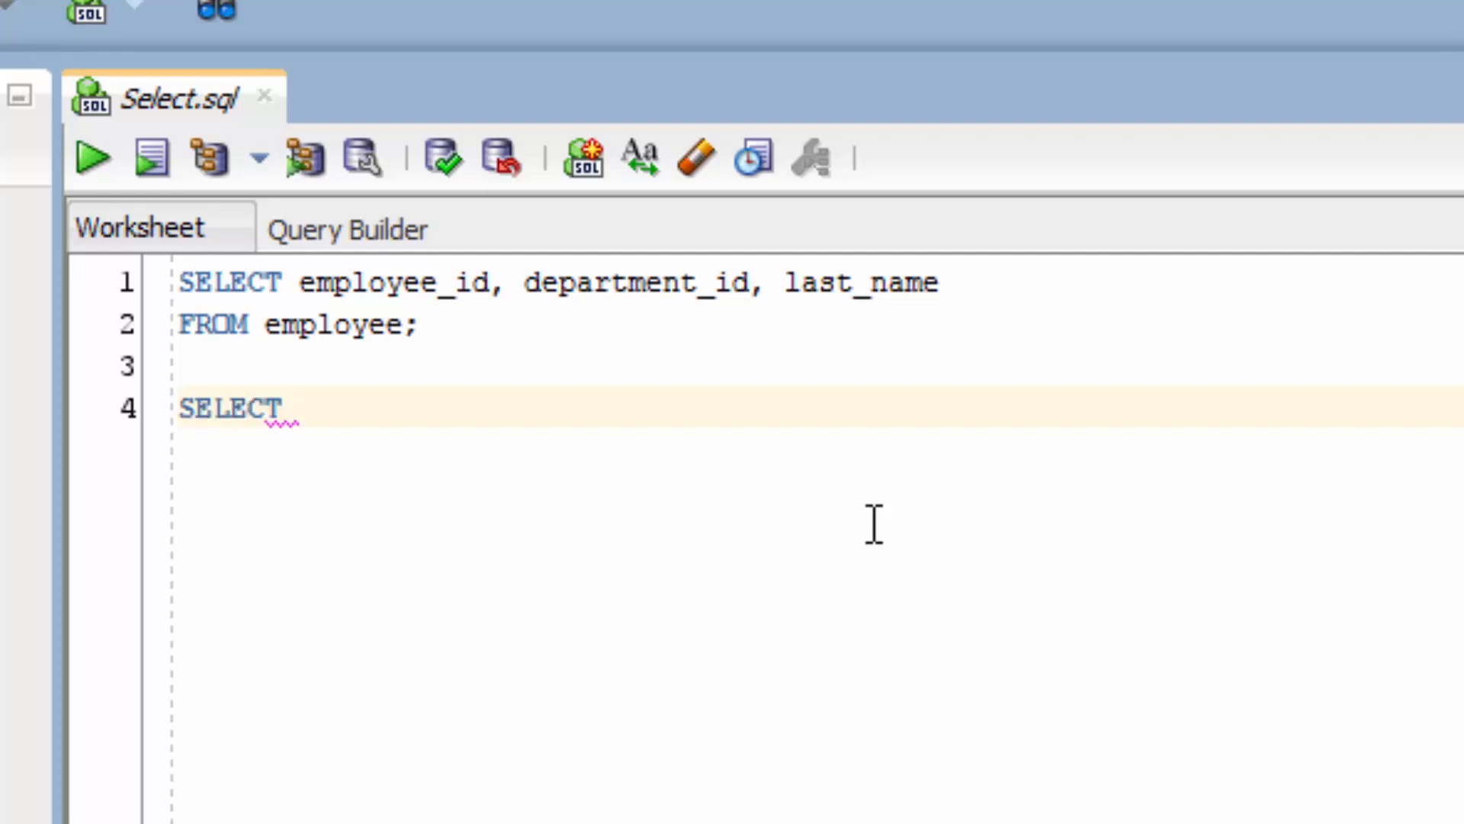
pyautogui.write('depa')
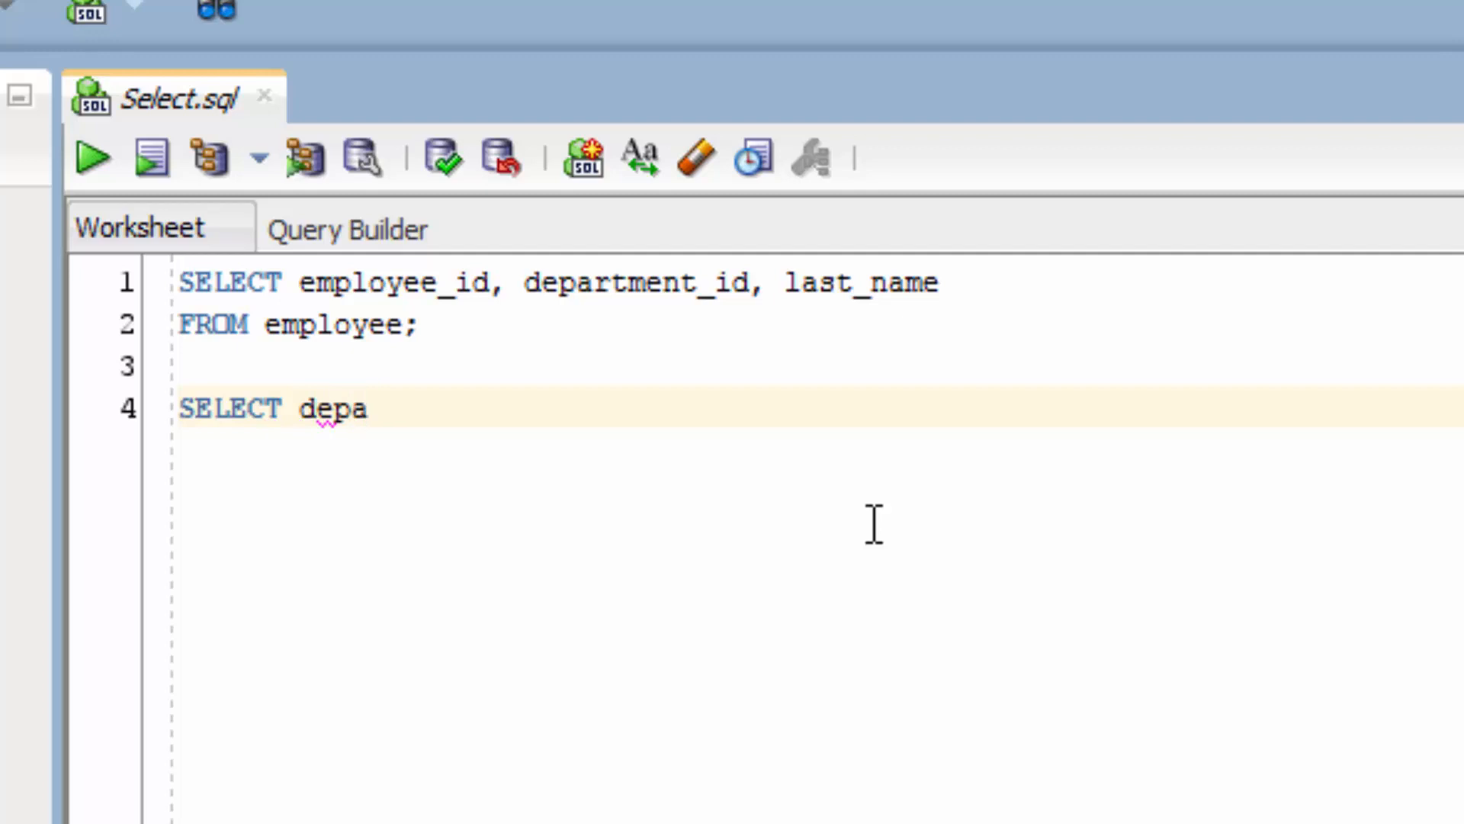
pyautogui.write('rtment_id,')
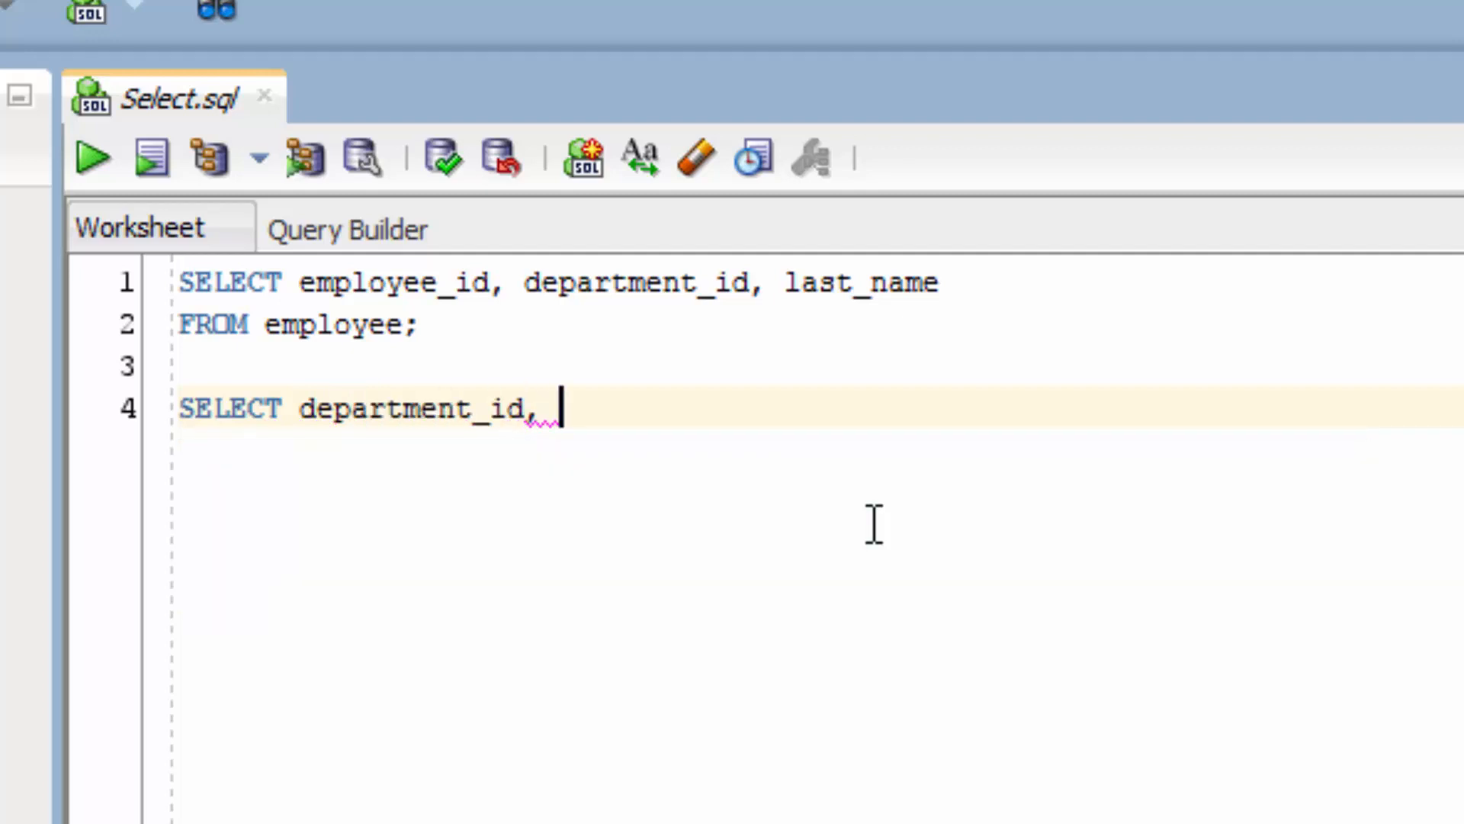
pyautogui.write('department')
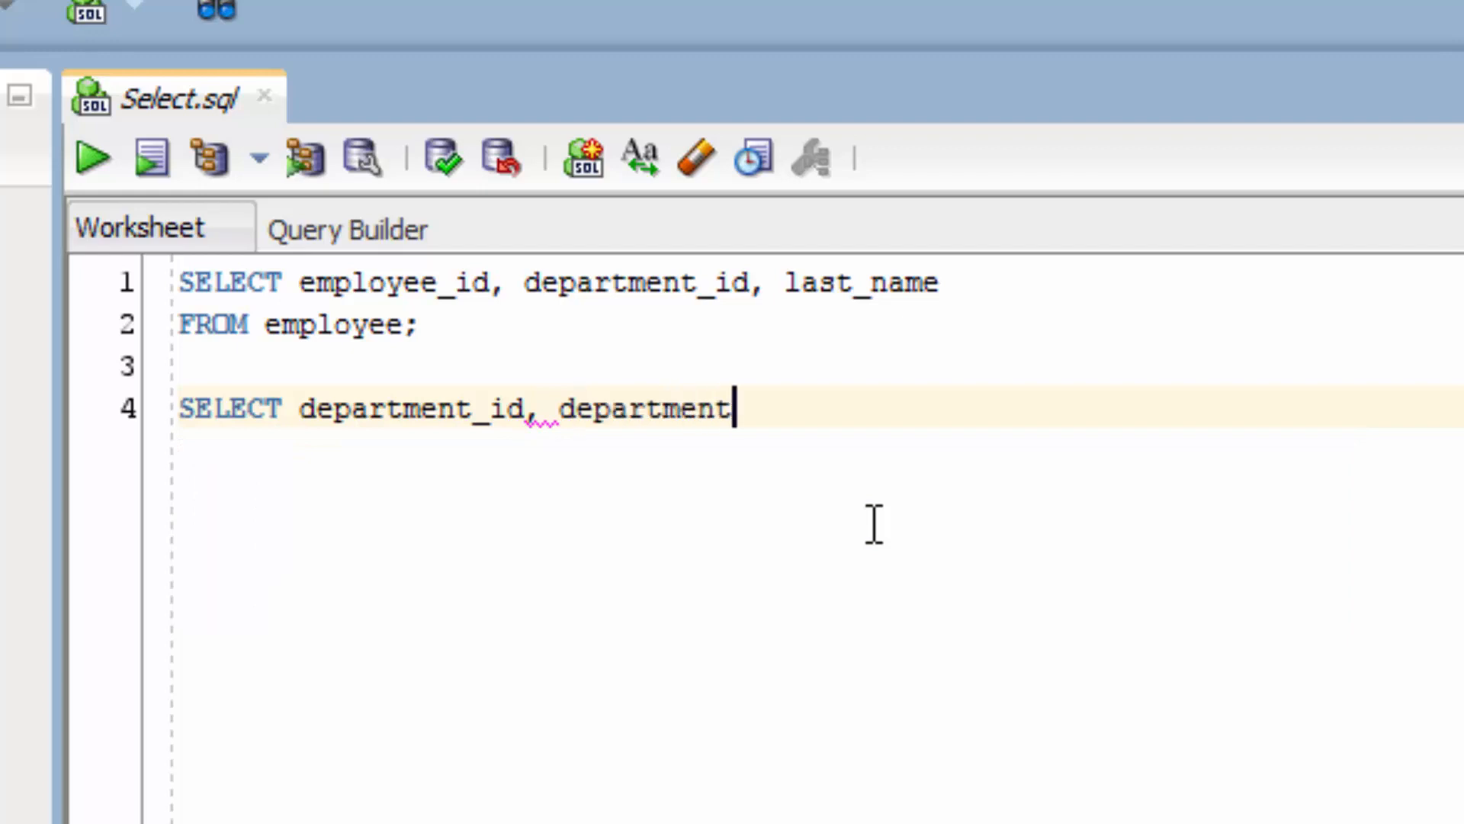
pyautogui.write('_name')
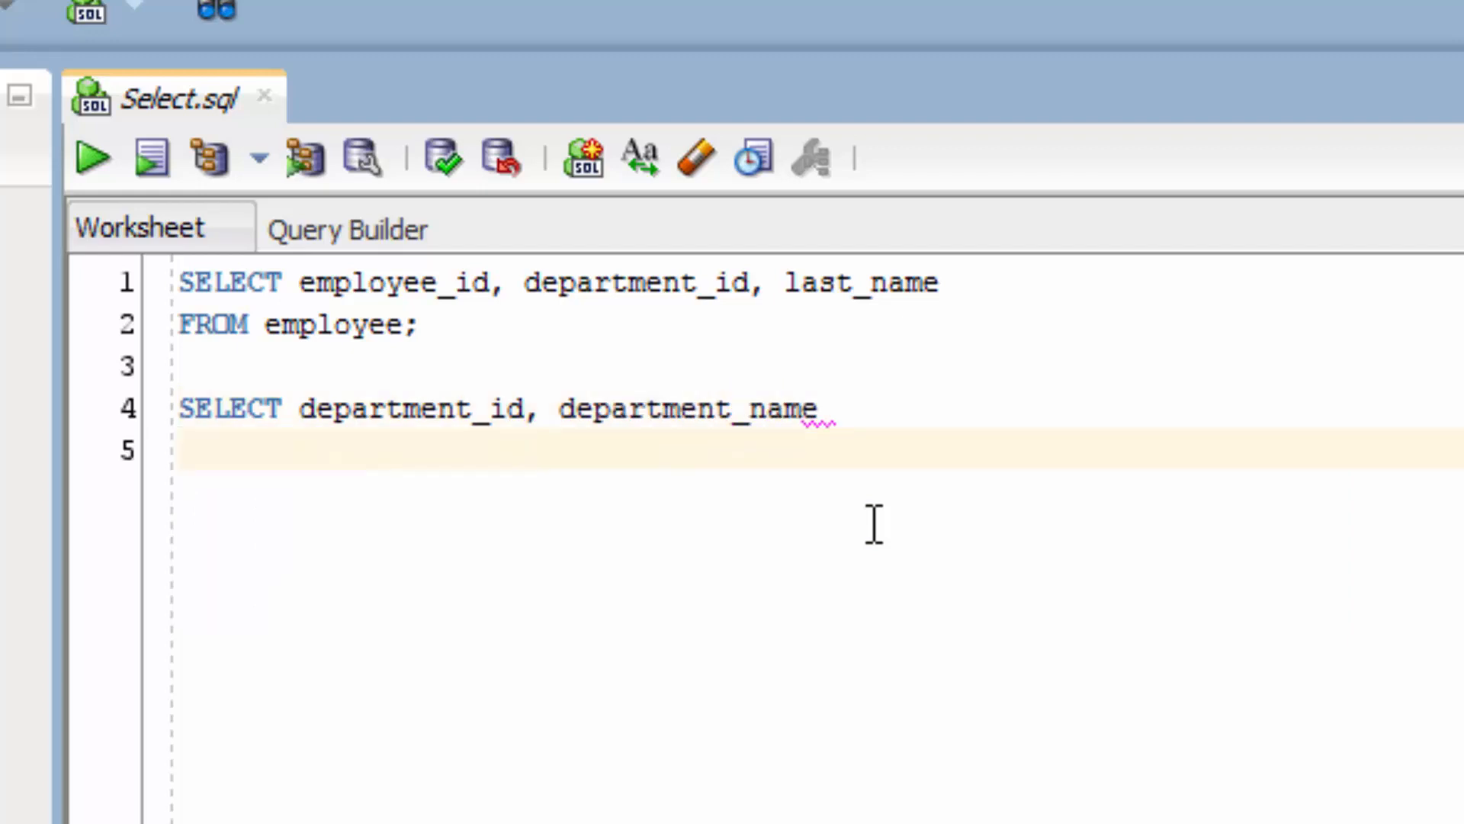
pyautogui.write('FROM departme')
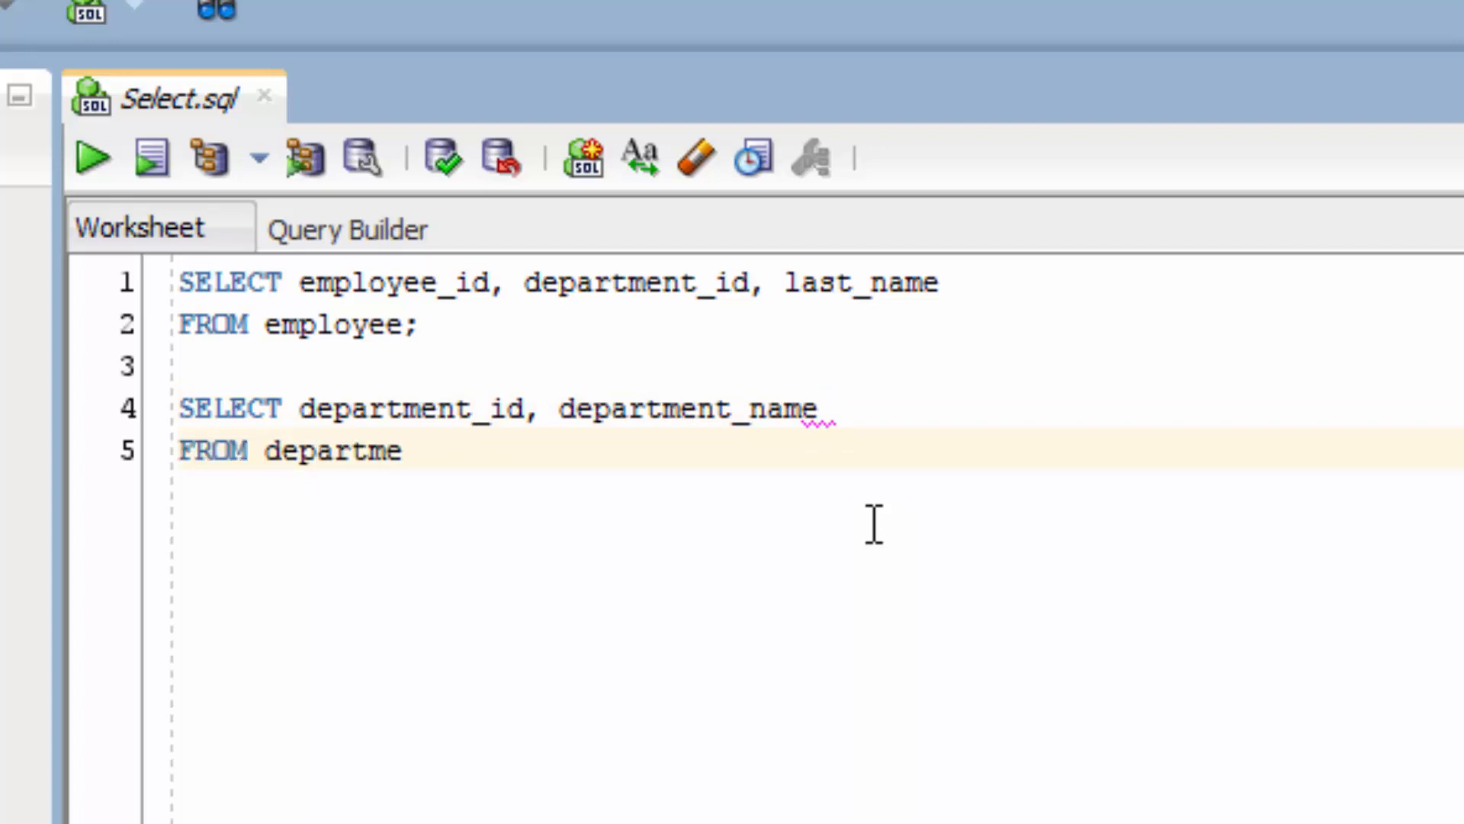
pyautogui.write('nt;')
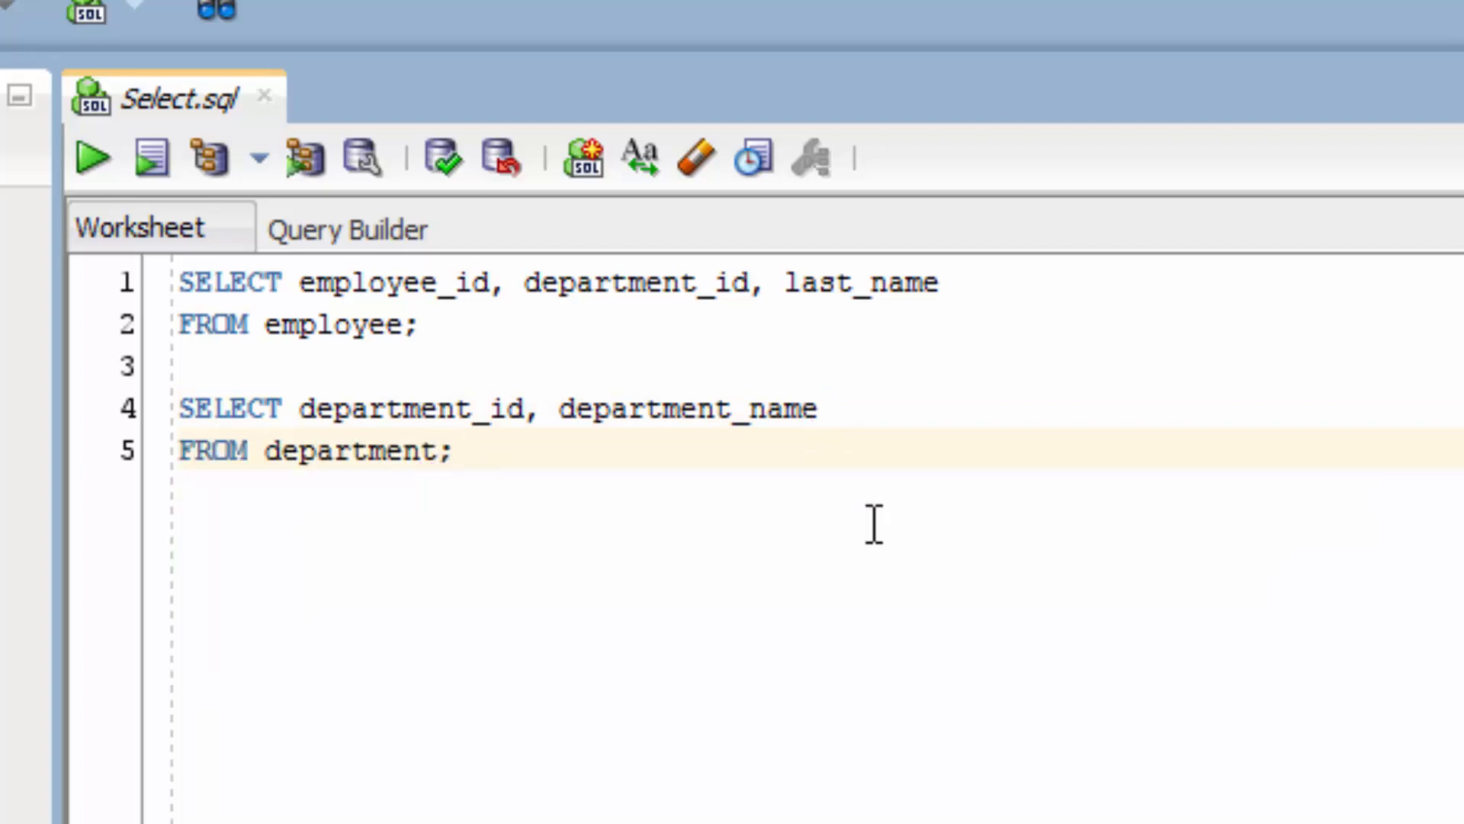
pyautogui.moveTo(554, 484)
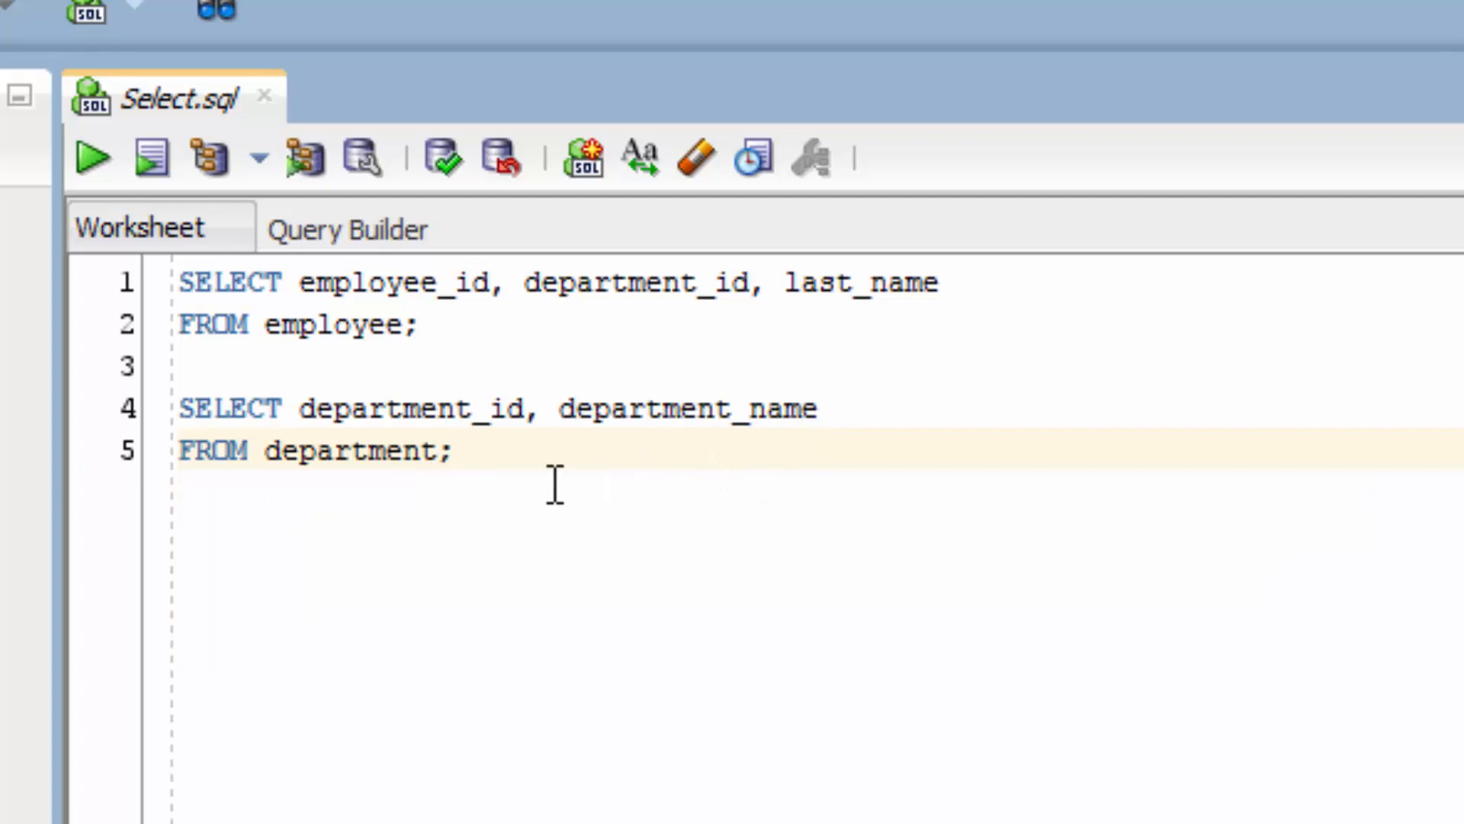
pyautogui.moveTo(866, 499)
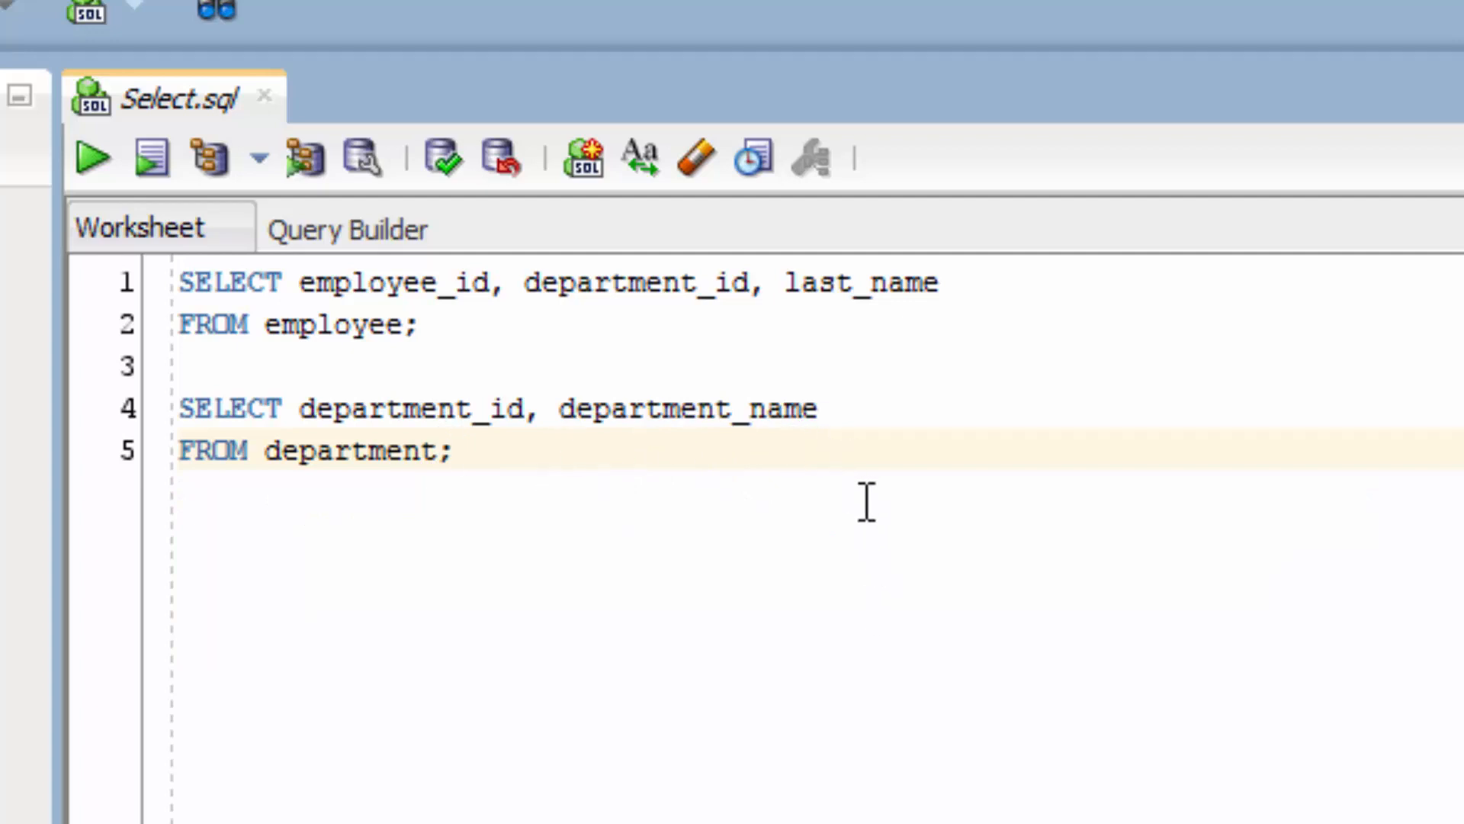
pyautogui.moveTo(595, 611)
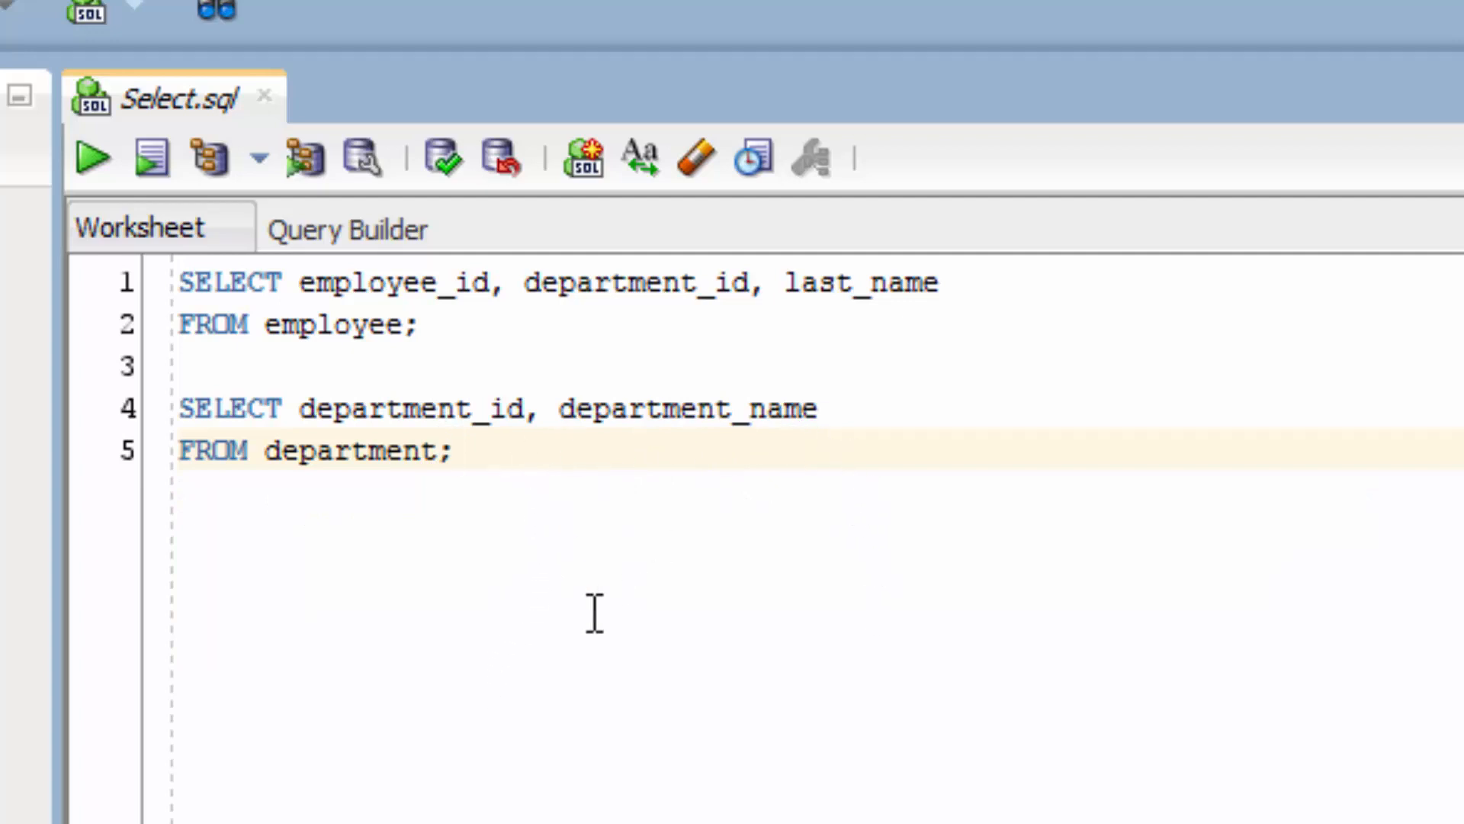
pyautogui.moveTo(701, 684)
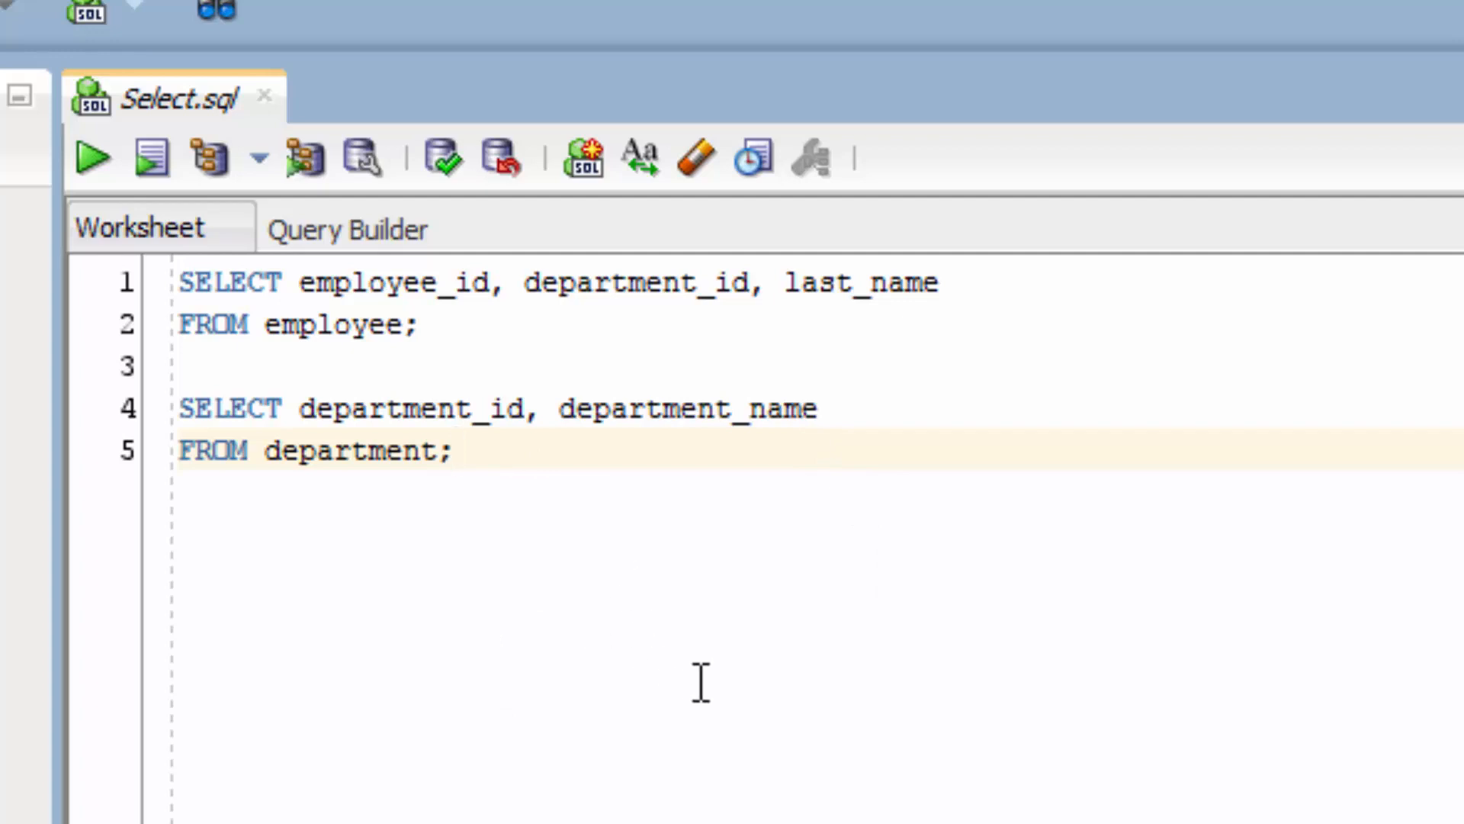
pyautogui.moveTo(715, 658)
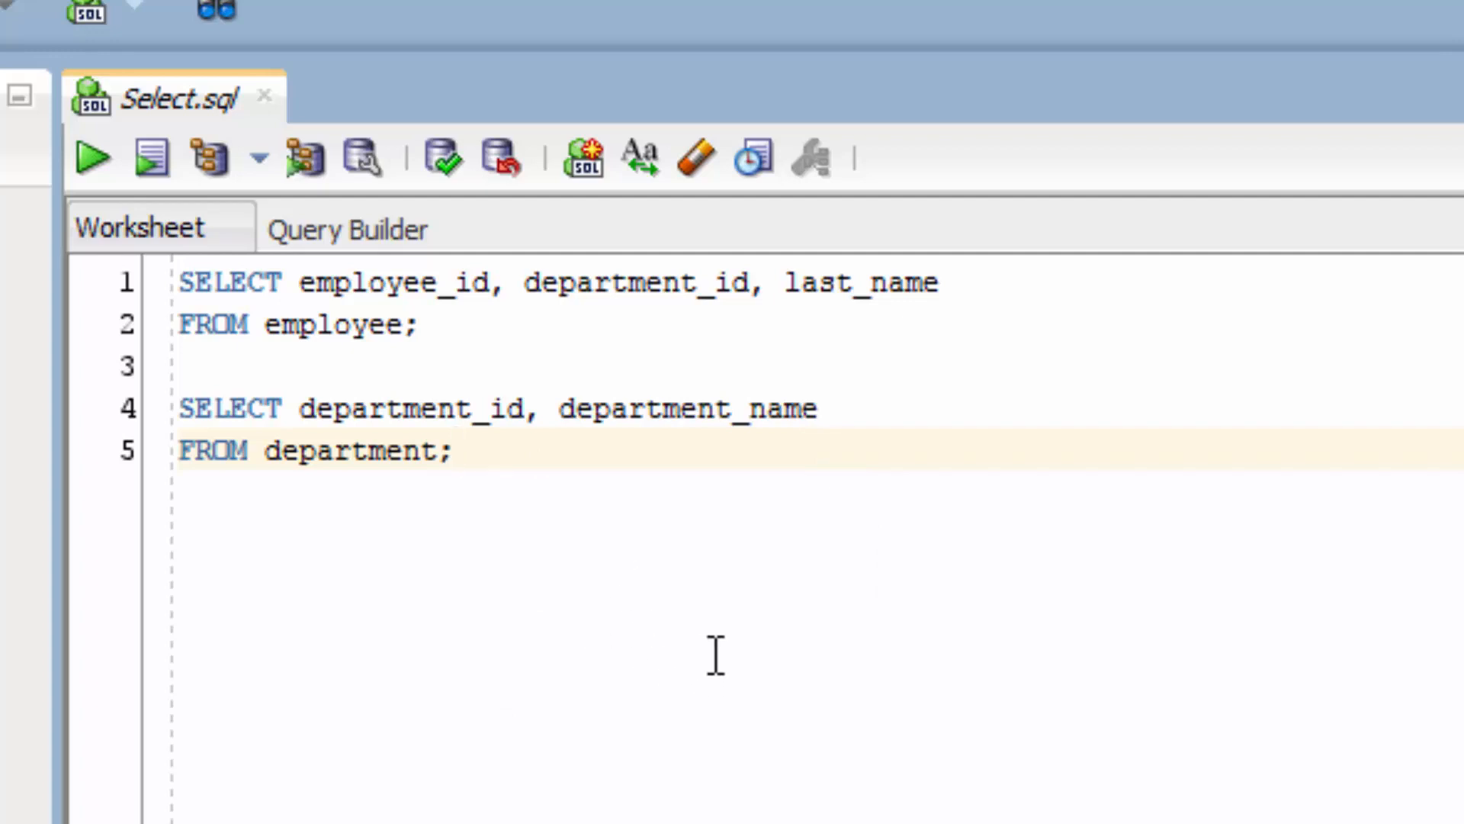
pyautogui.moveTo(836, 434)
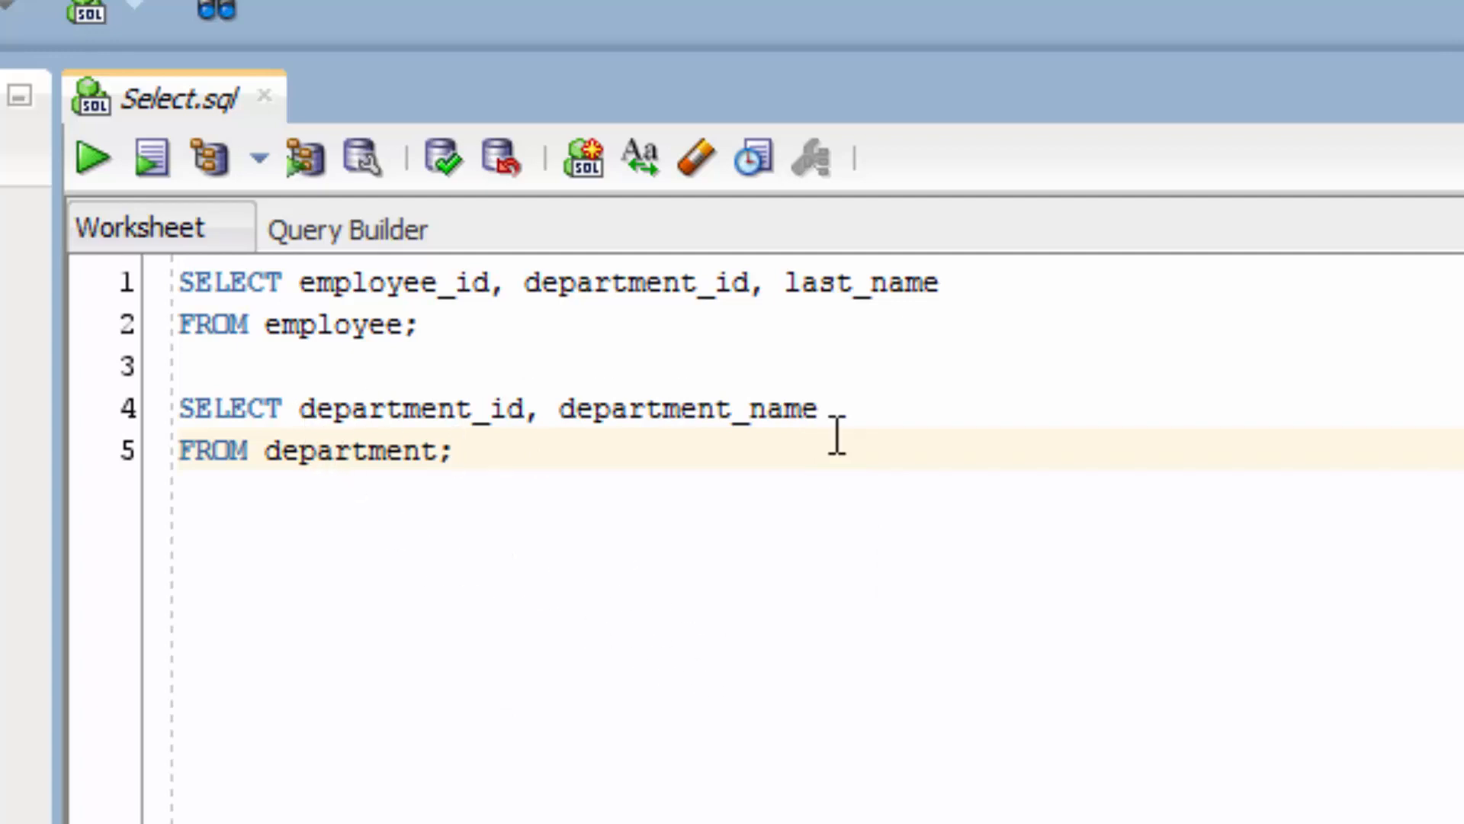
# Step: Run the department query to list its 8 departments
pyautogui.click(419, 409)
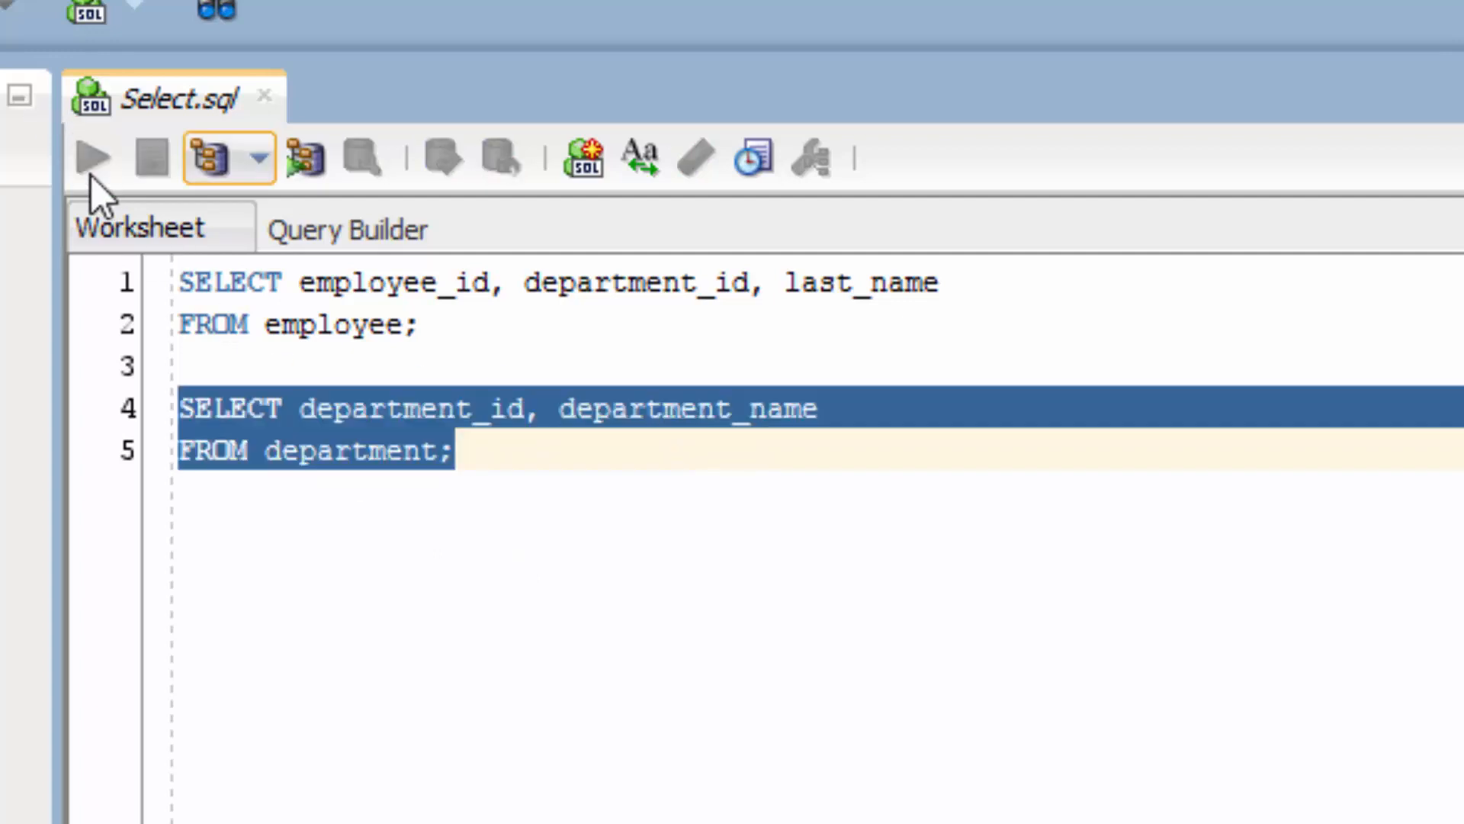
pyautogui.click(90, 157)
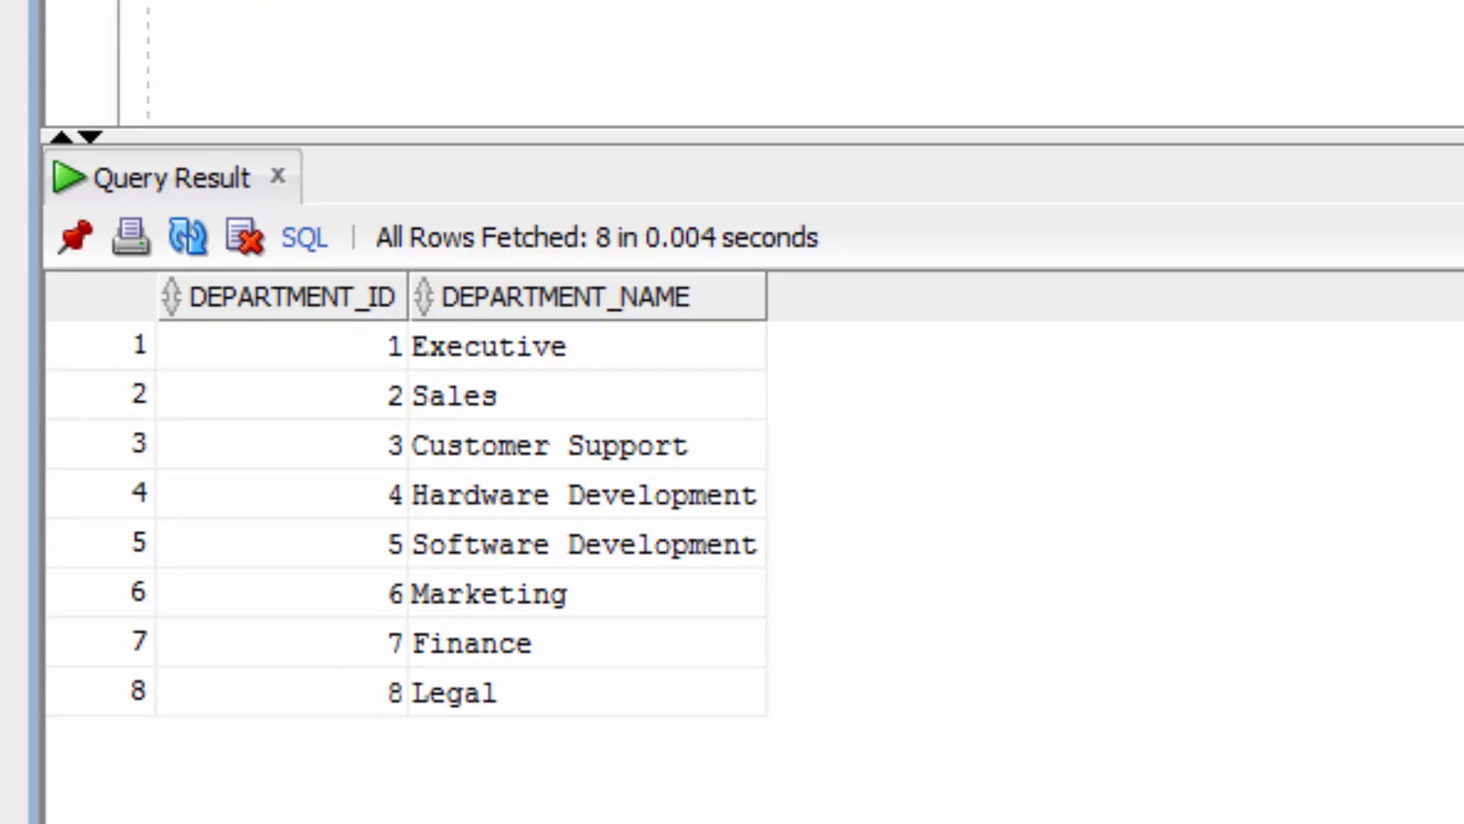
pyautogui.moveTo(563, 702)
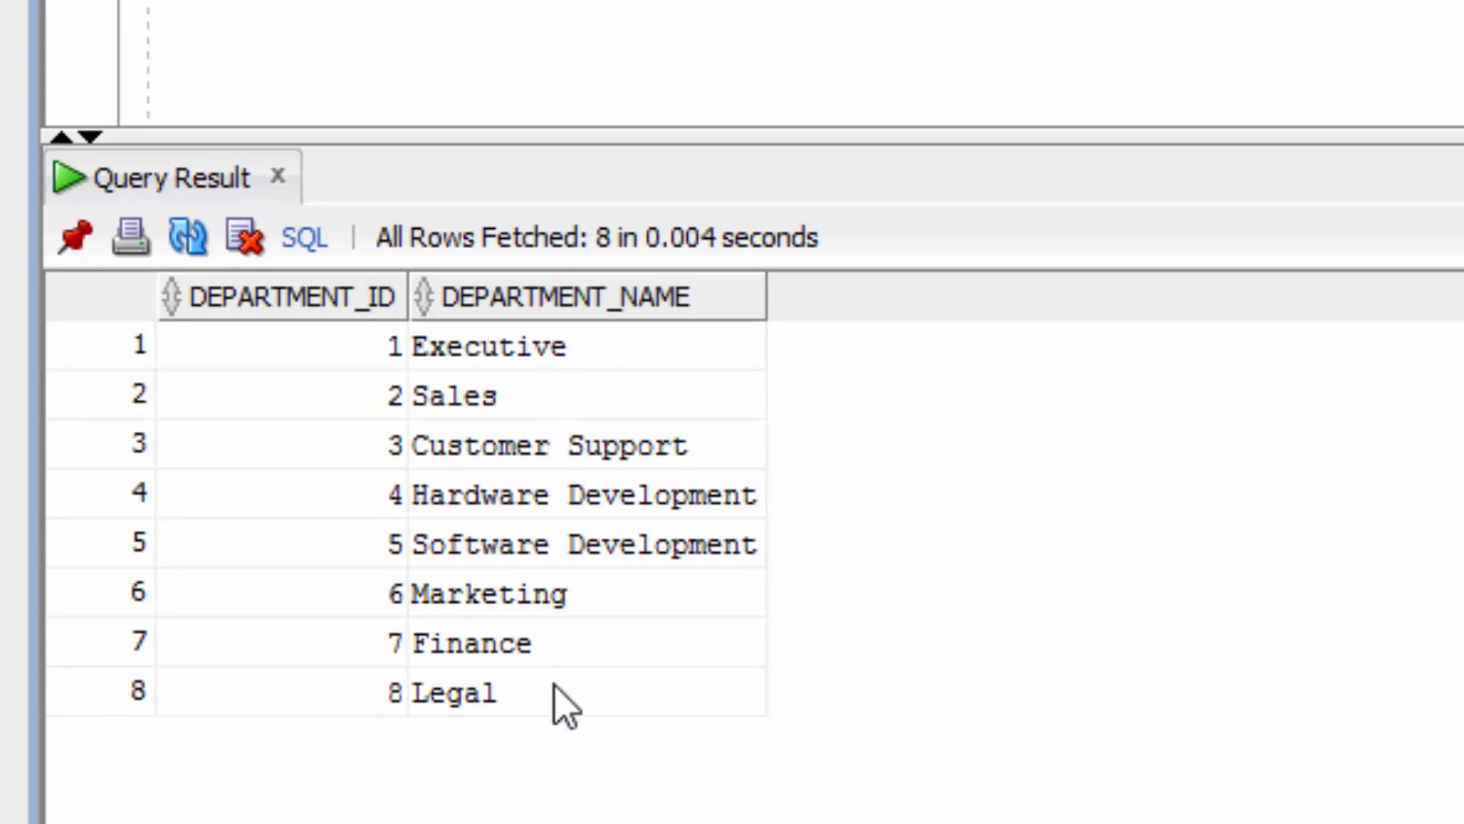
pyautogui.moveTo(532, 639)
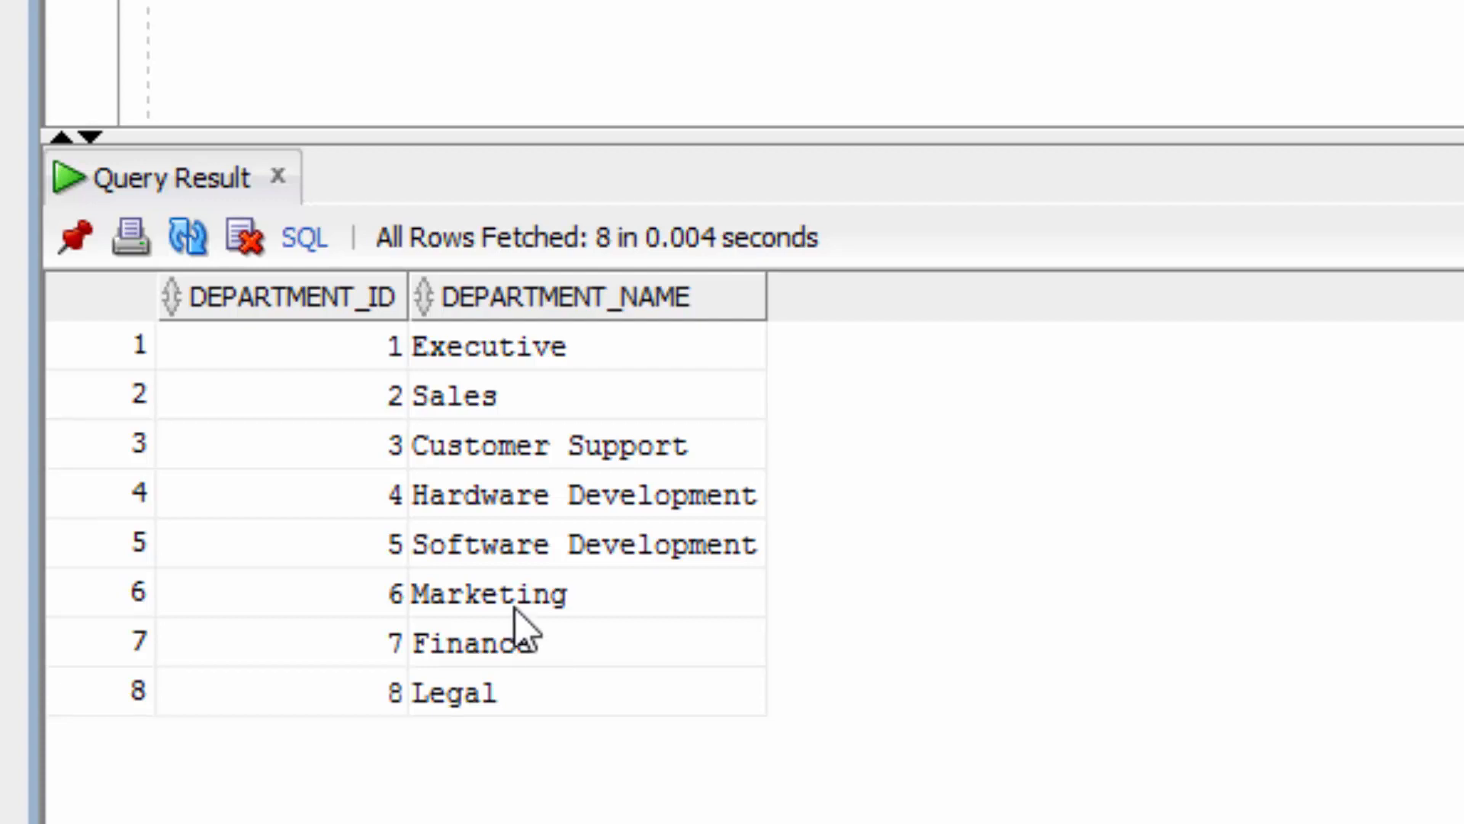